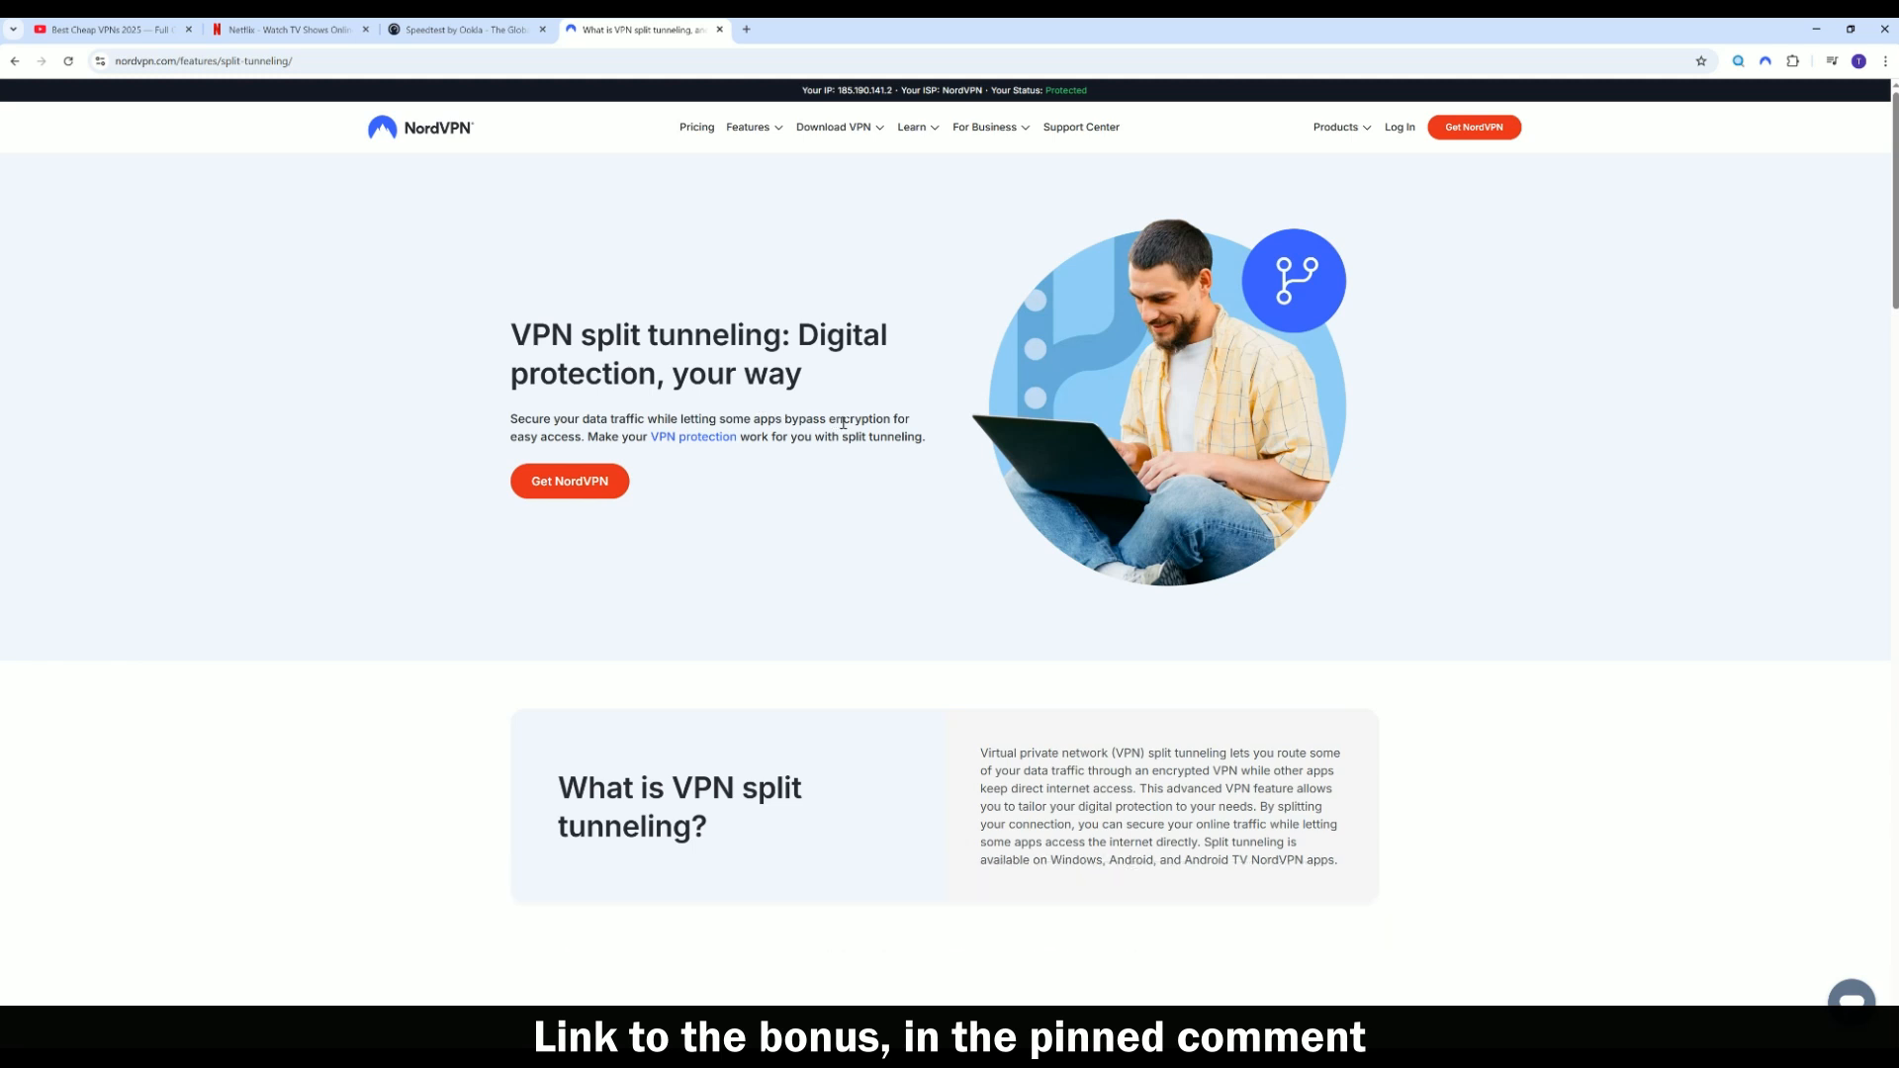
- Scroll the split tunneling page through 'How does VPN split tunneling work?' to 'Different types of VPN split tunneling'
scroll("down", 3)
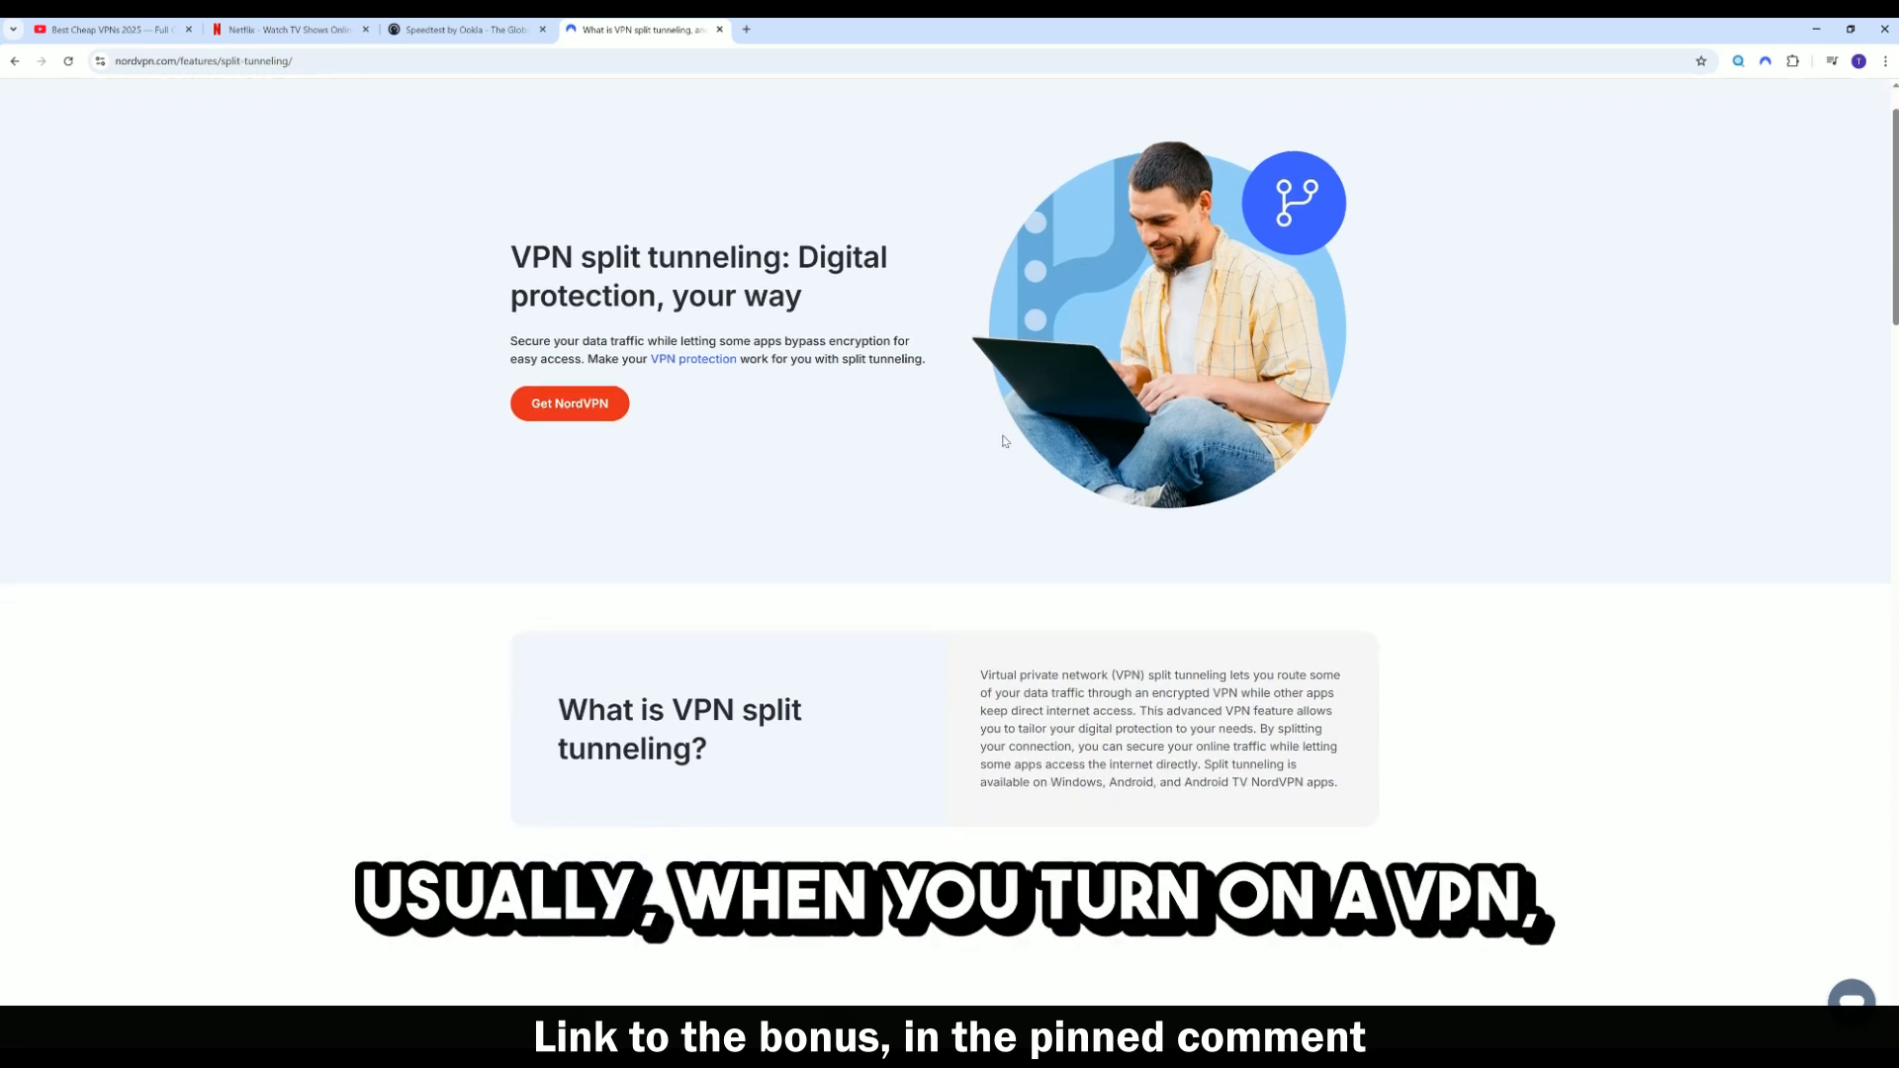
scroll("down", 3)
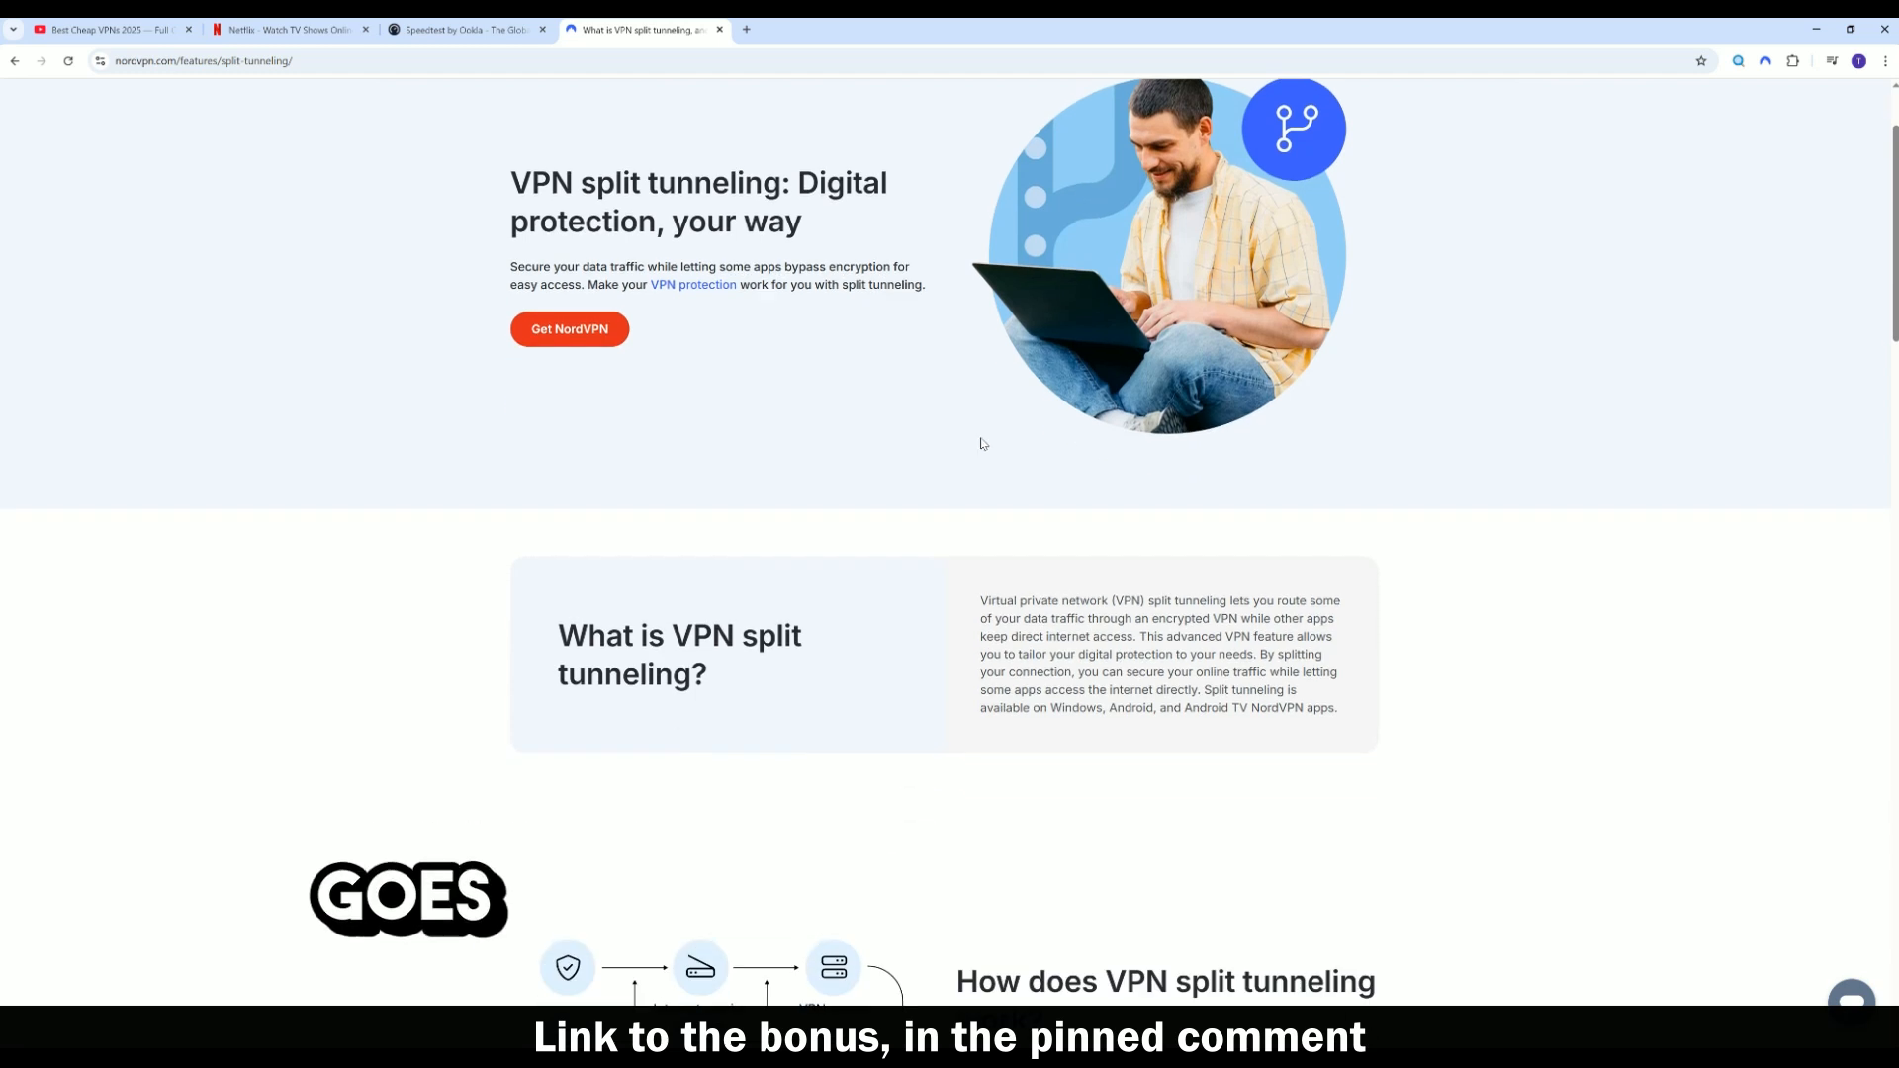
scroll("down", 3)
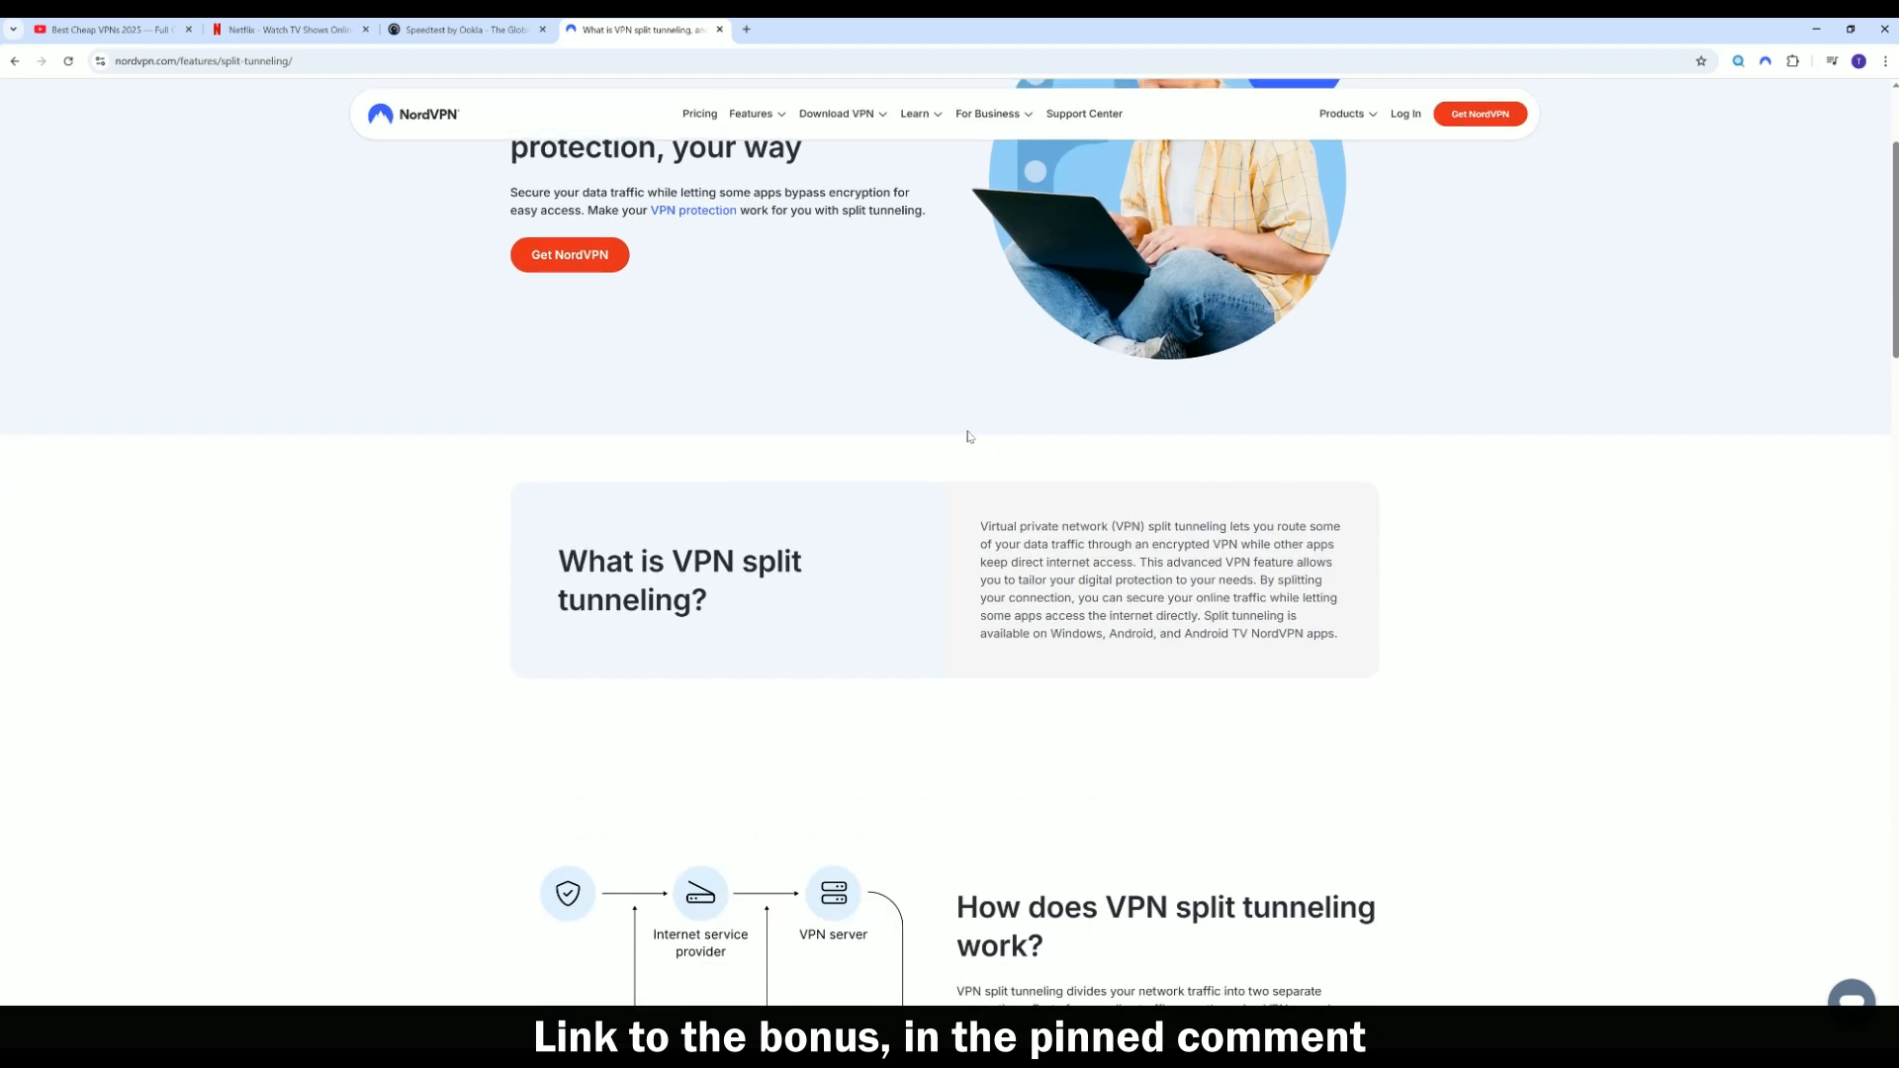
scroll("down", 3)
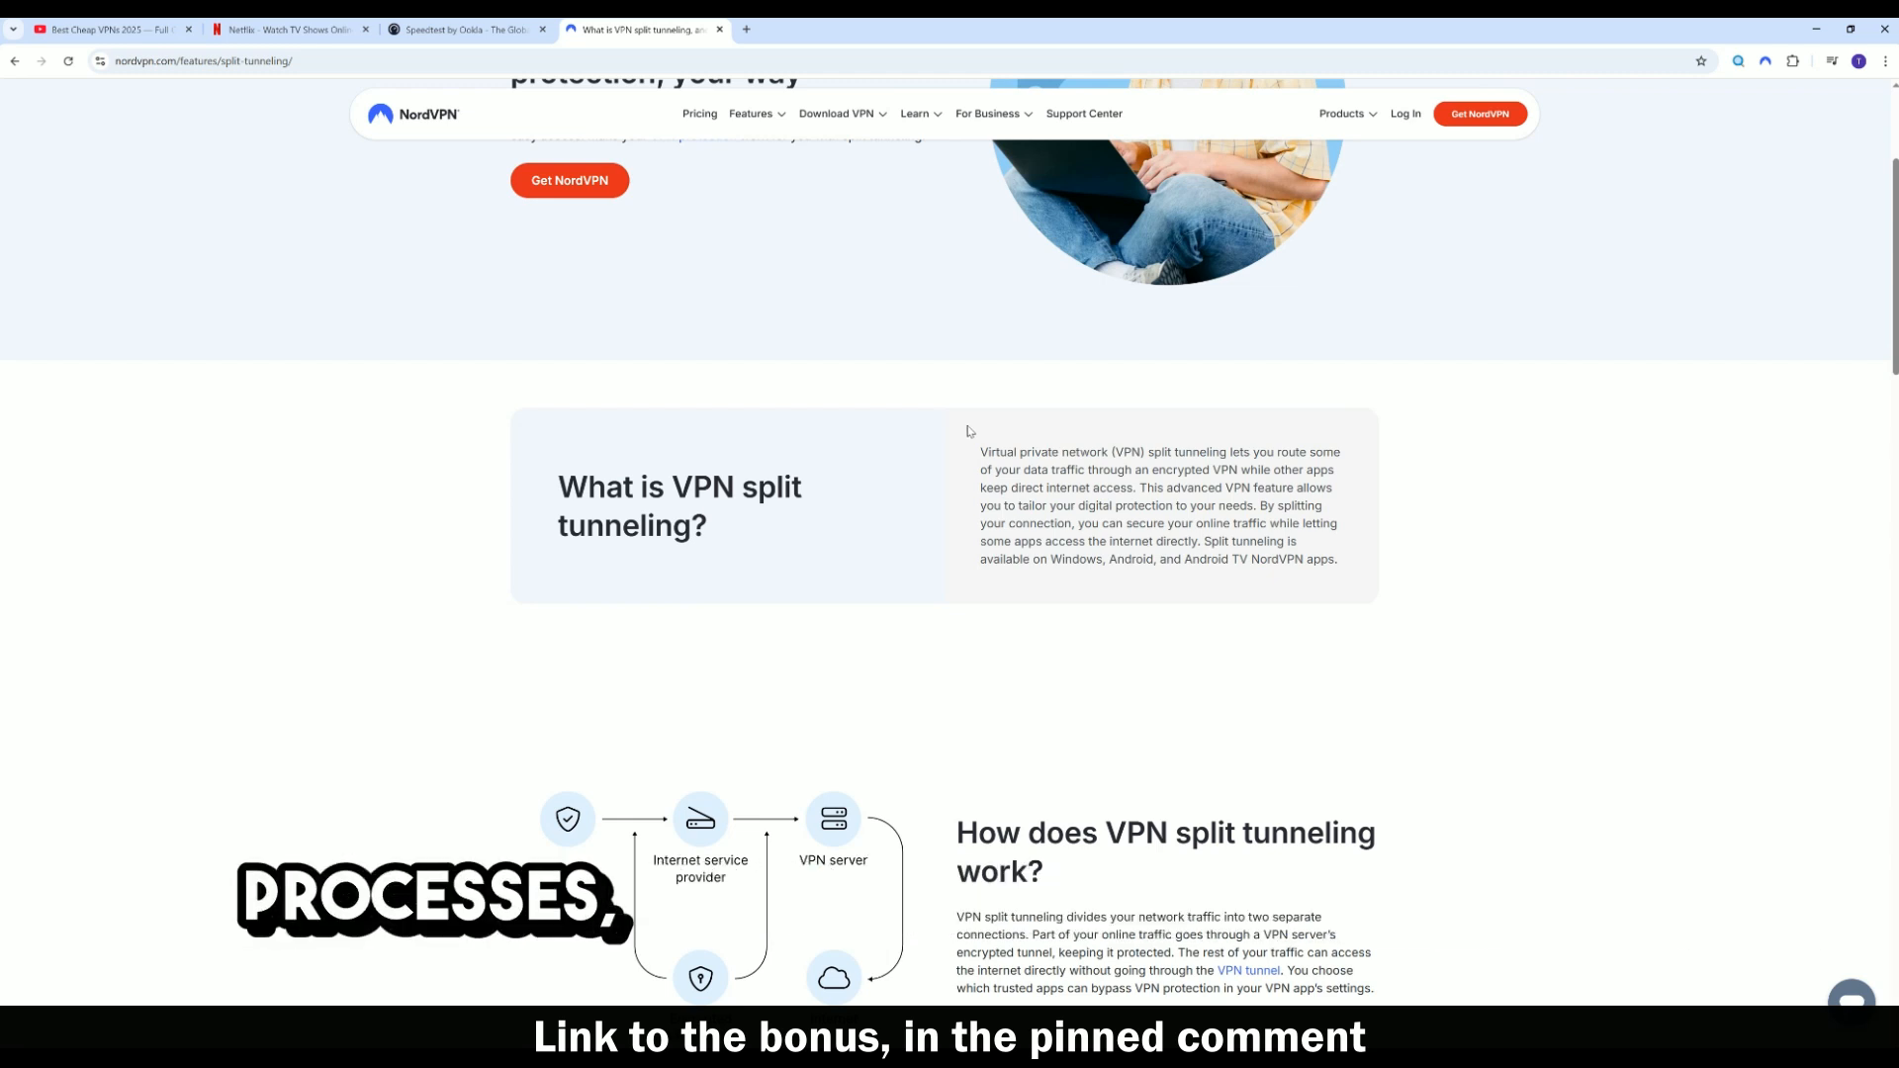
scroll("down", 3)
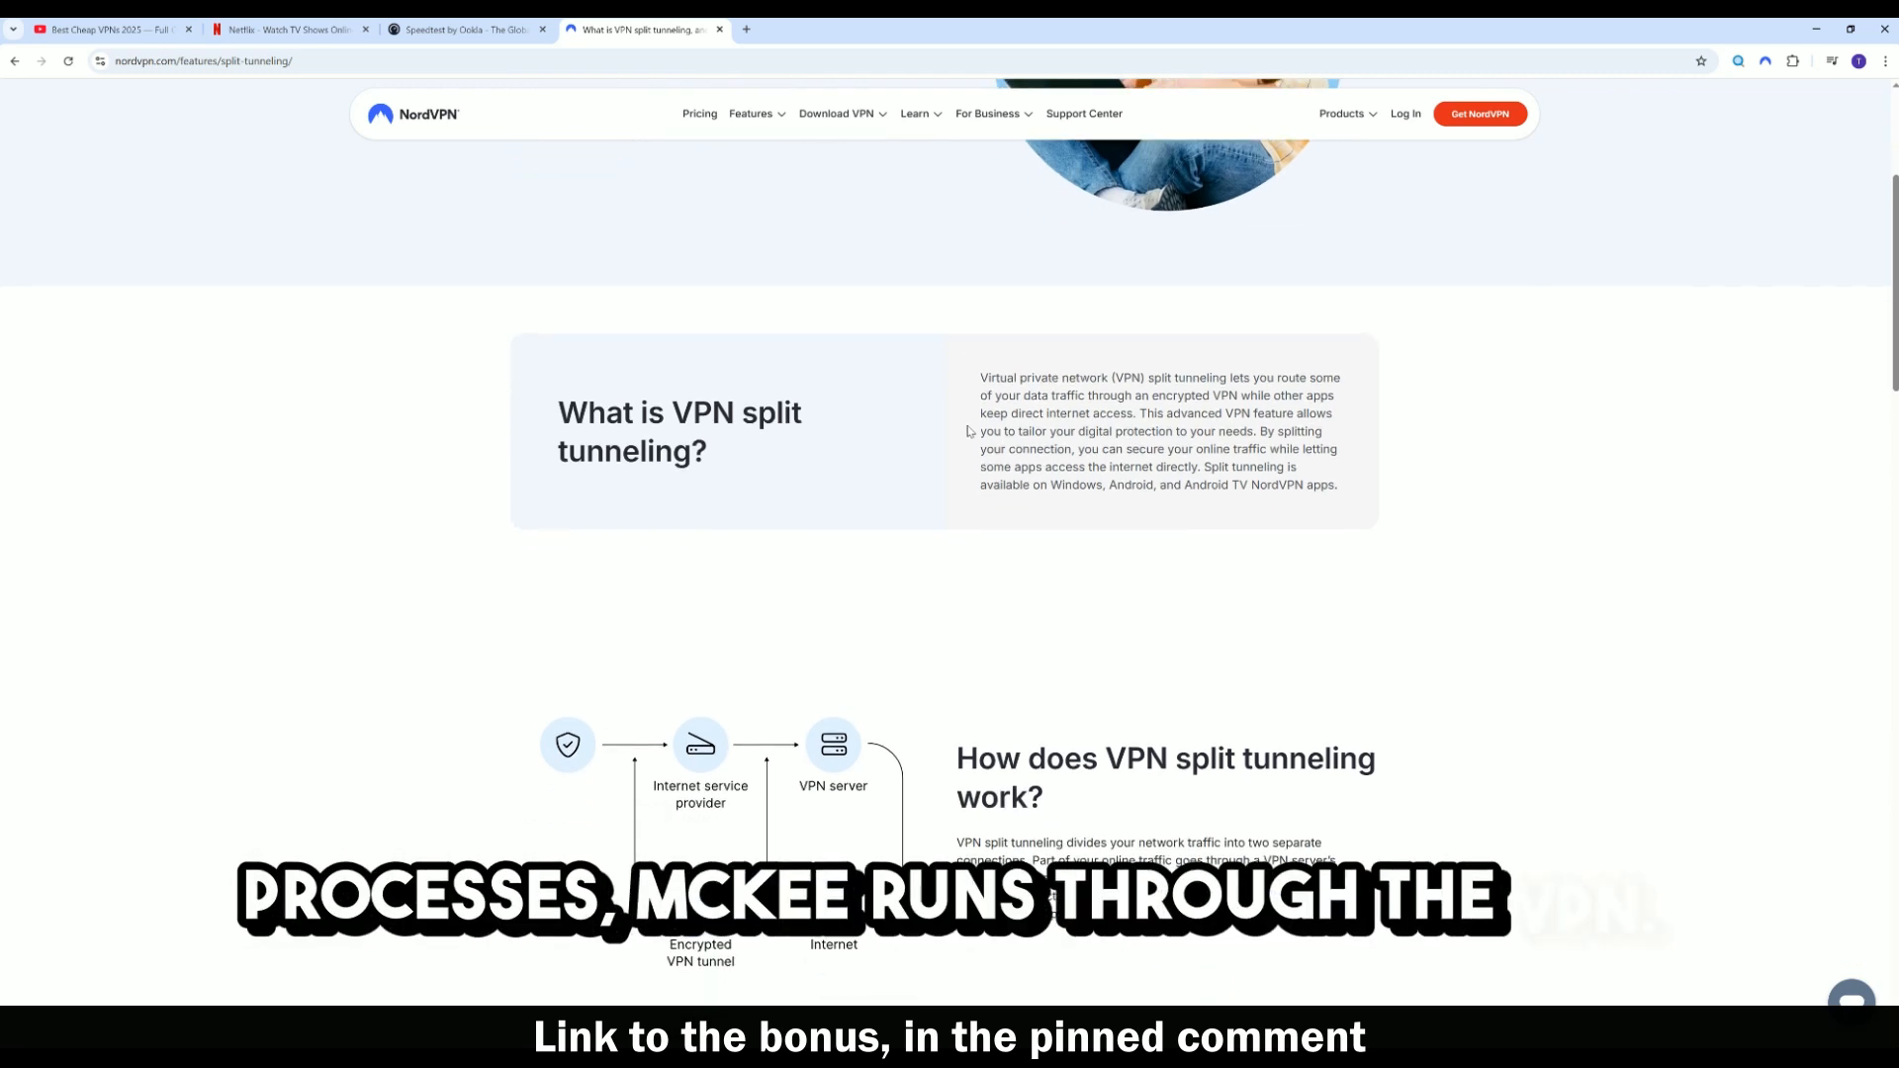
scroll("down", 3)
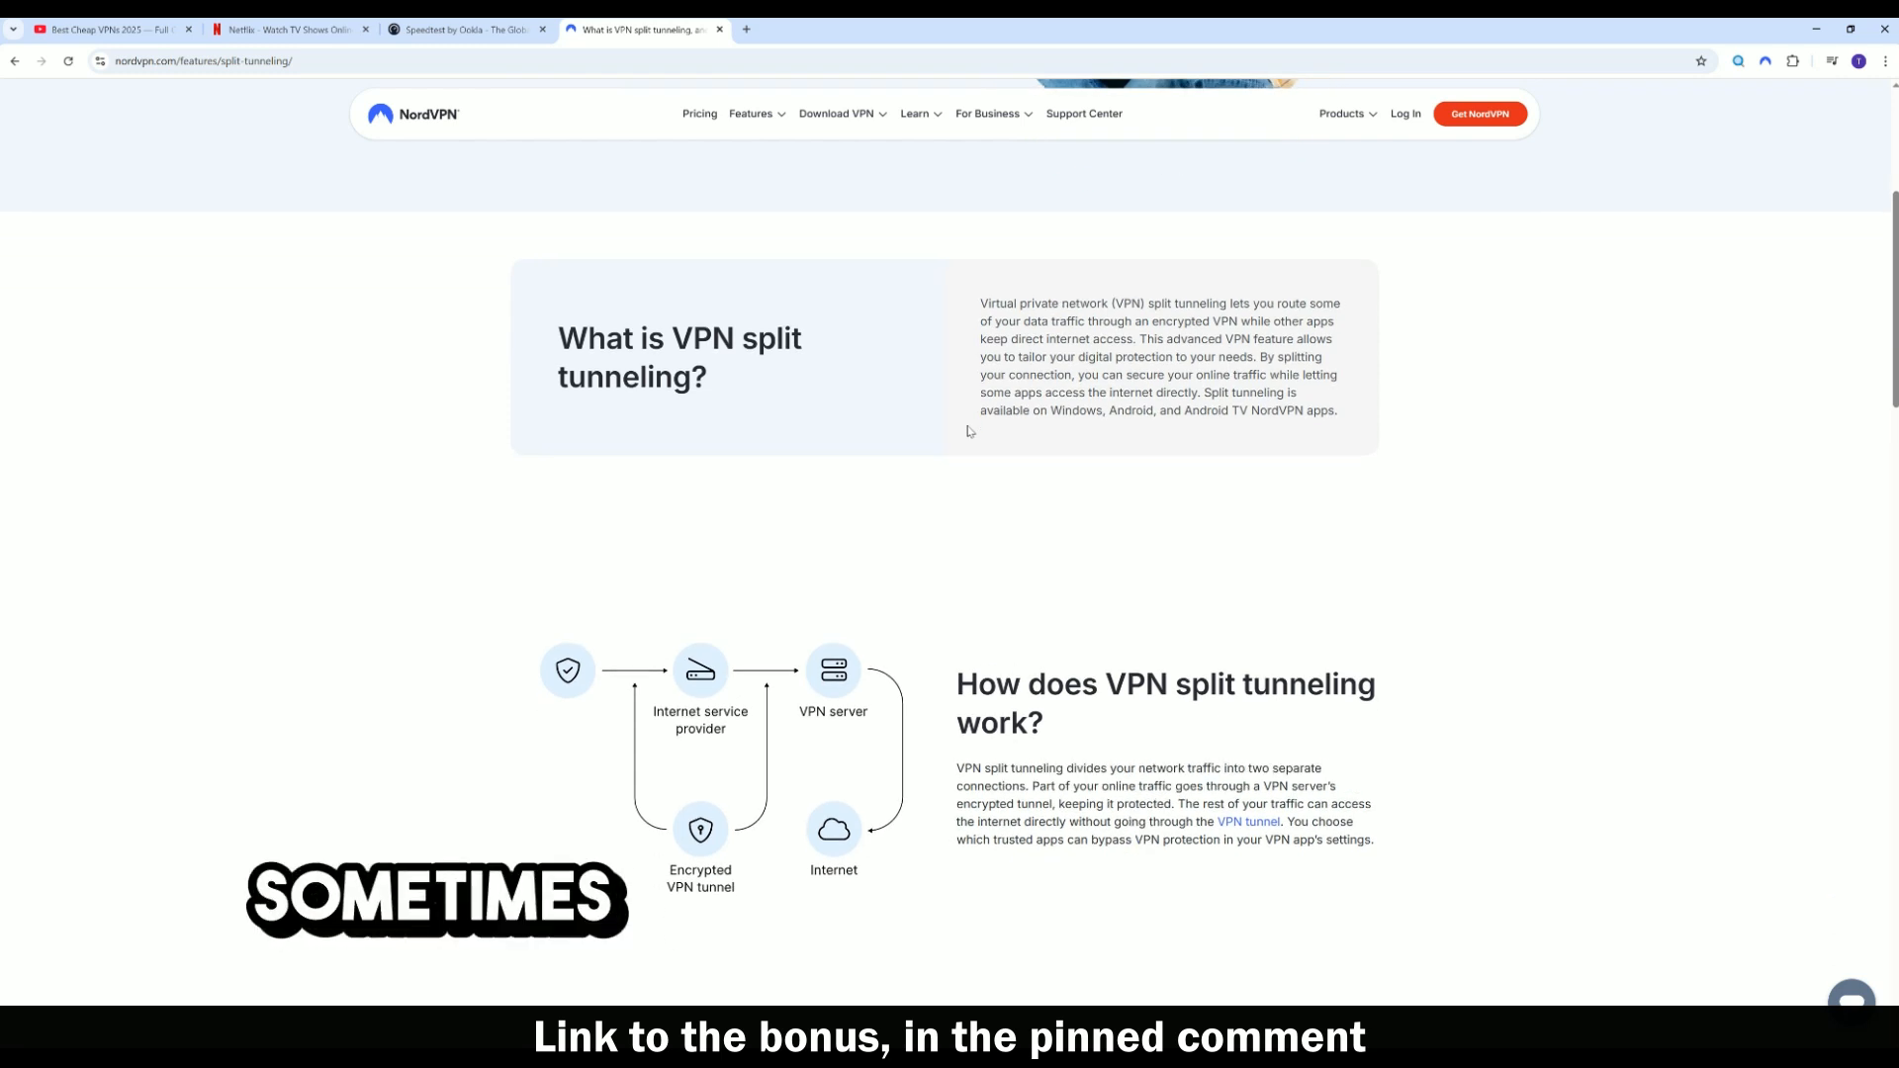
scroll("down", 3)
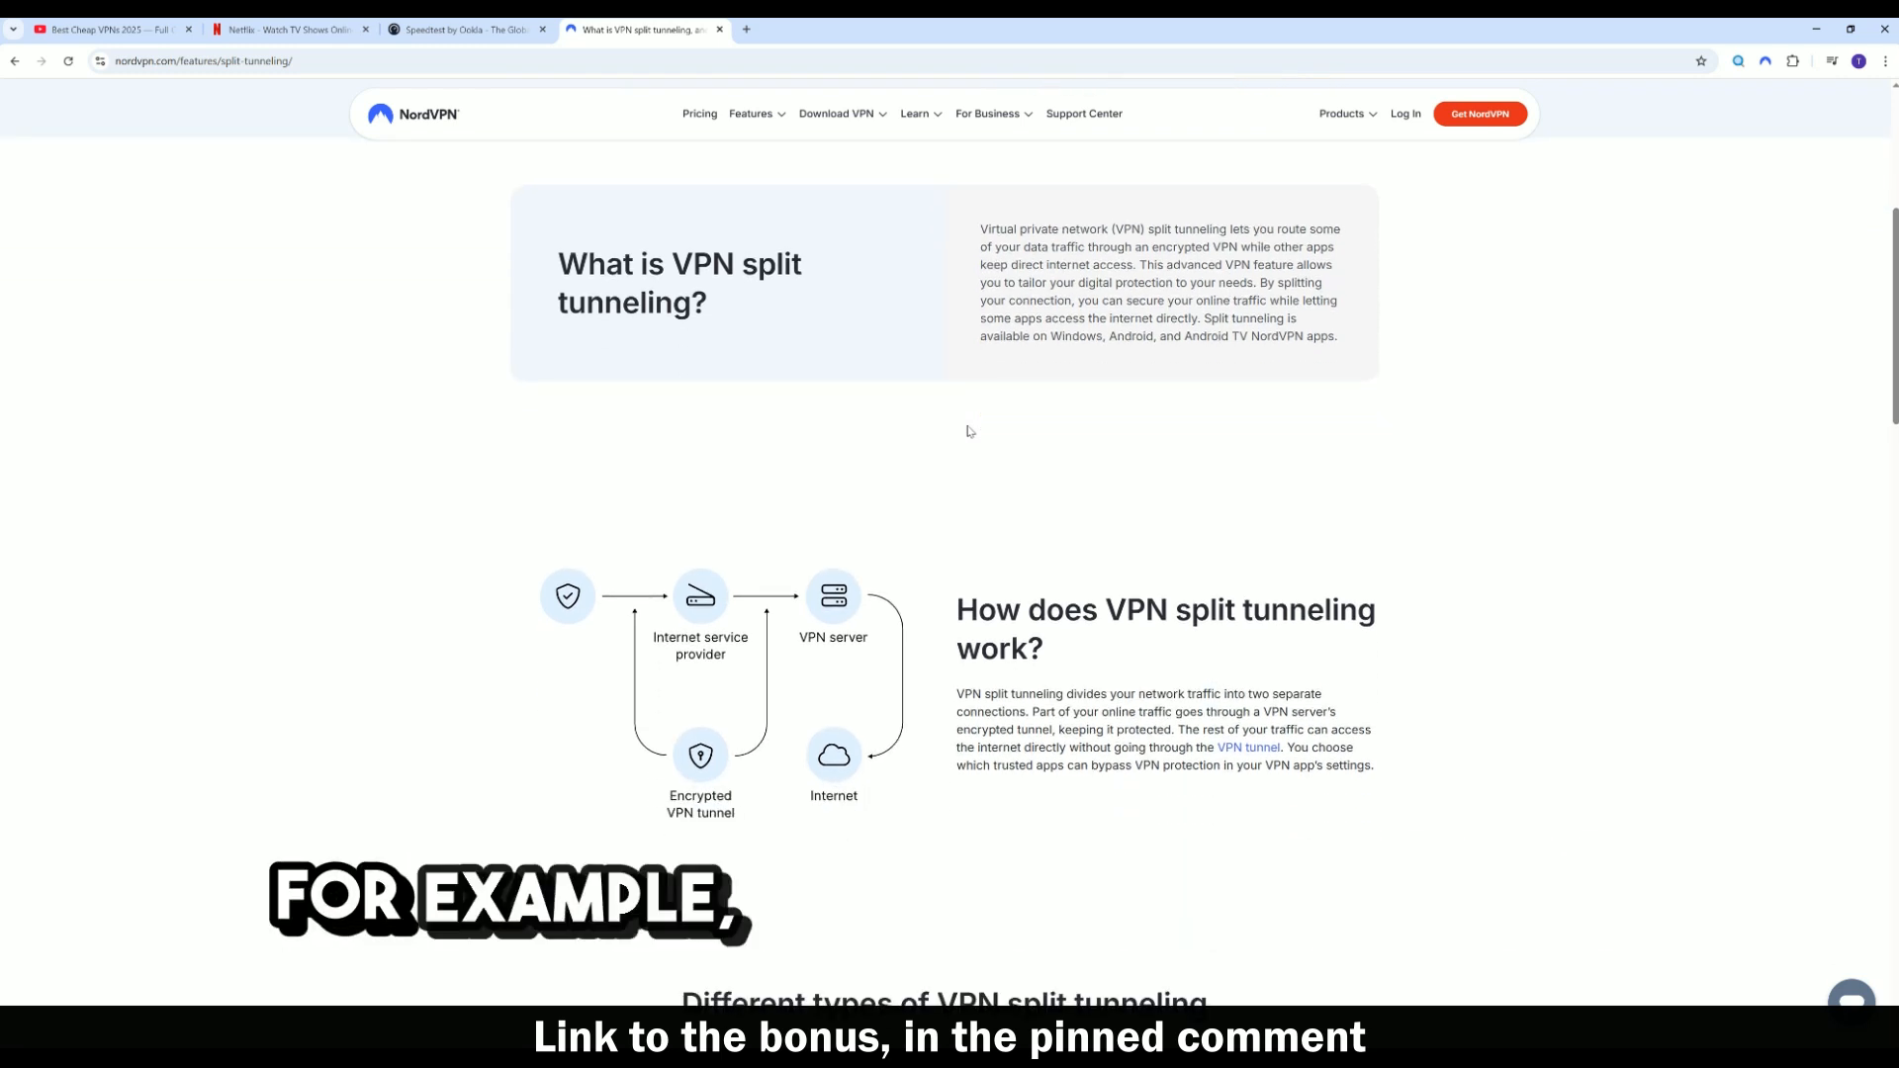
scroll("down", 3)
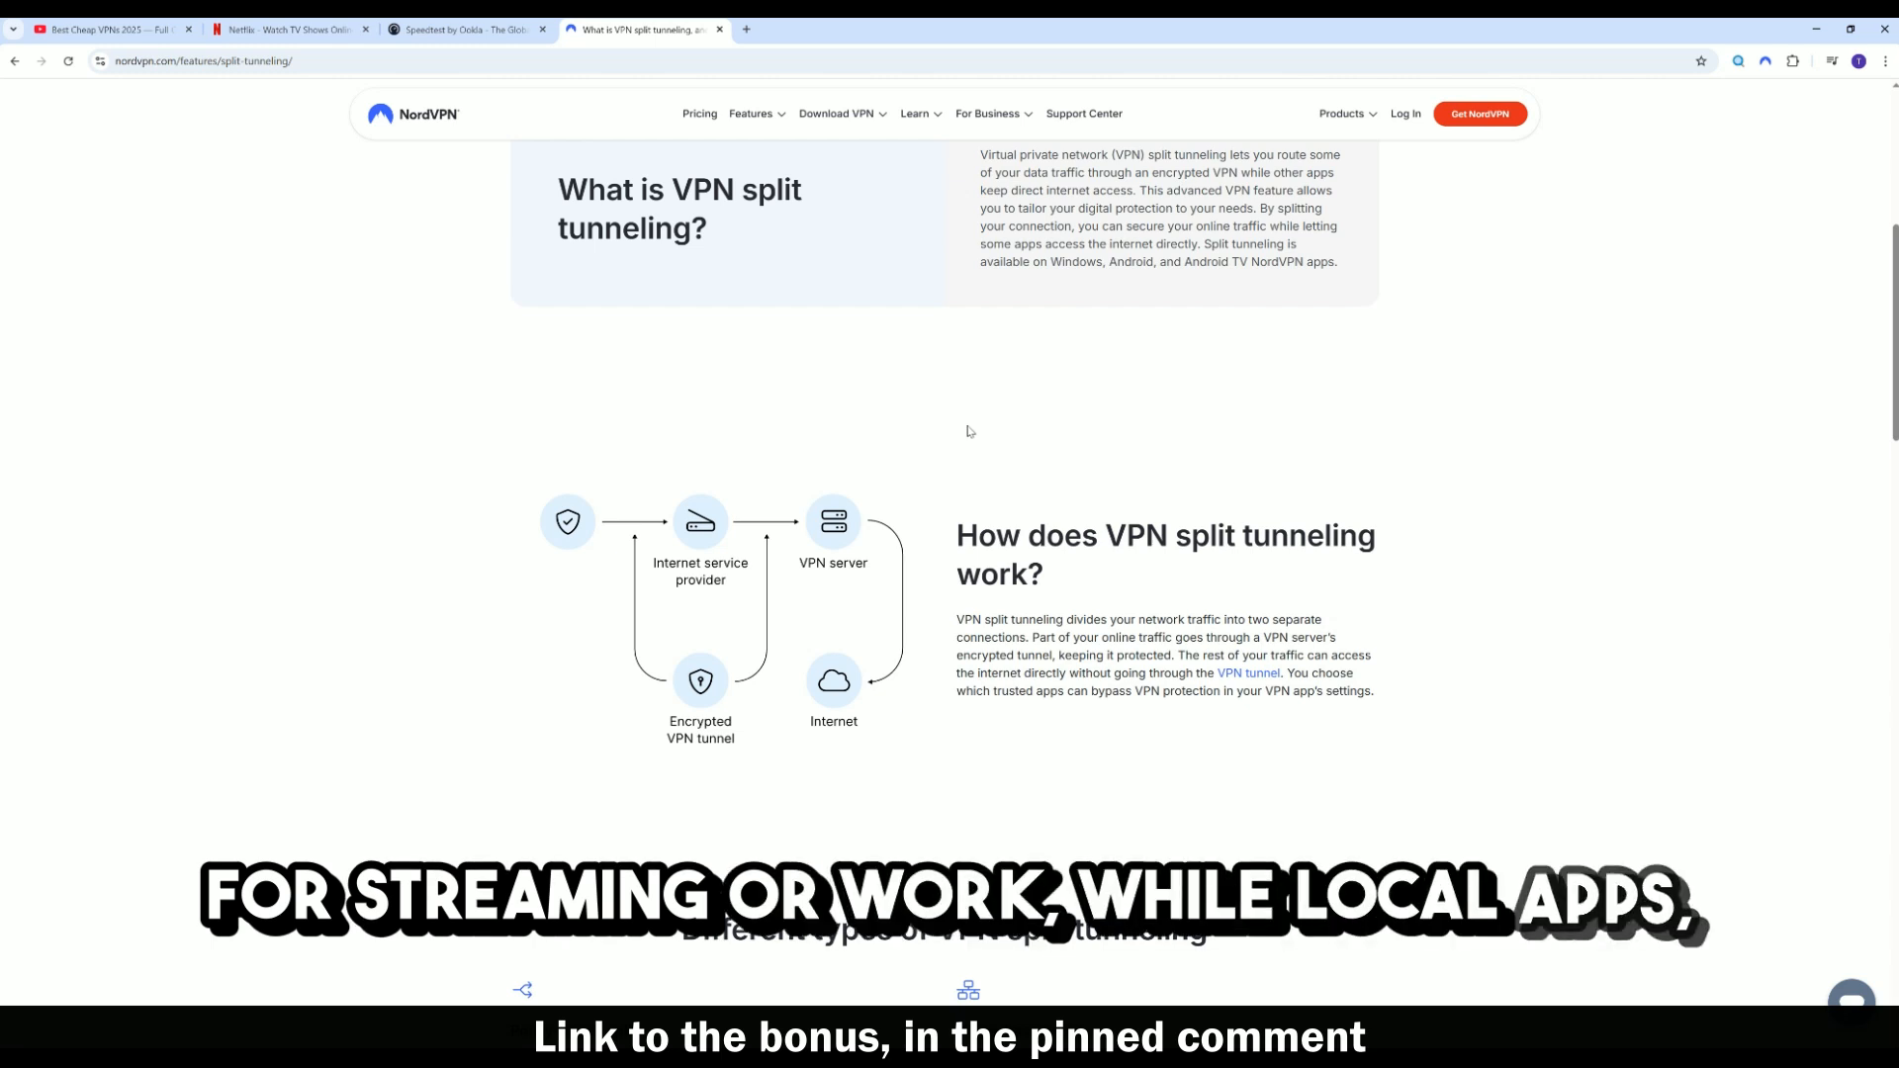
scroll("down", 3)
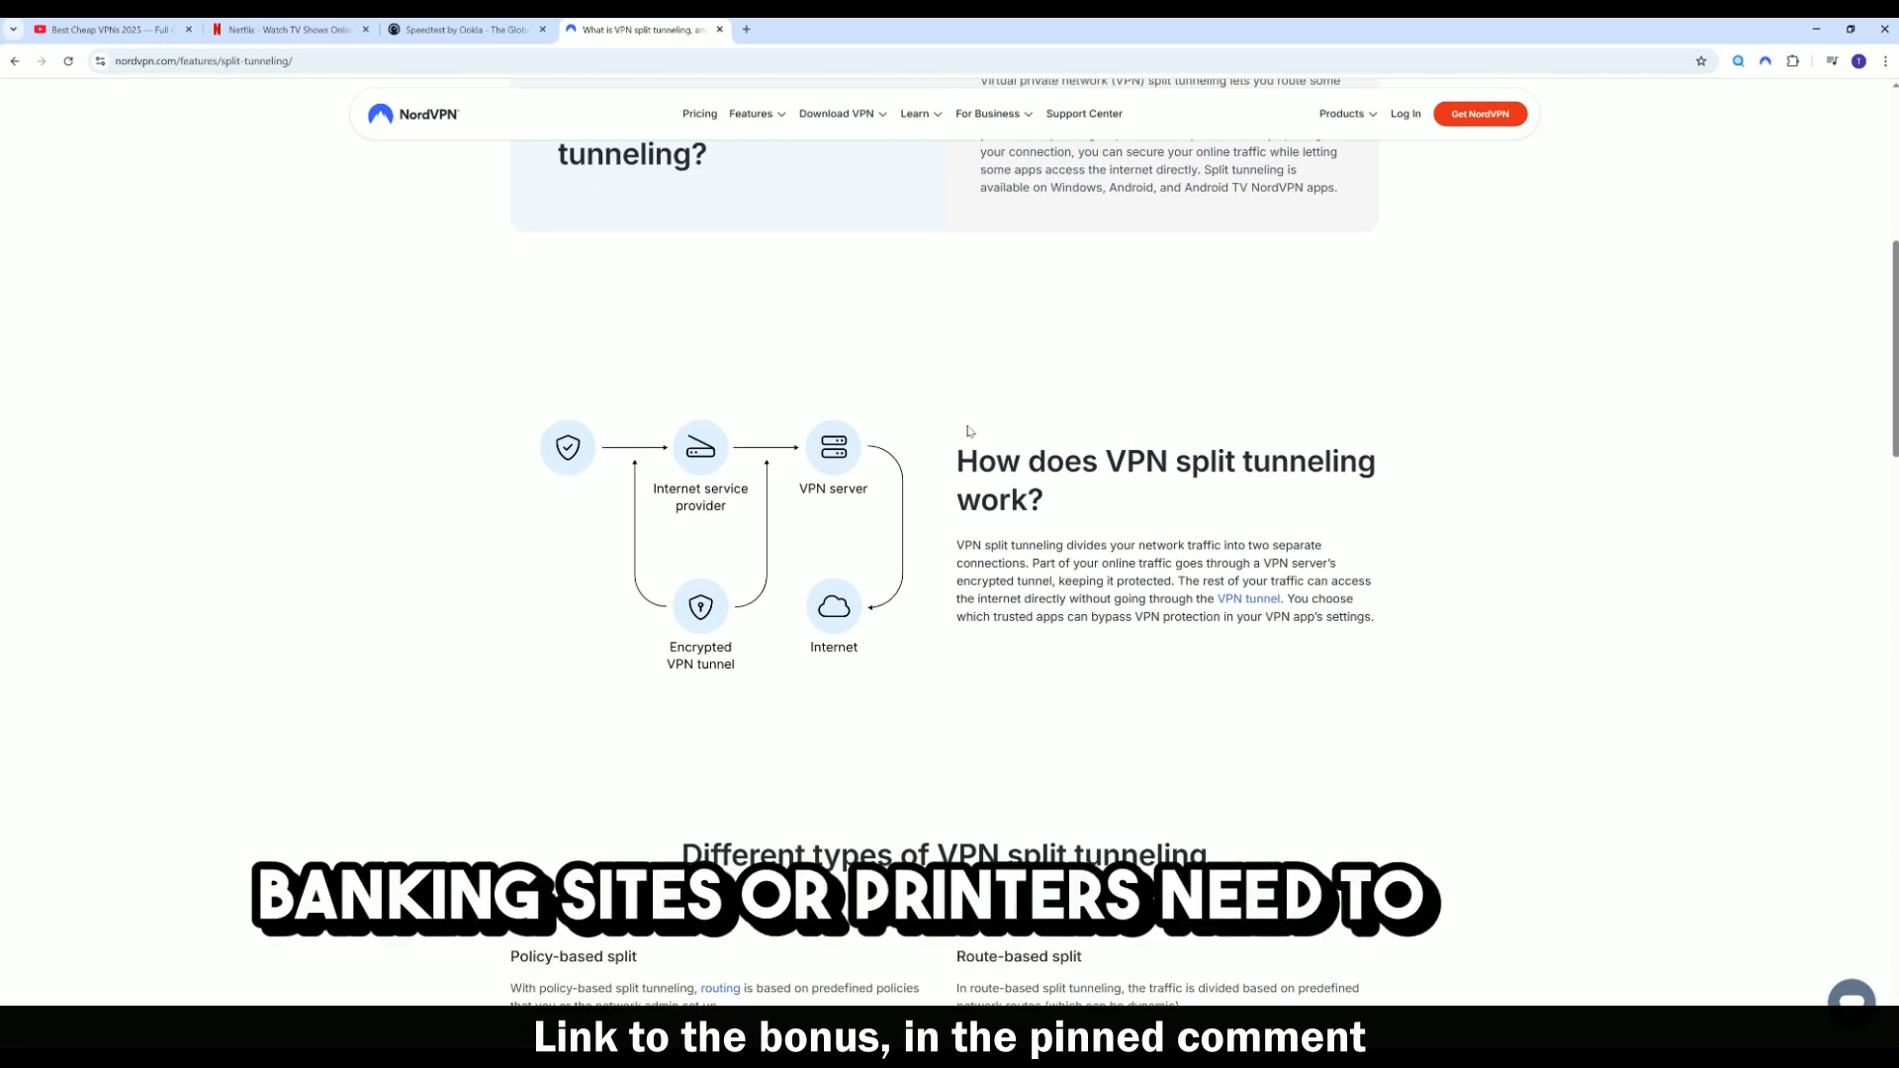
scroll("down", 3)
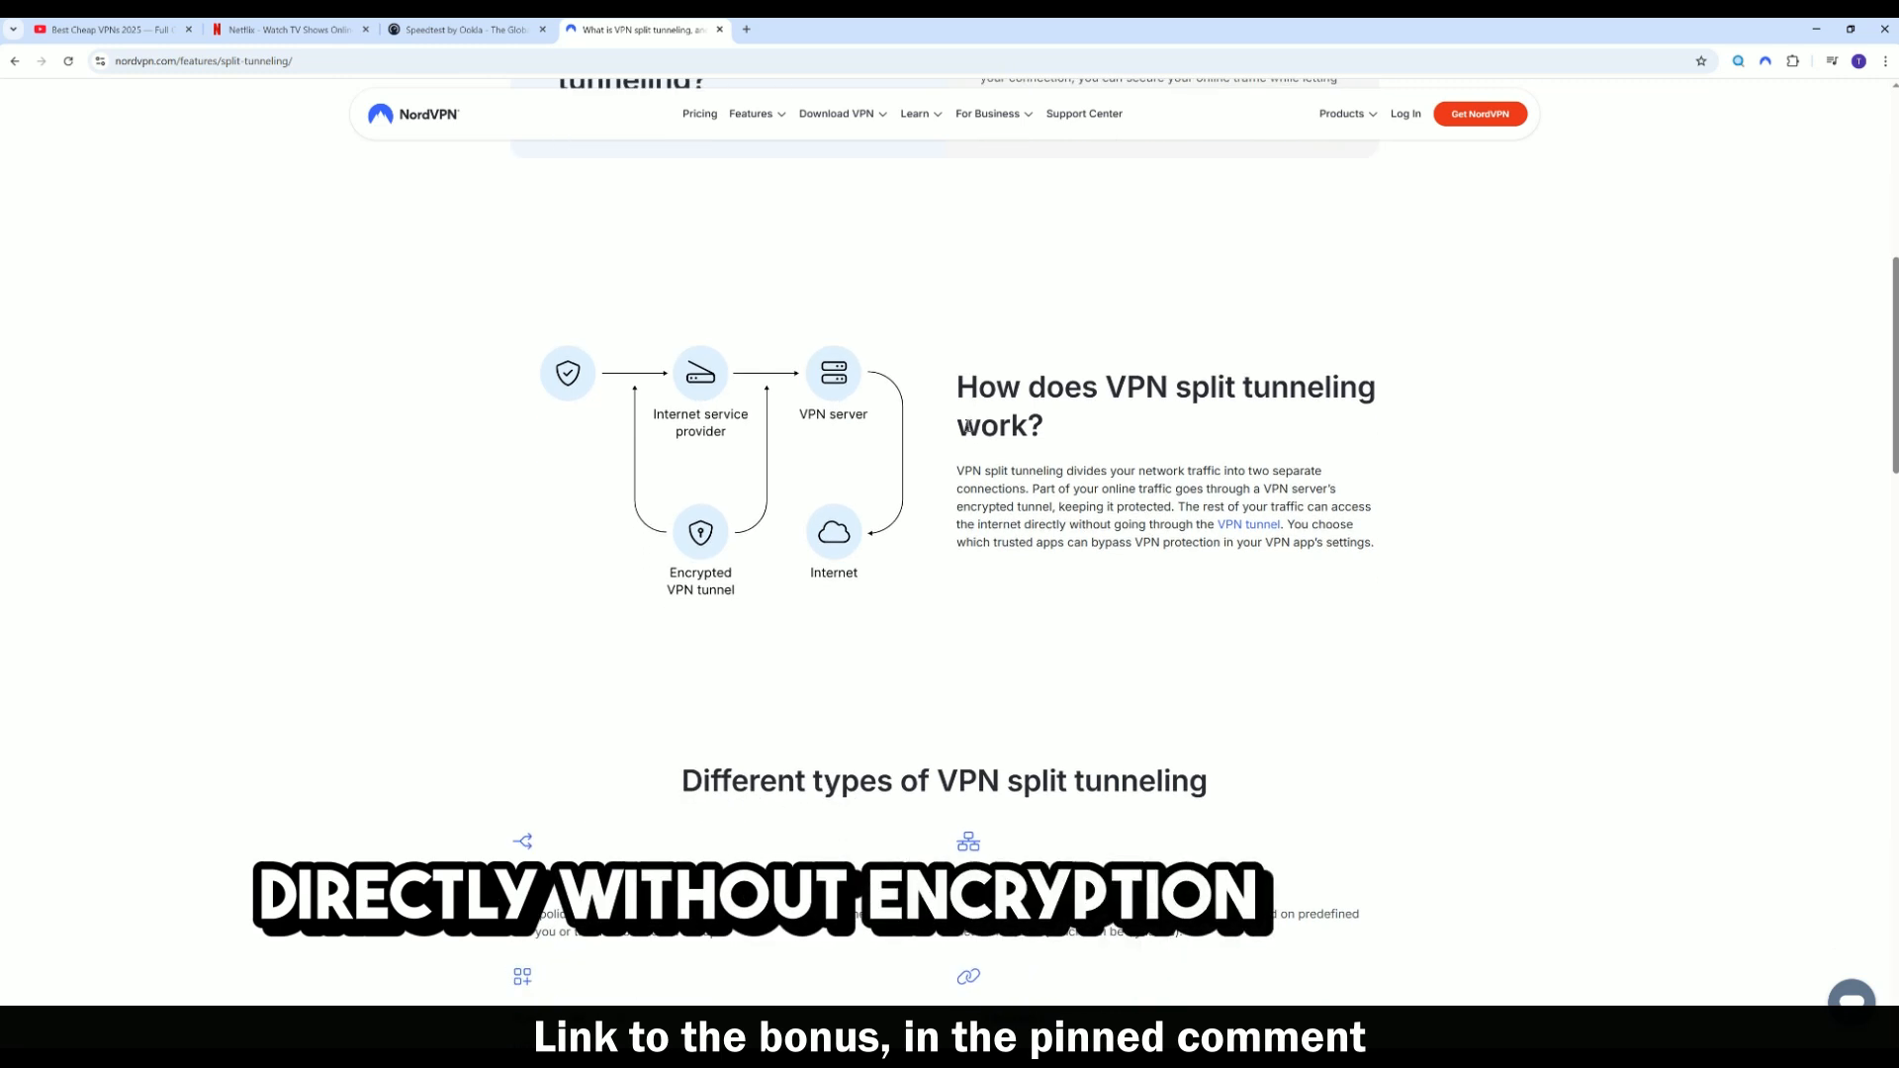
scroll("down", 3)
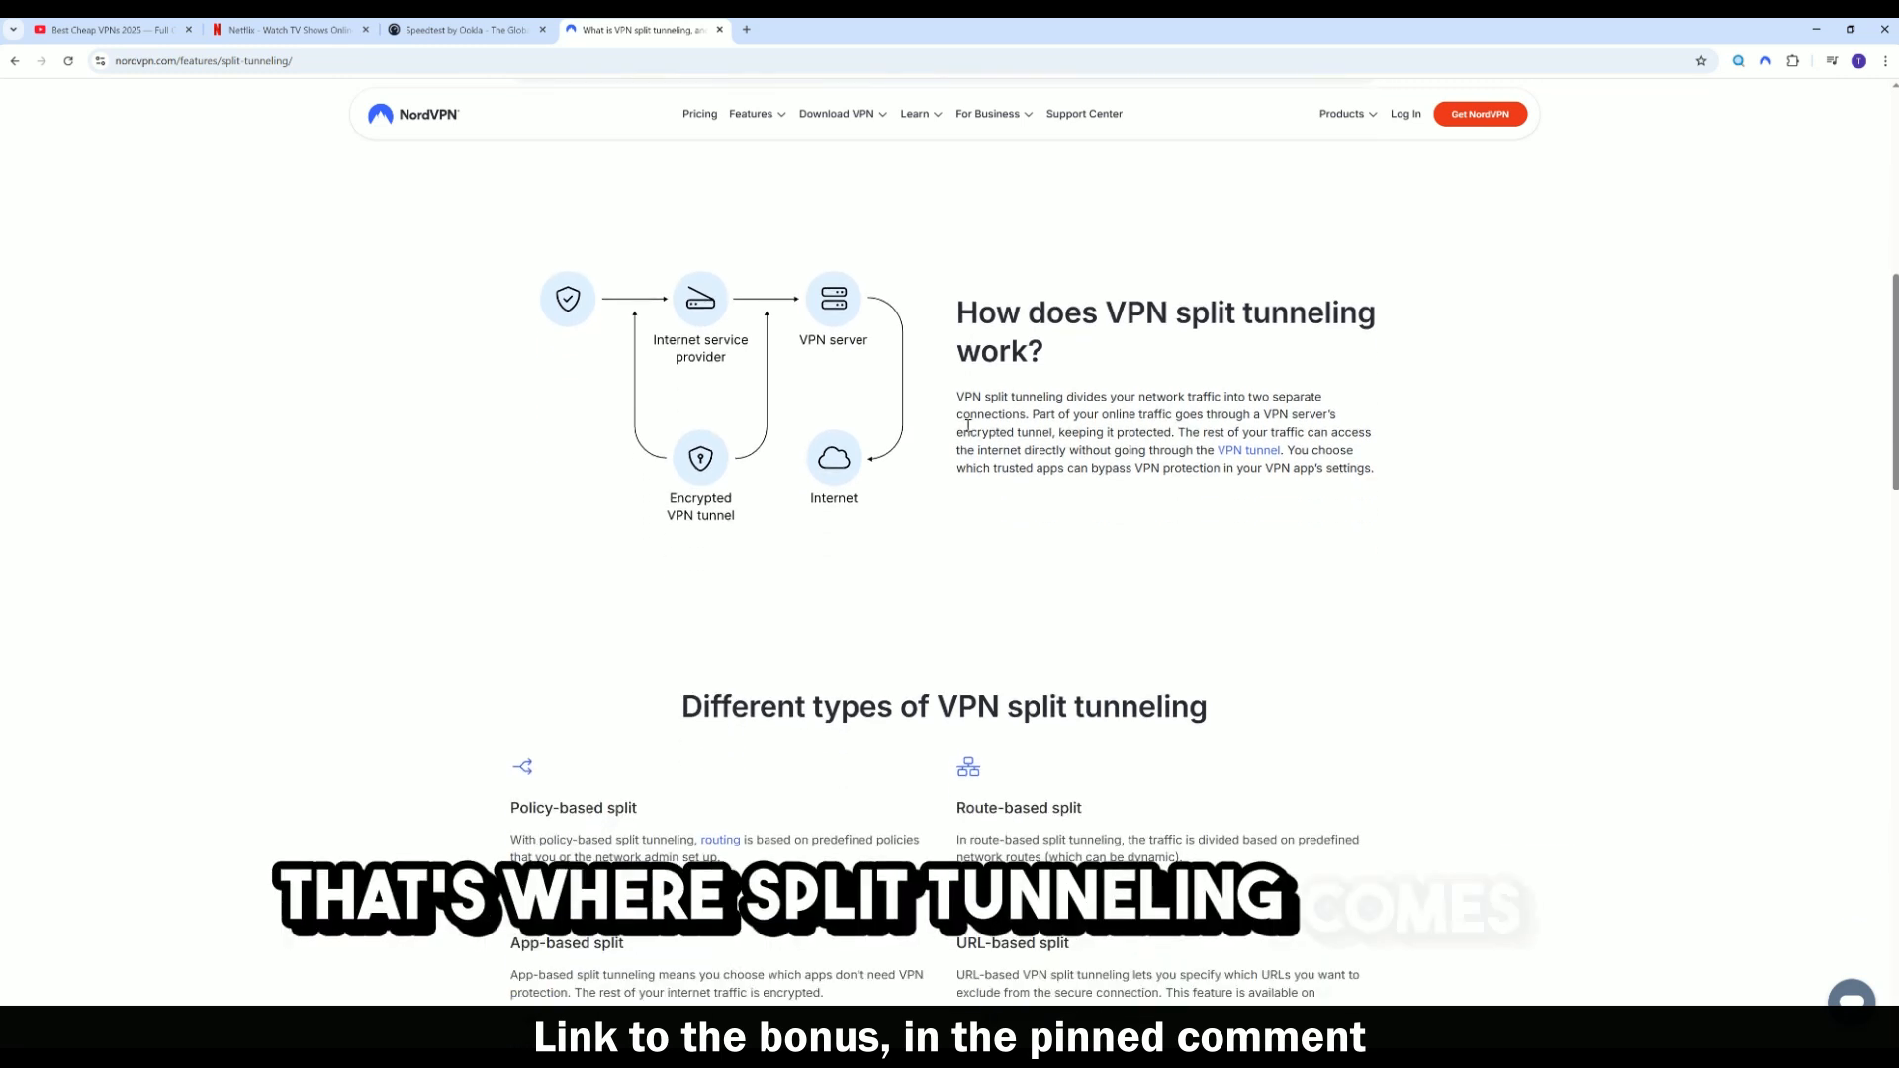
scroll("down", 3)
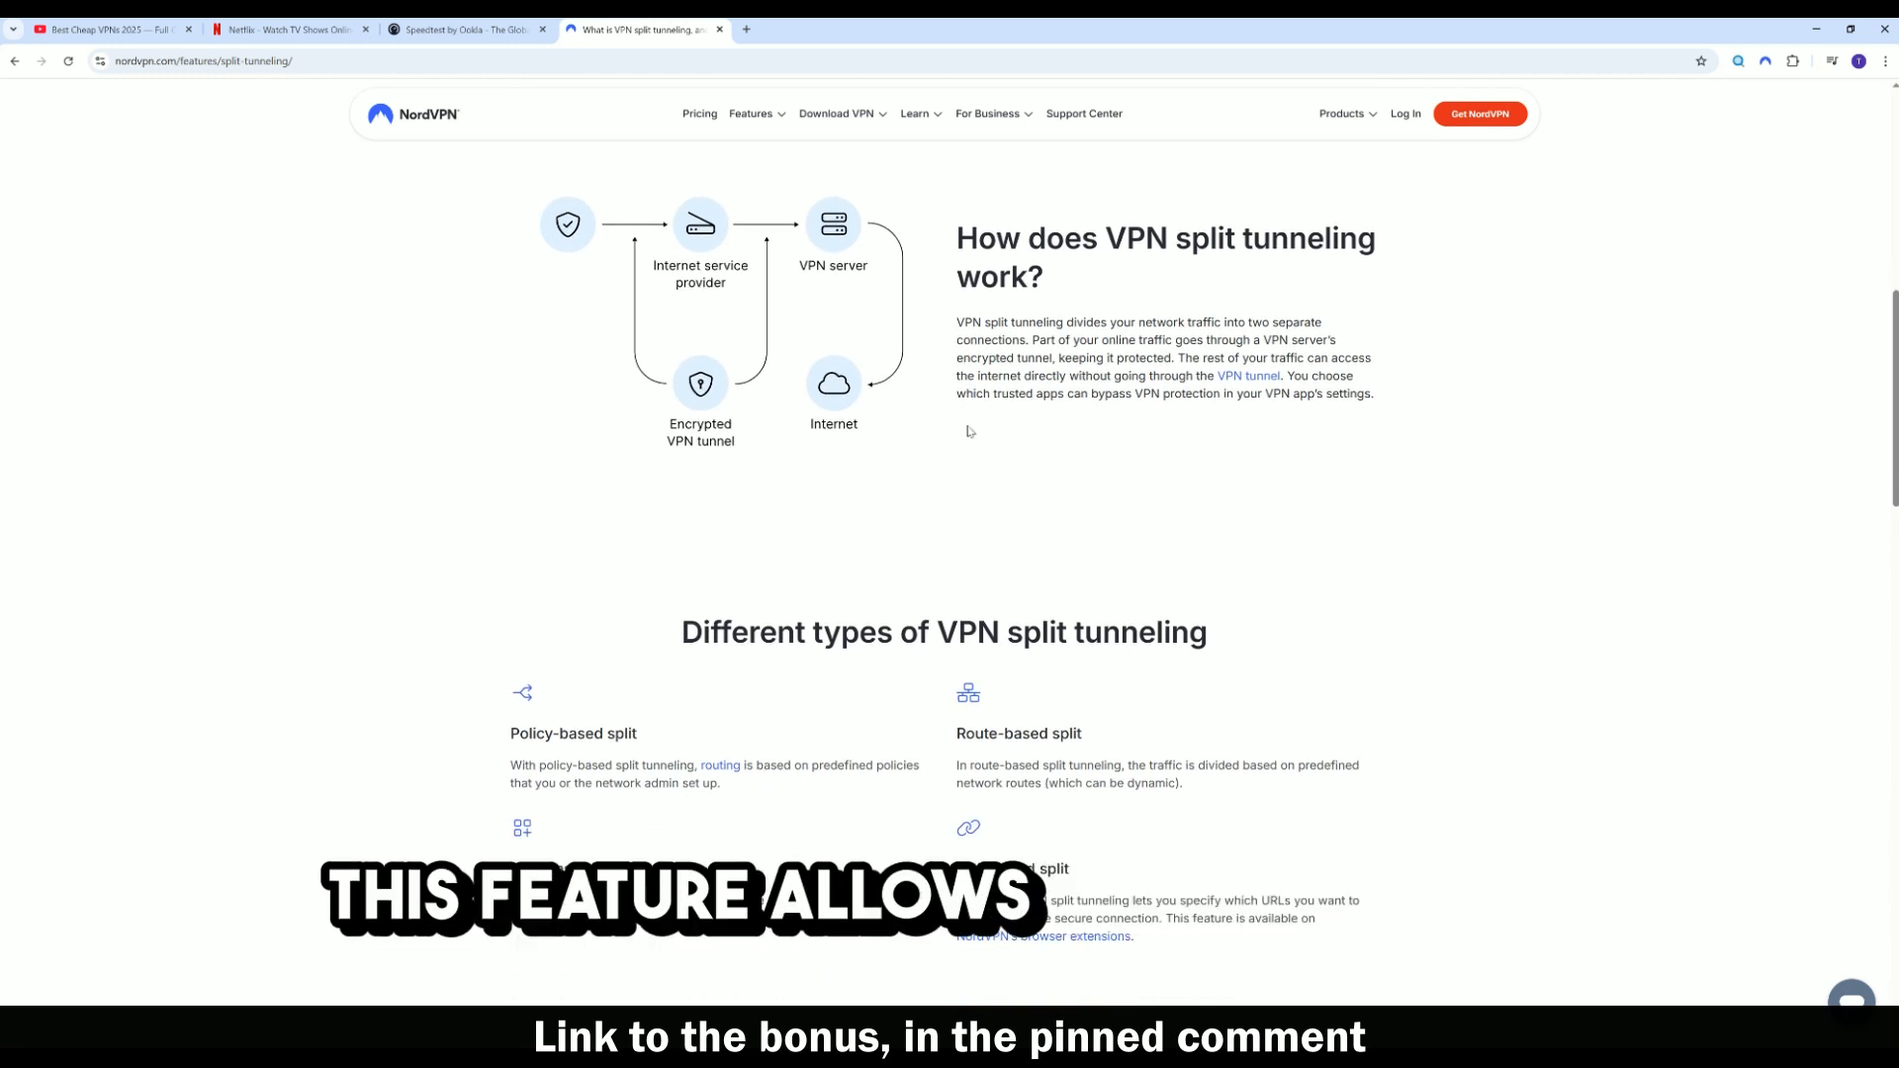
scroll("down", 3)
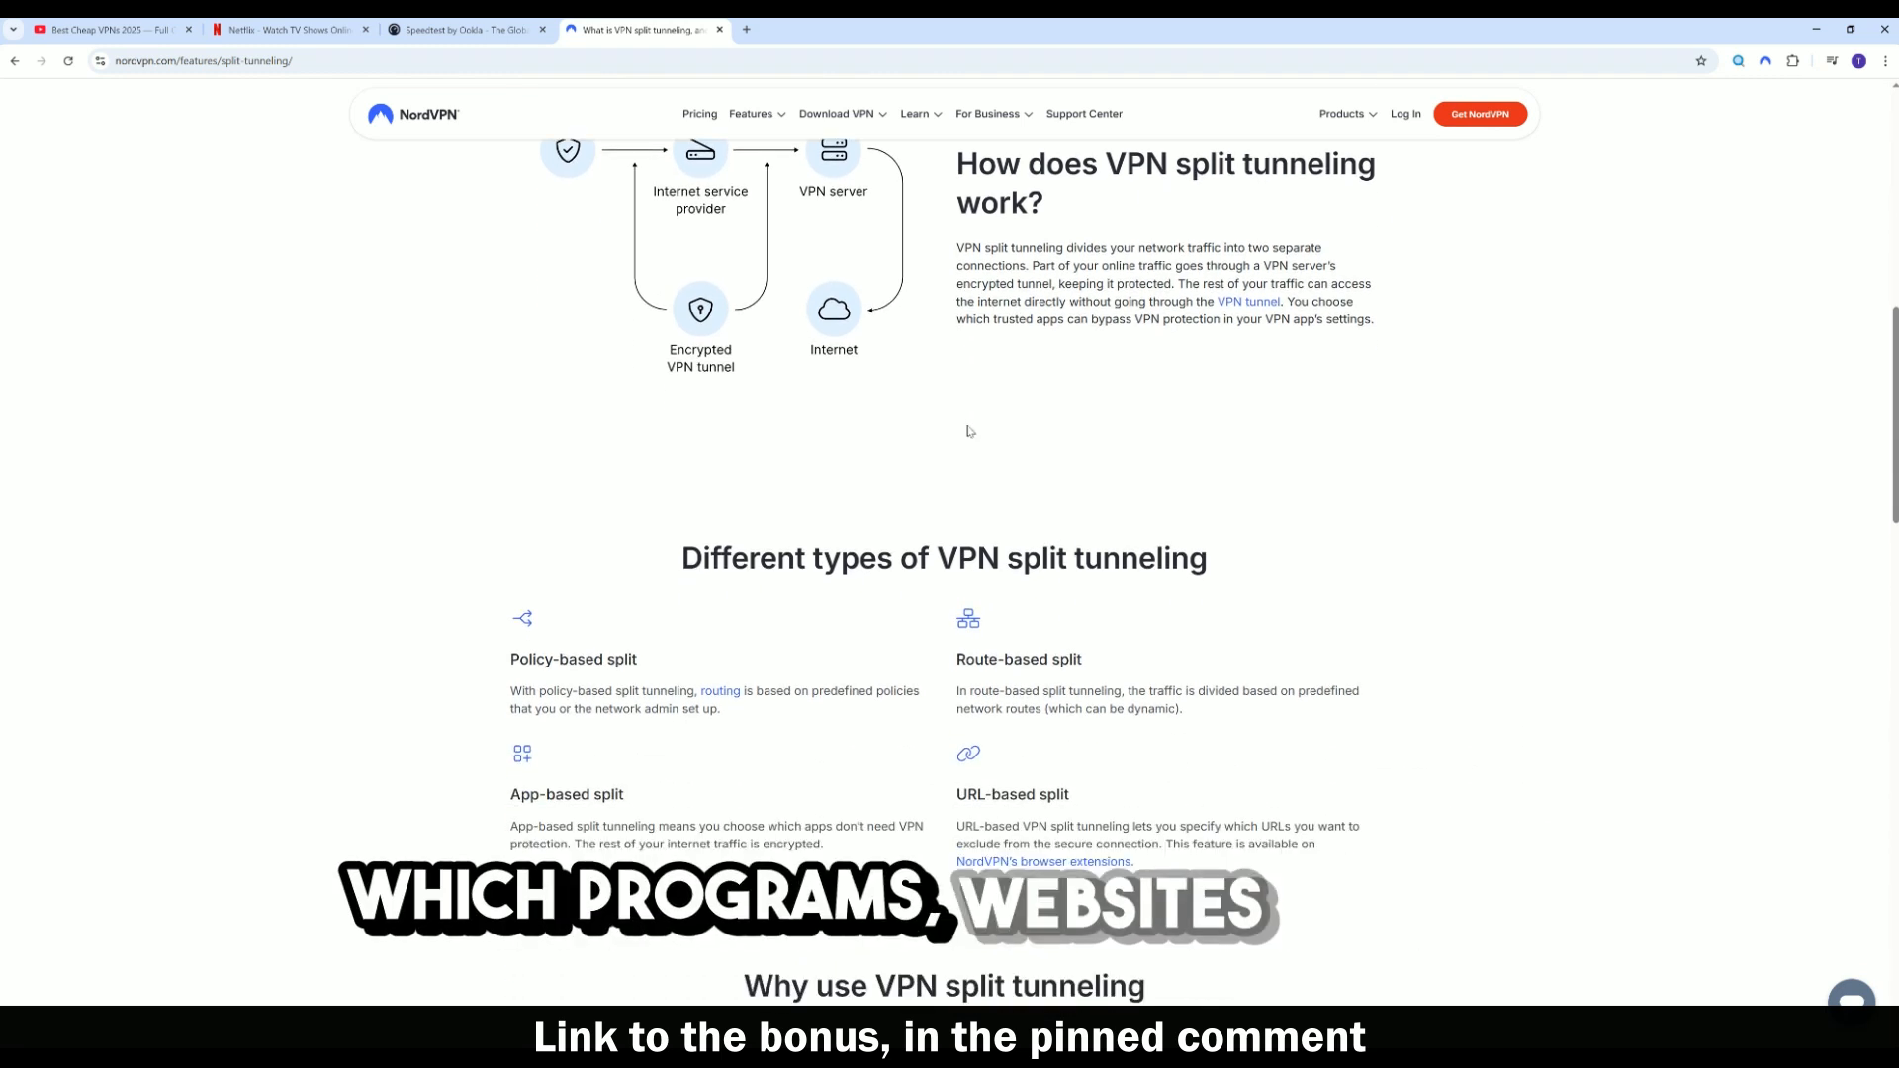
scroll("down", 3)
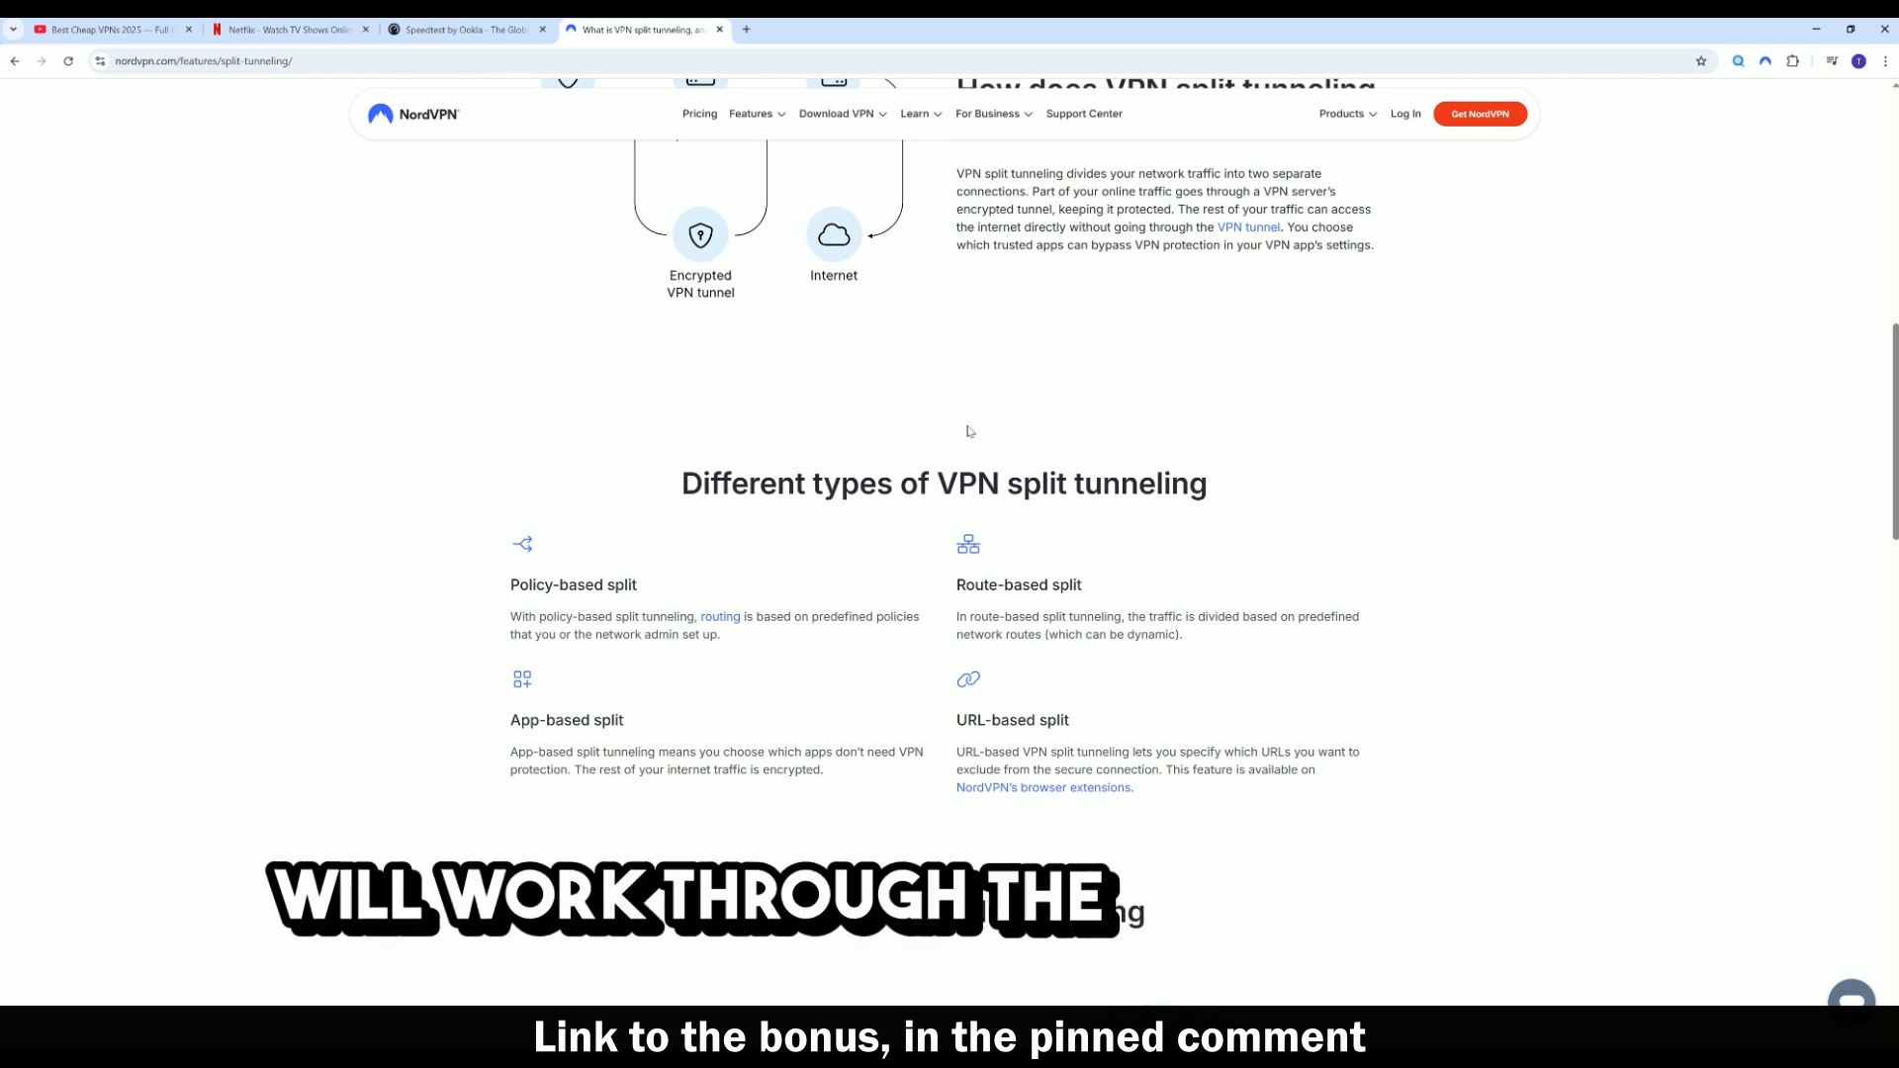
scroll("down", 3)
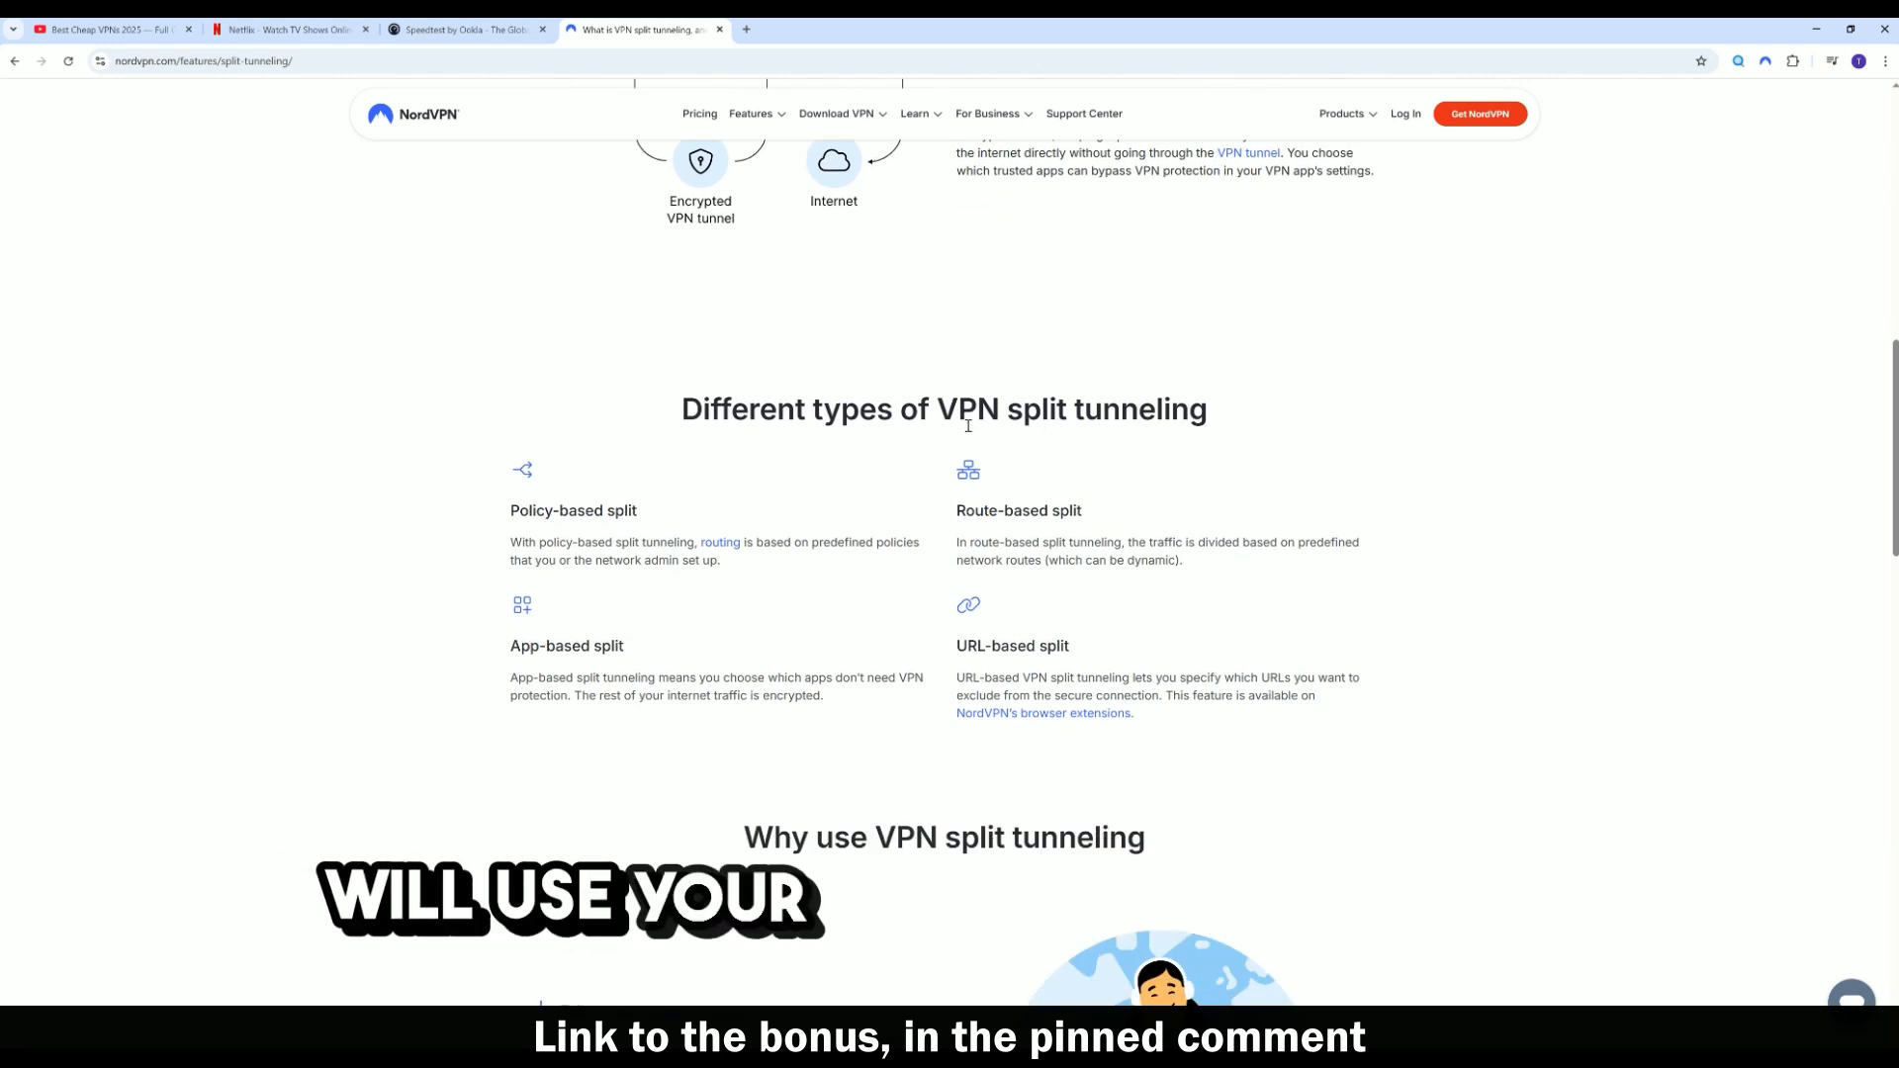
scroll("down", 3)
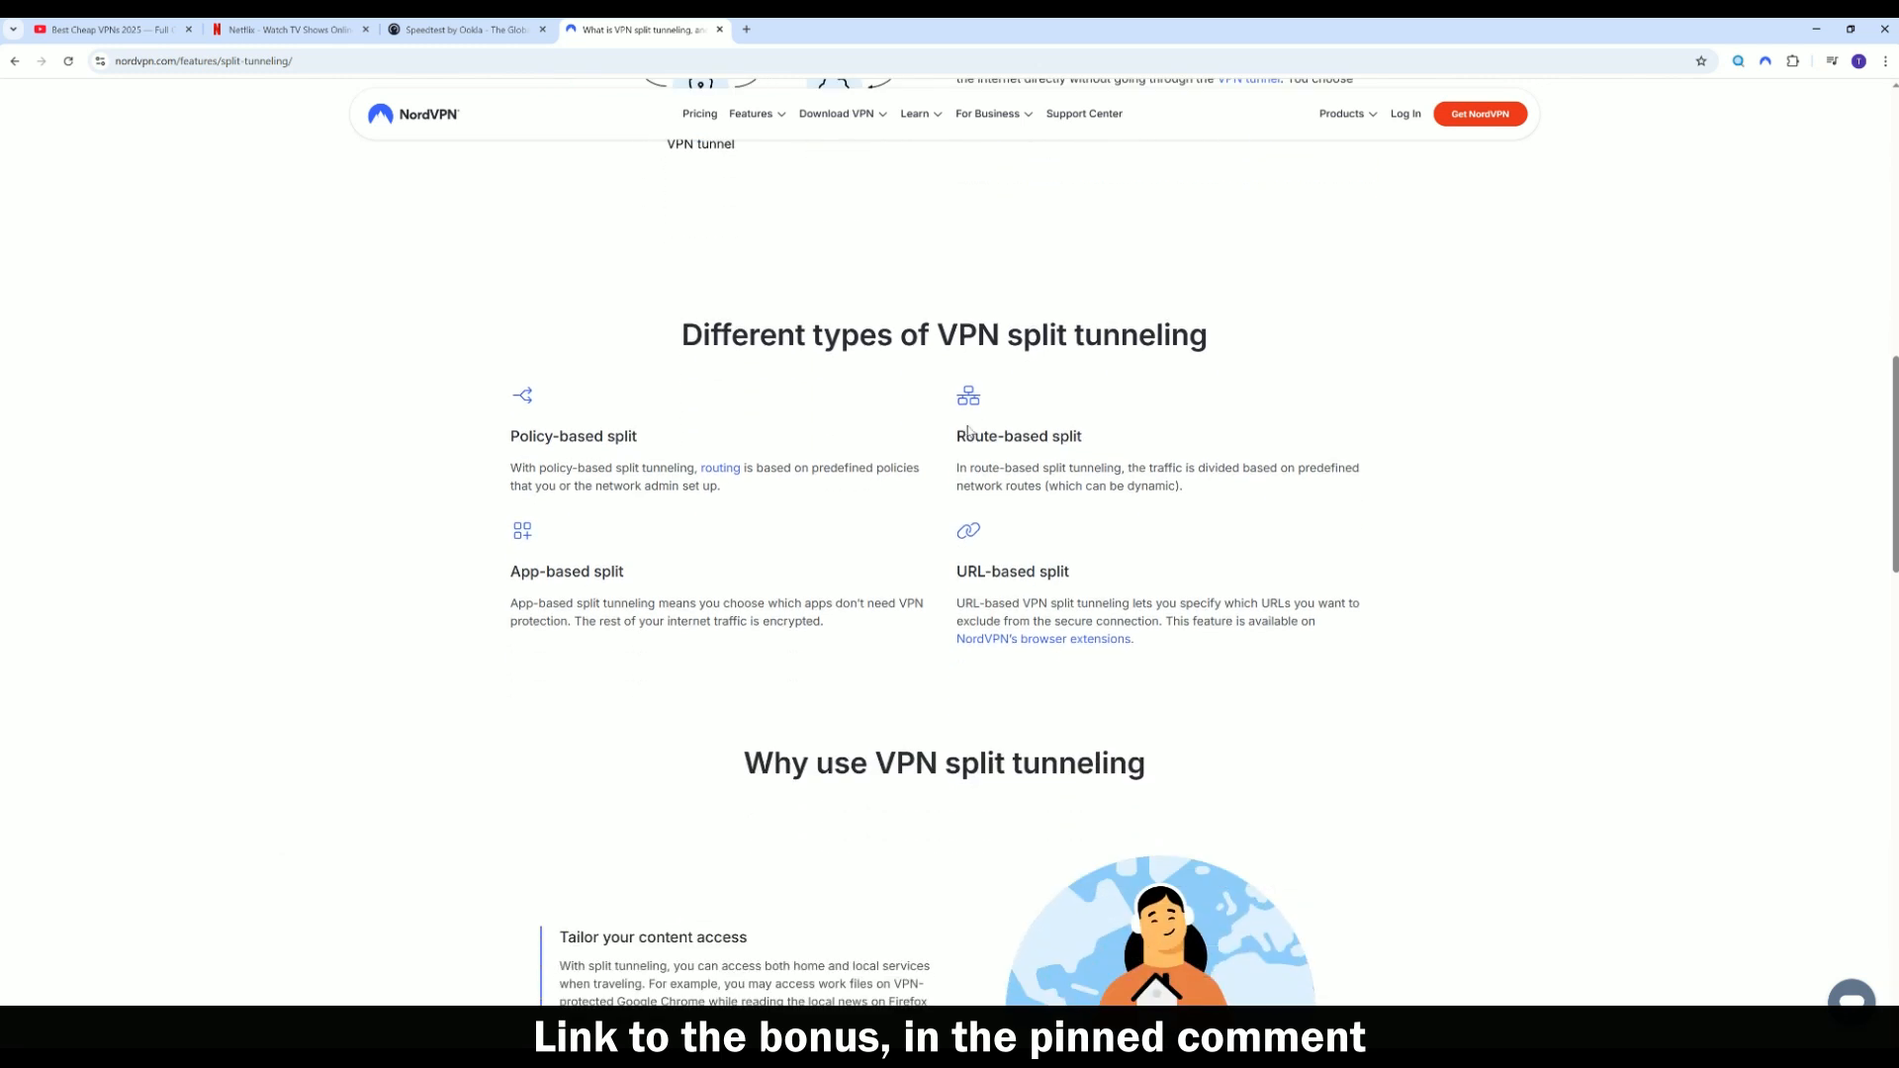
scroll("down", 3)
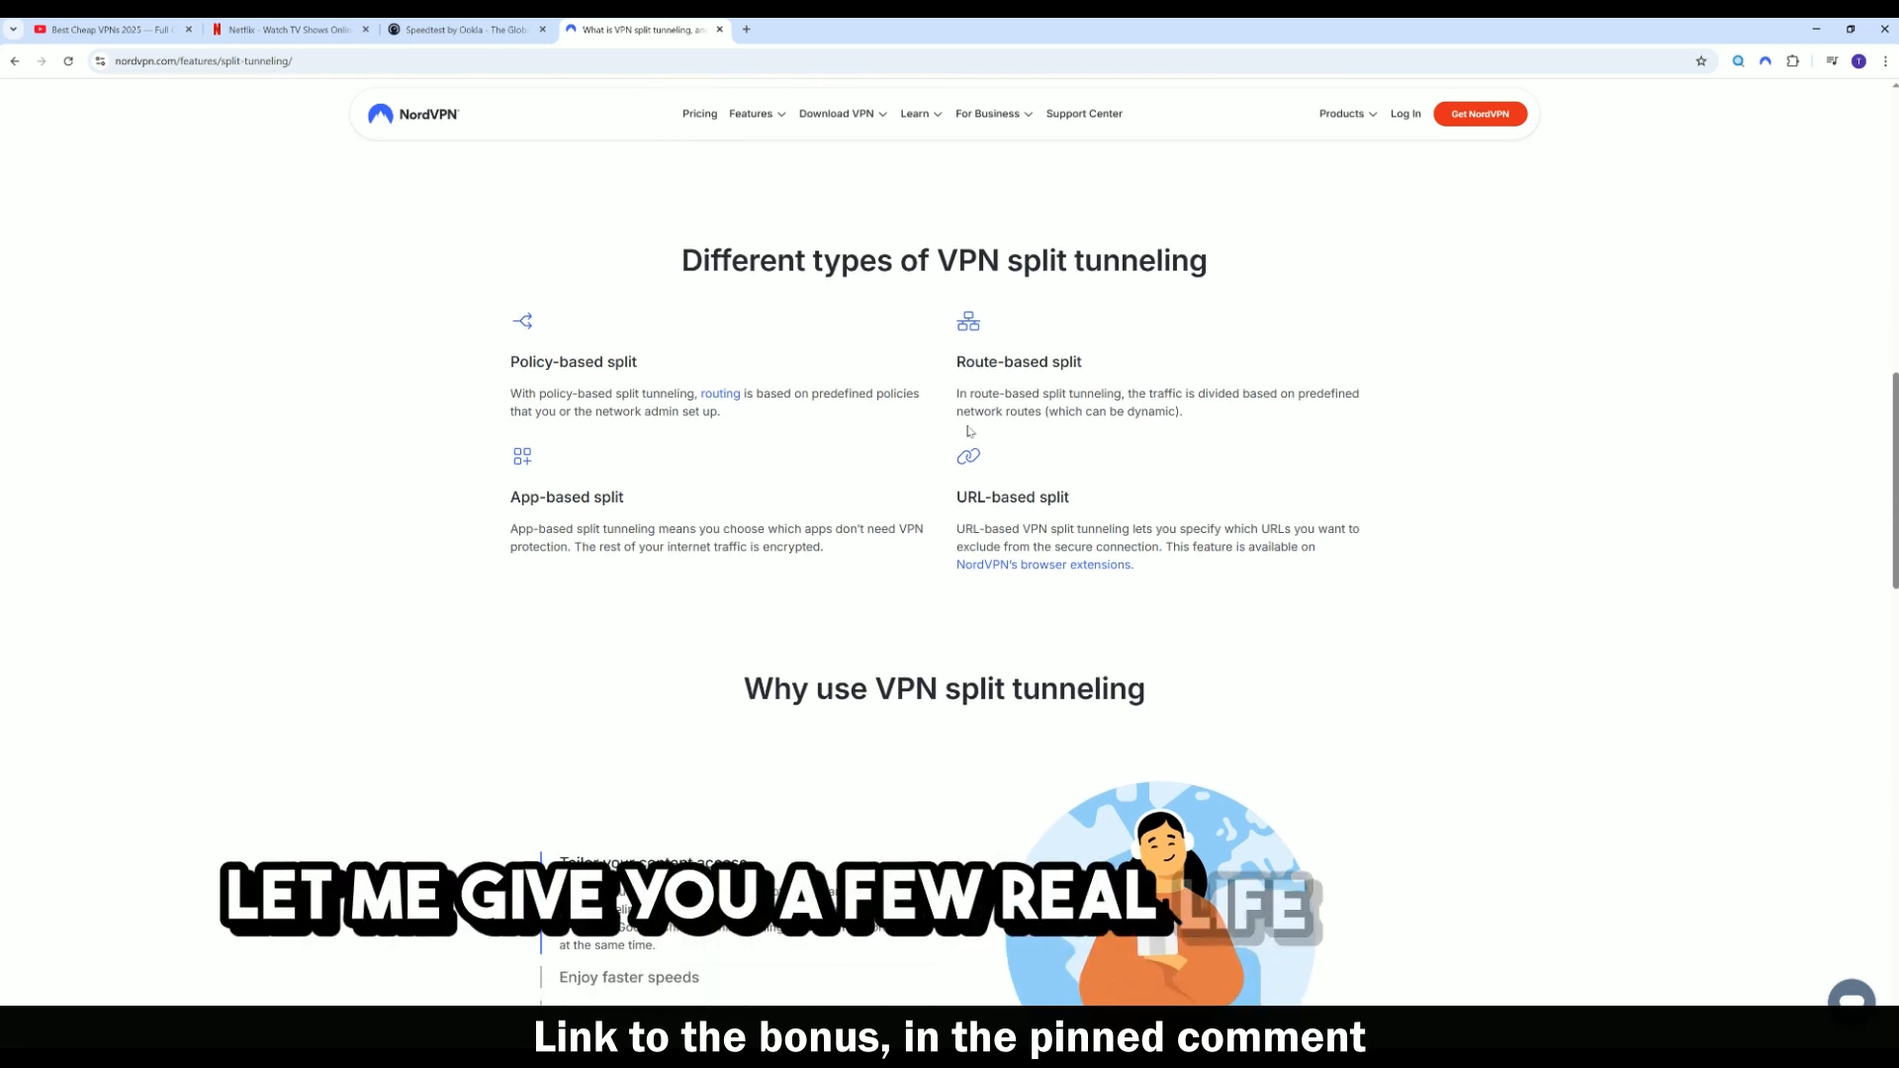
scroll("down", 3)
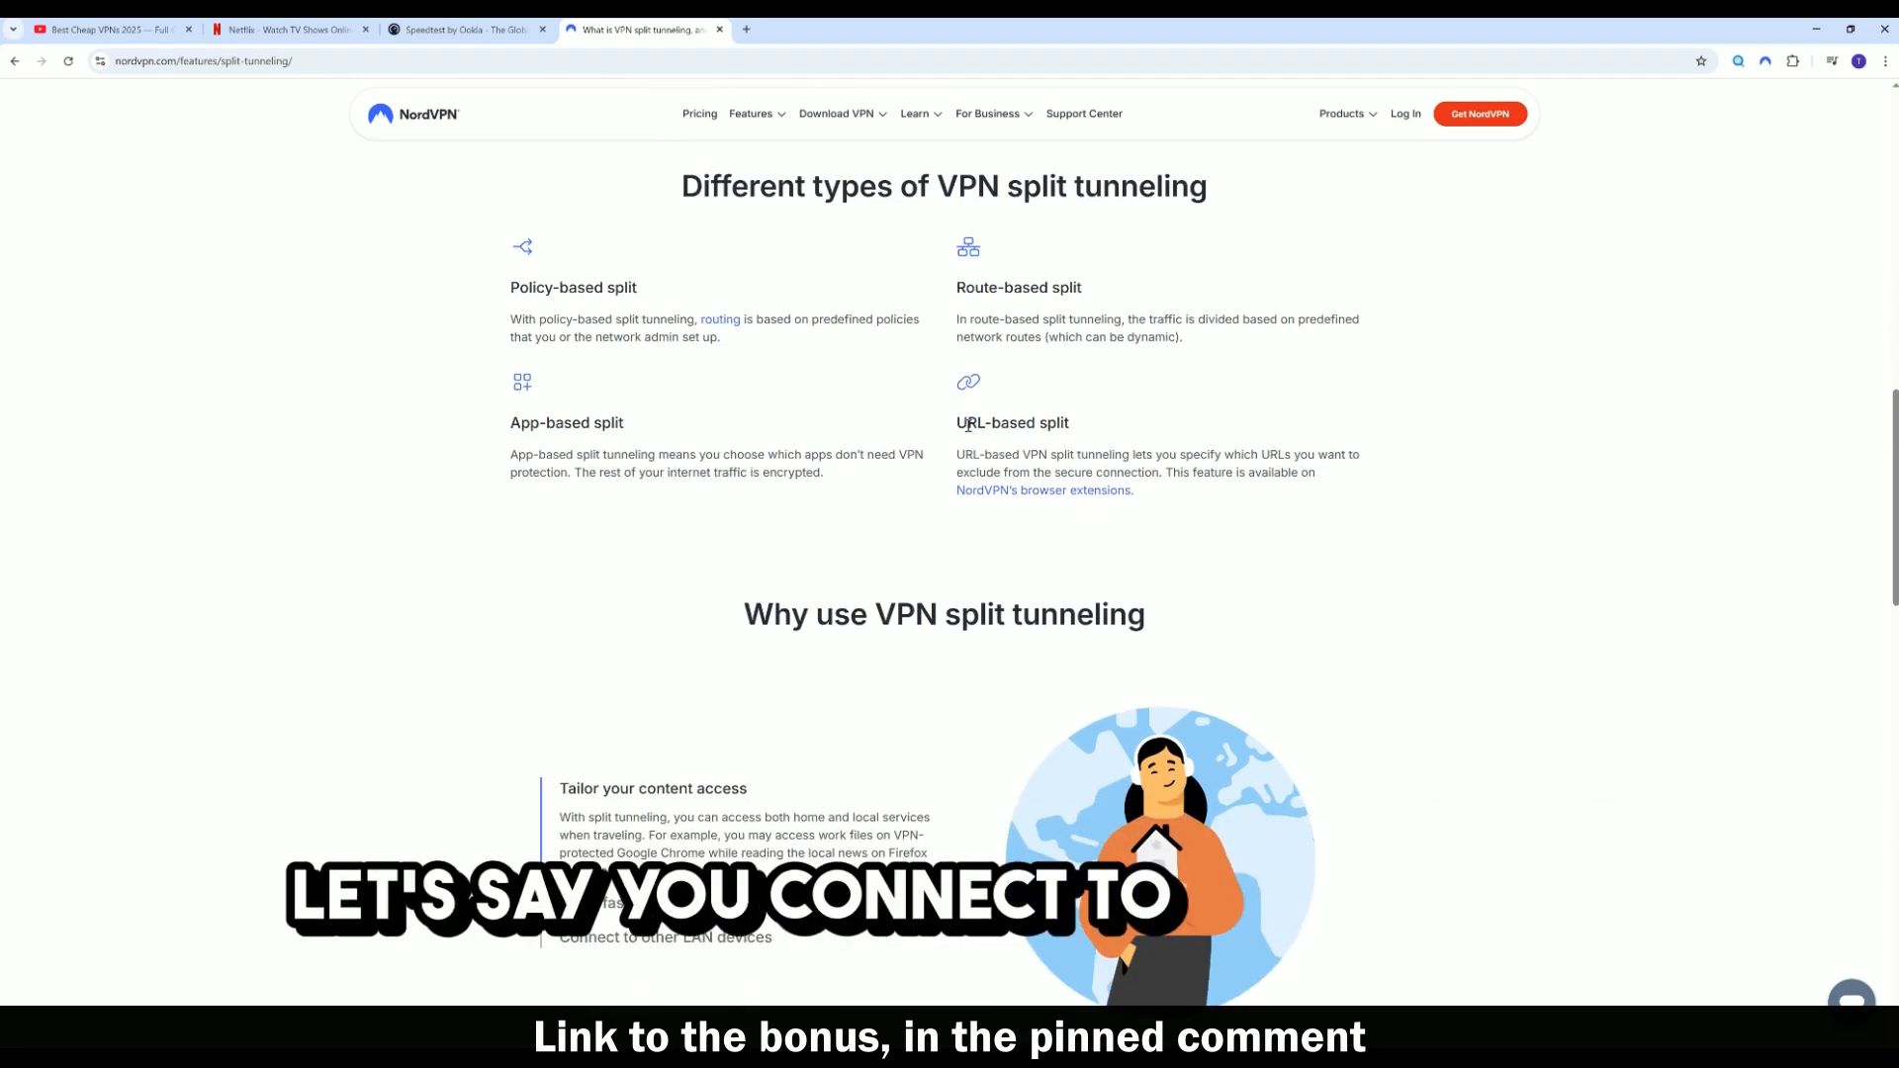
scroll("down", 3)
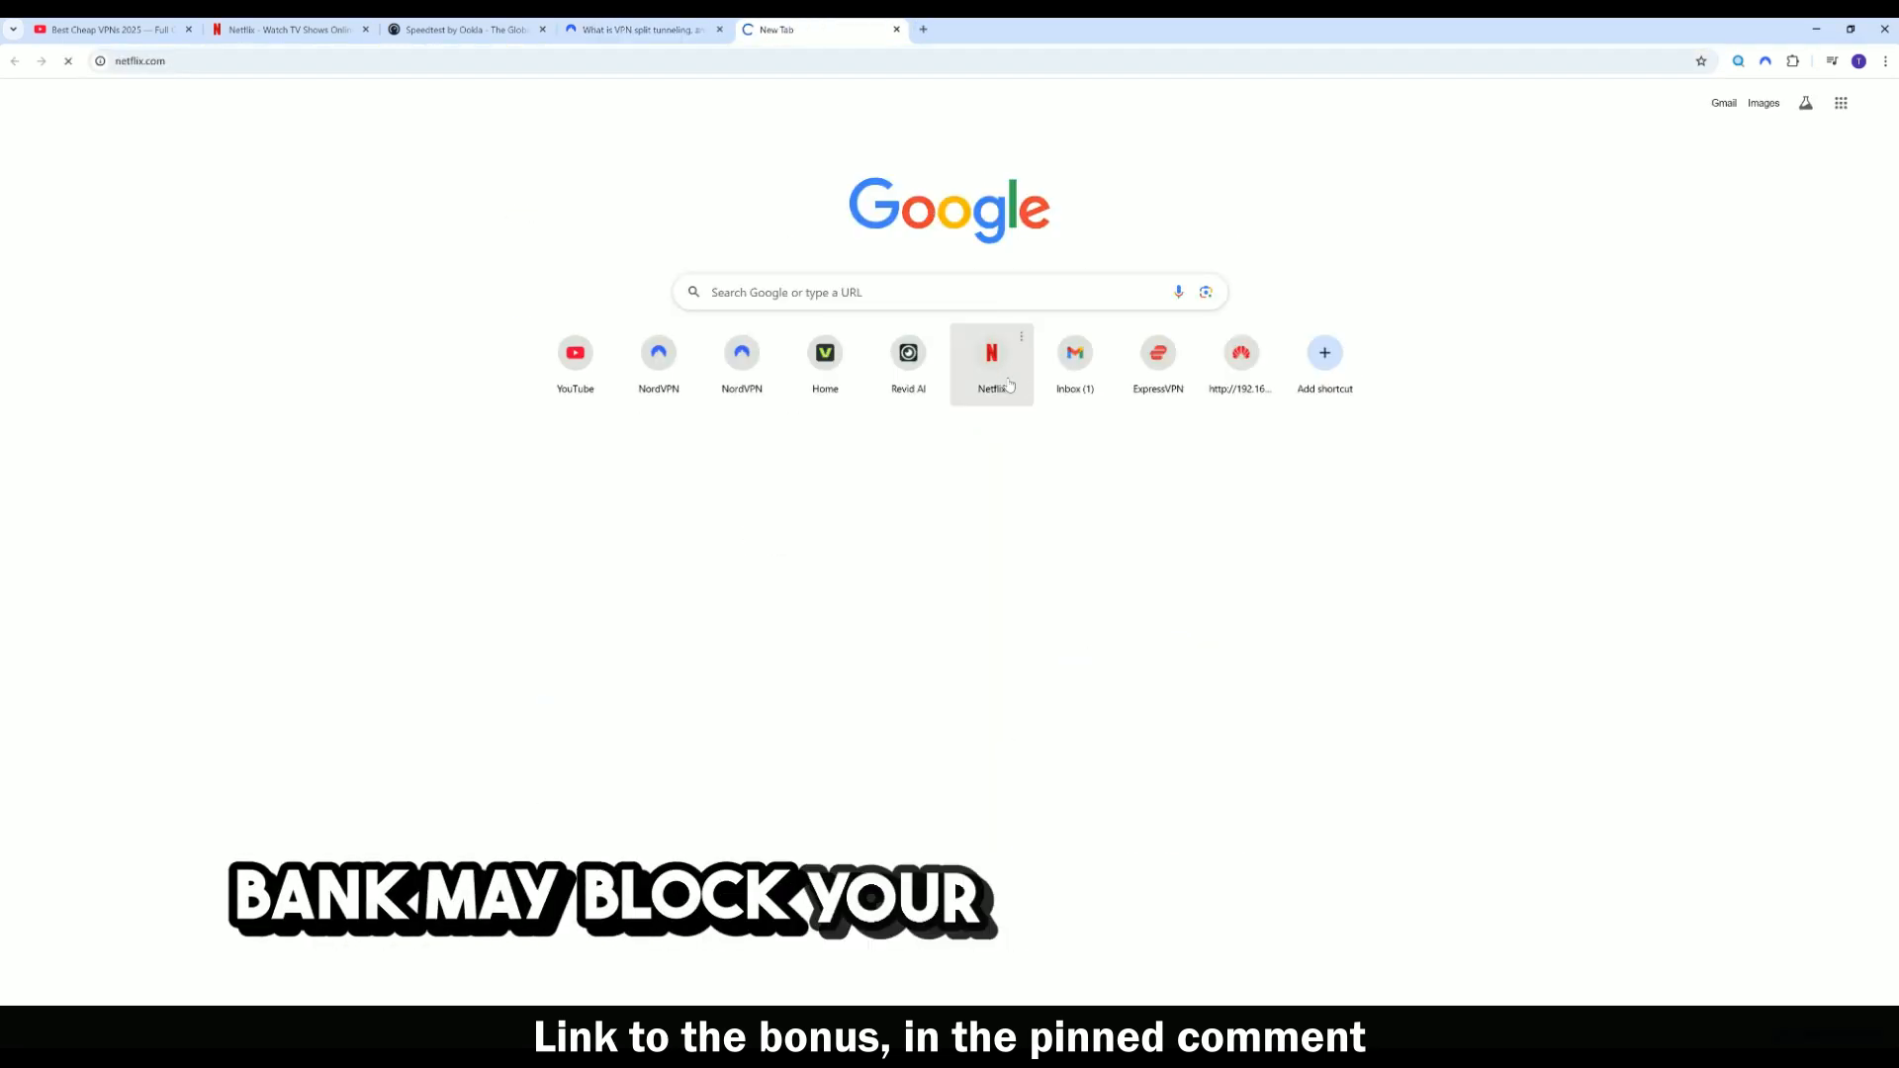
- Load netflix.com from the new tab's Netflix shortcut, then close the NordVPN app showing a US connection
left_click(991, 353)
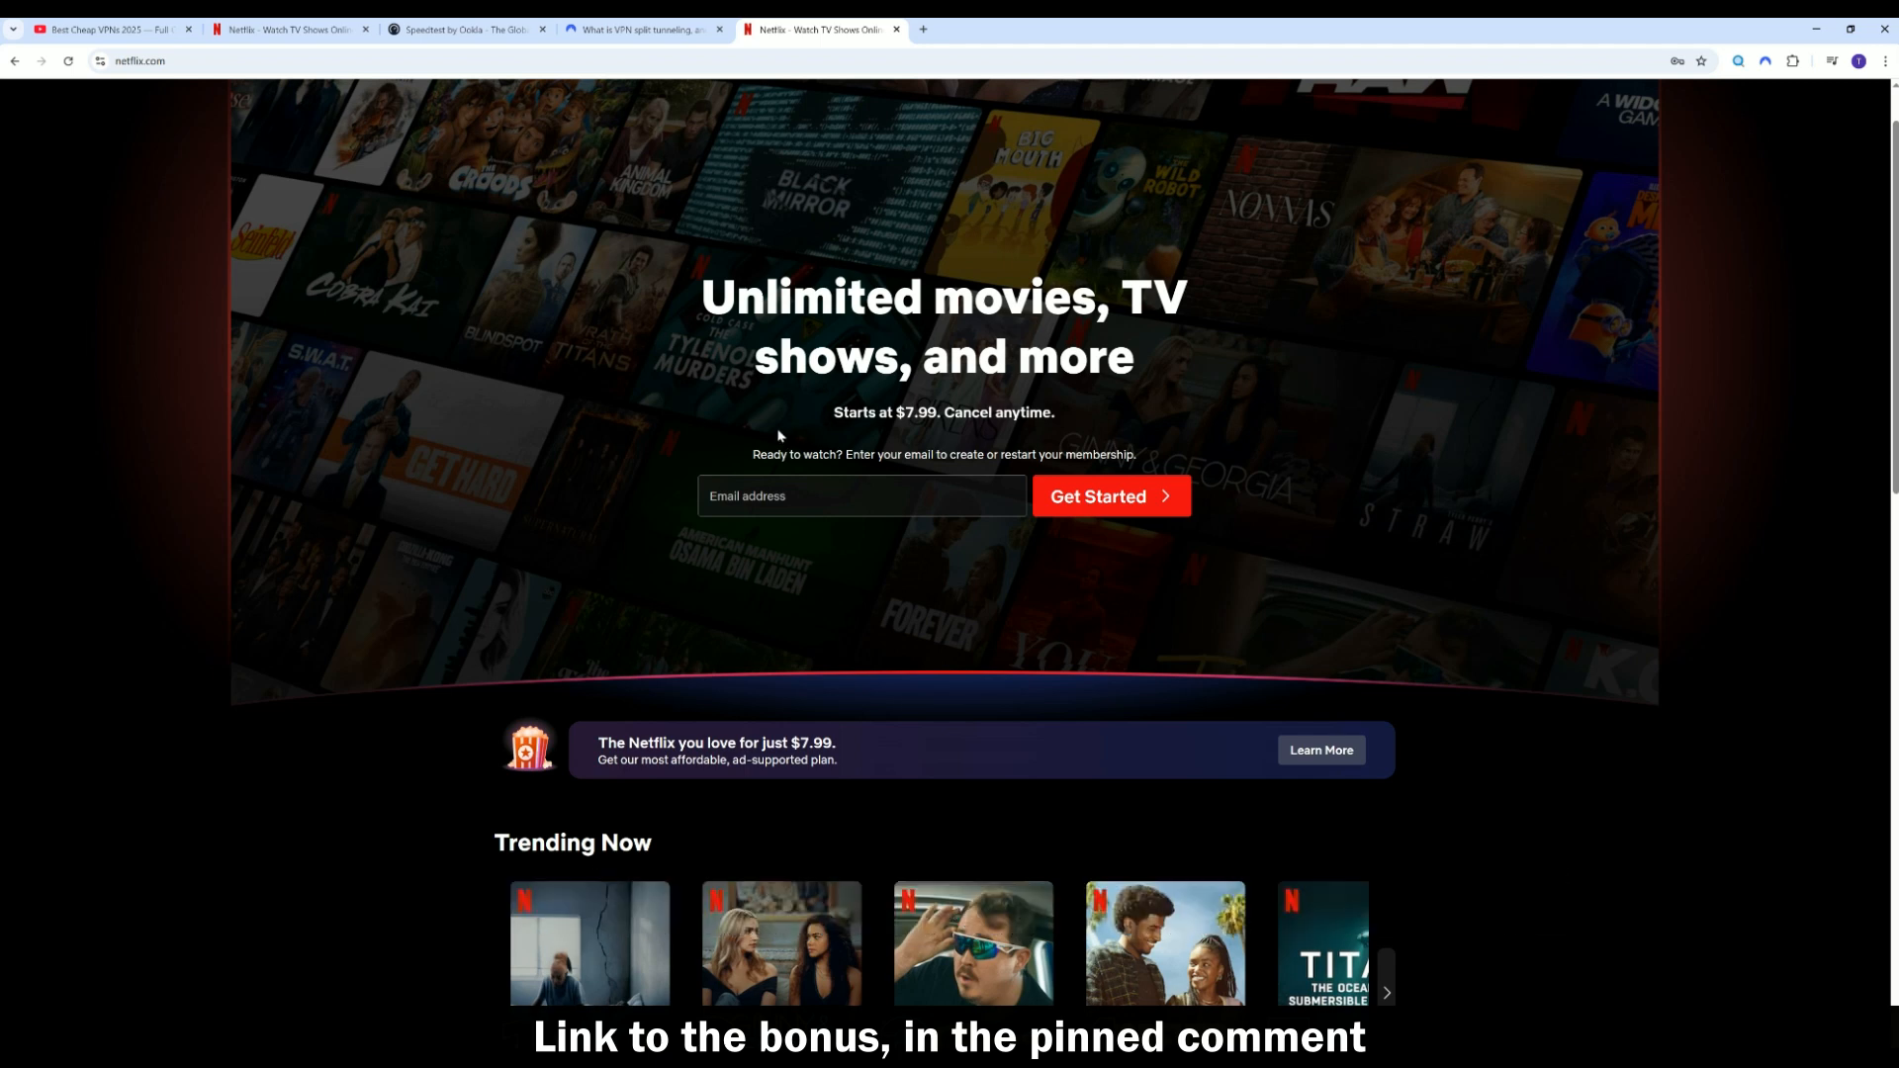
scroll("down", 3)
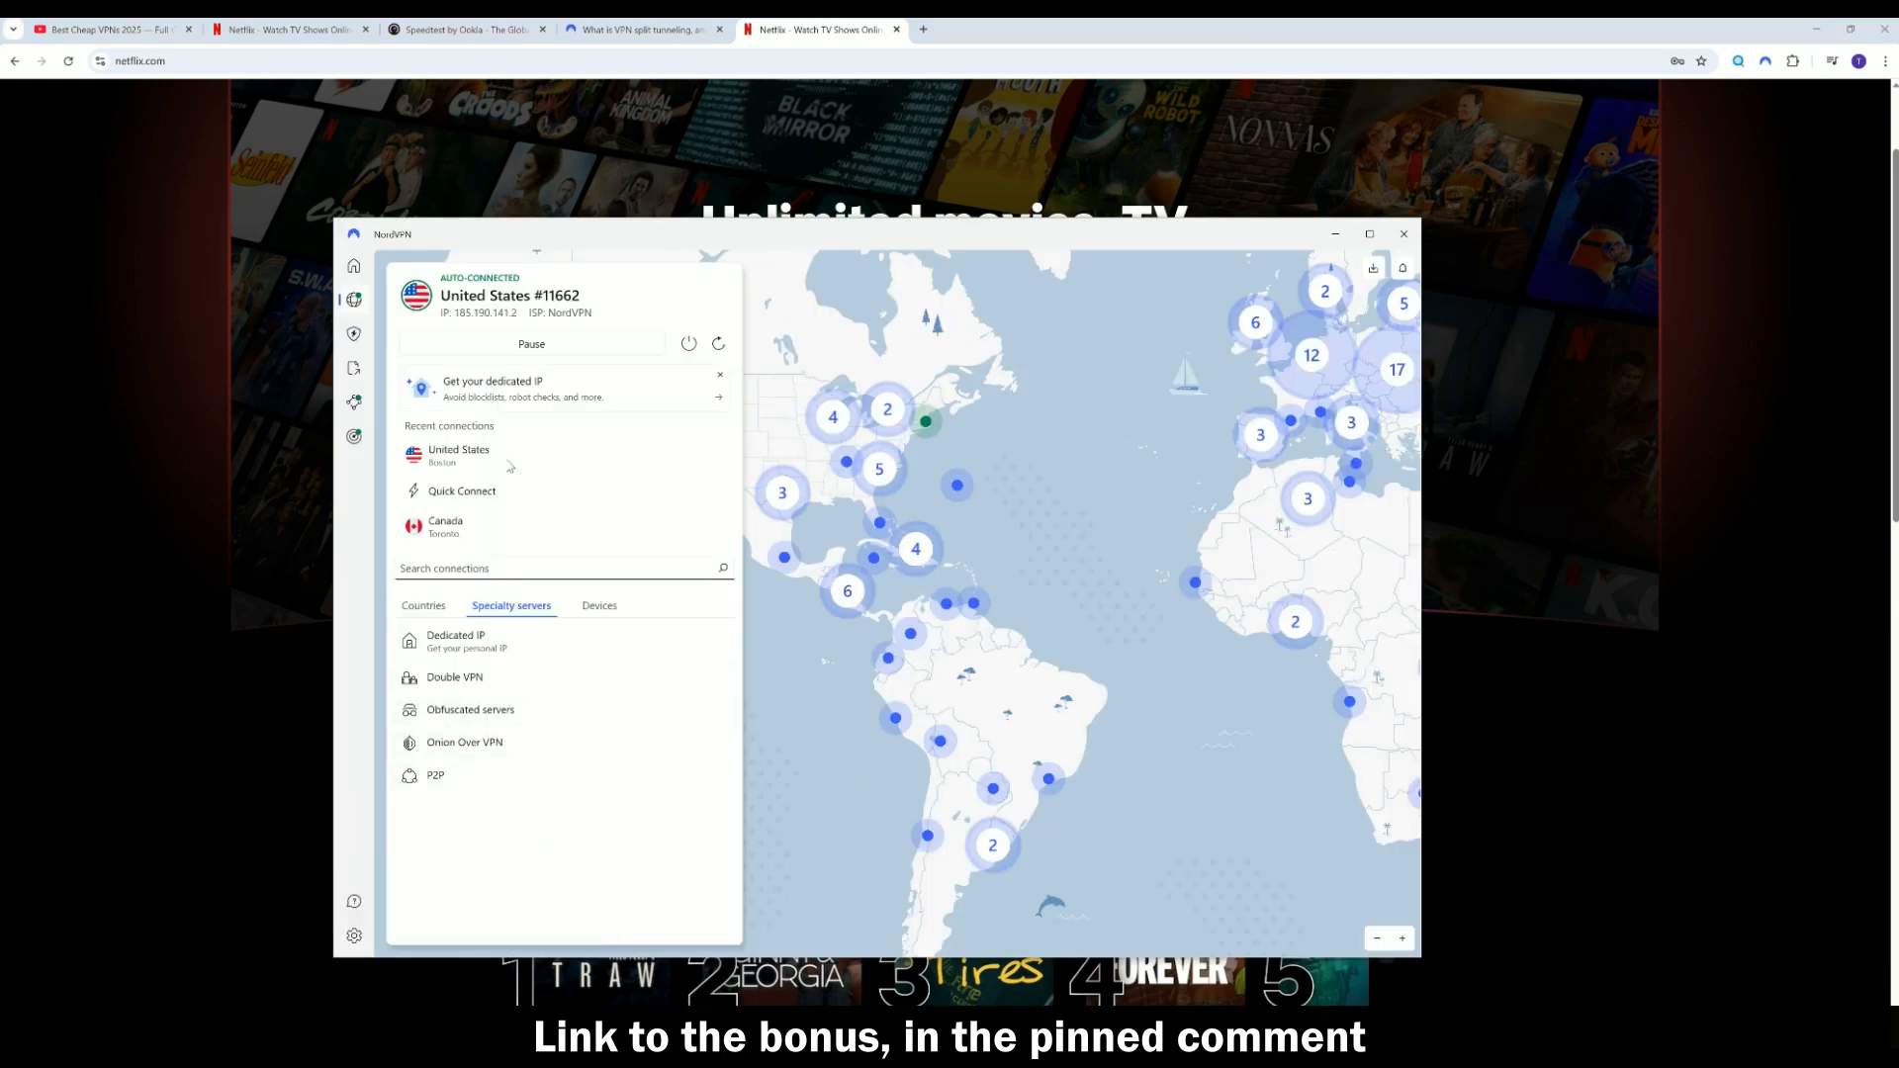
left_click(1402, 234)
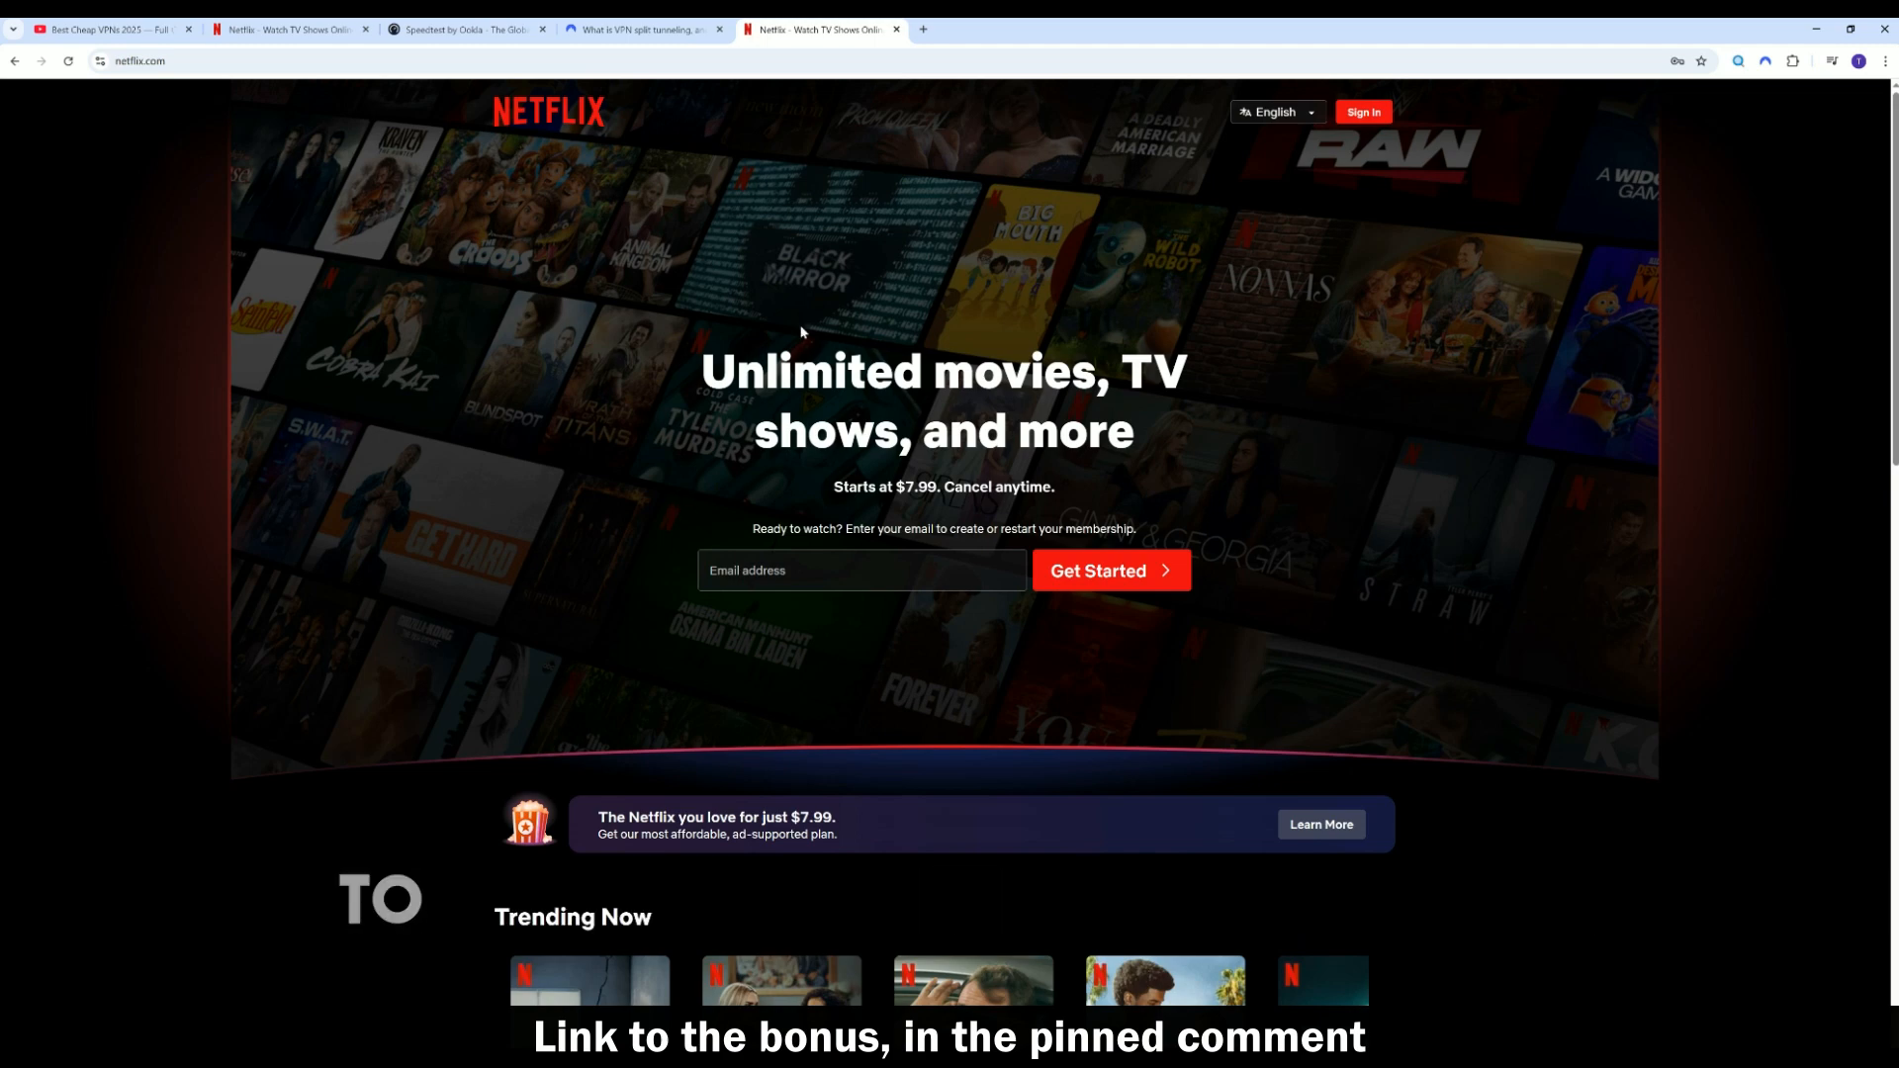
- Open a new Google tab, type 'uruto' in the address bar, and close the History panel
left_click(645, 29)
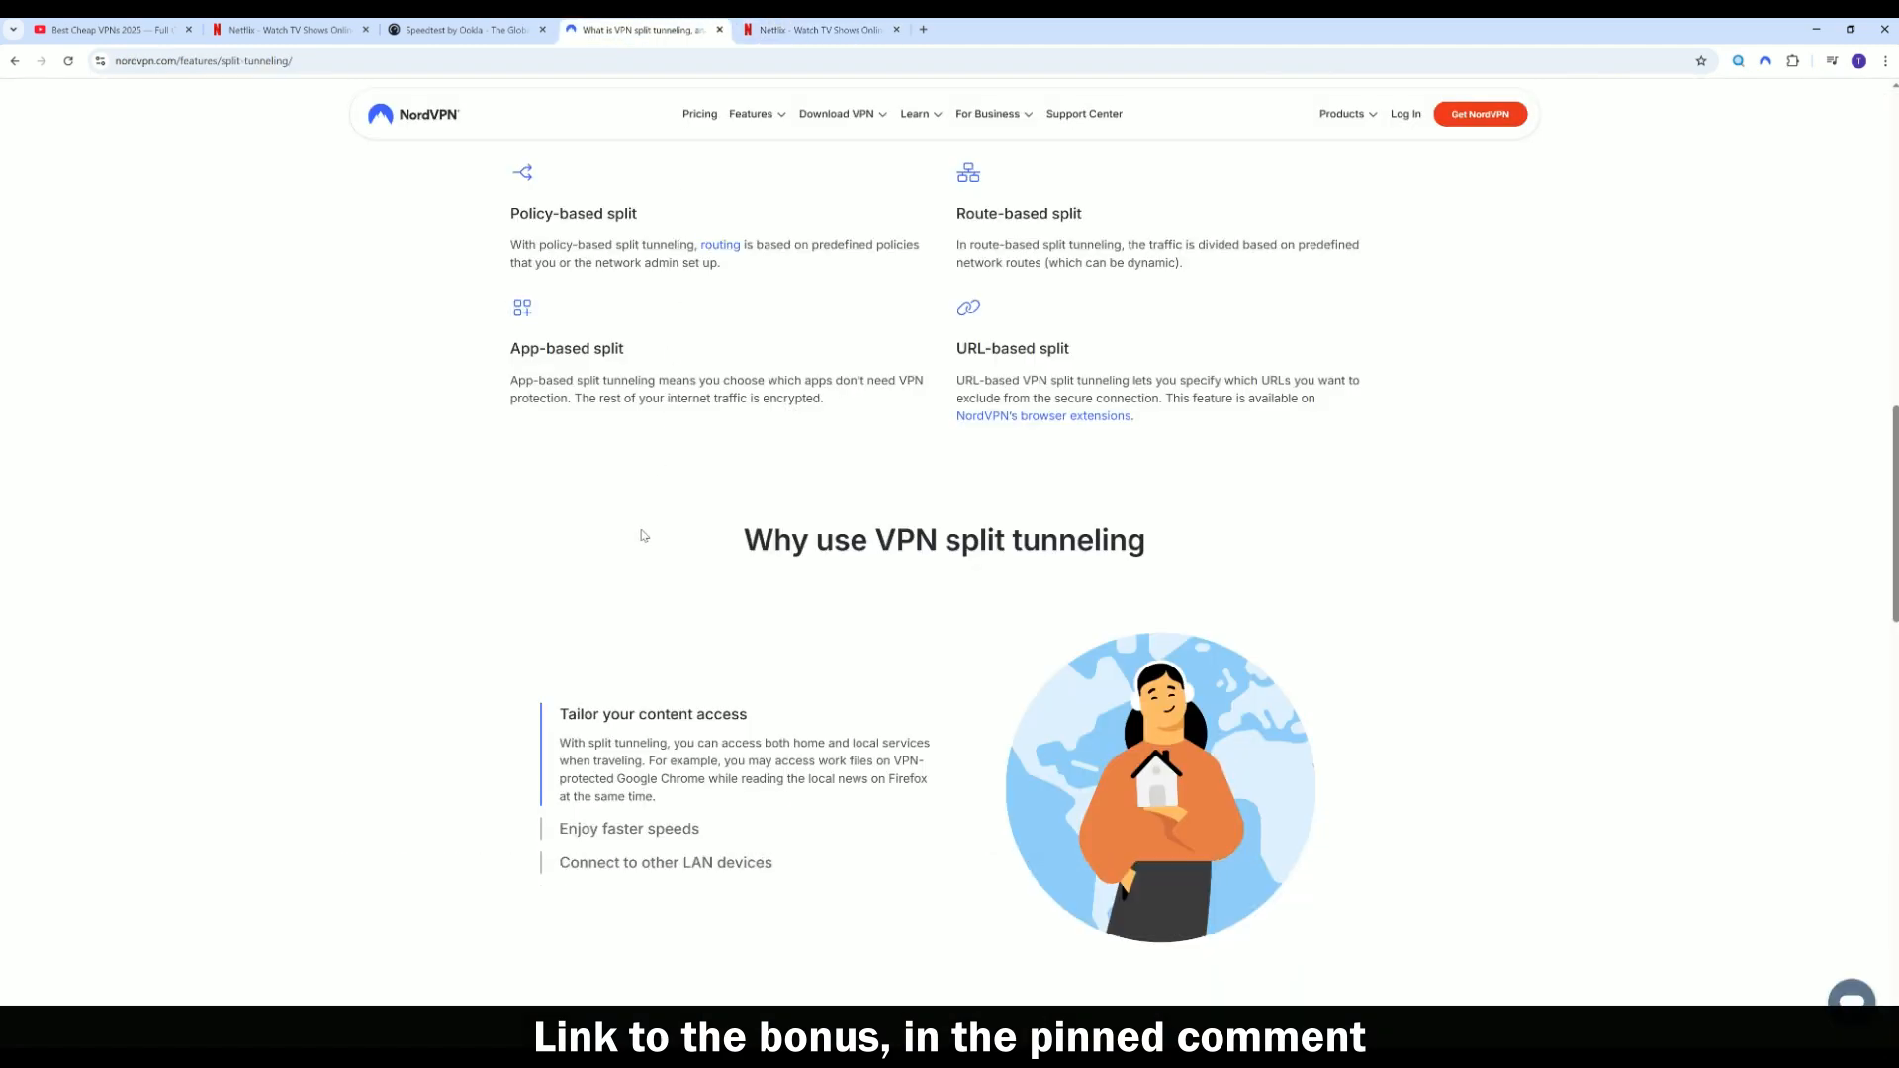
scroll("down", 3)
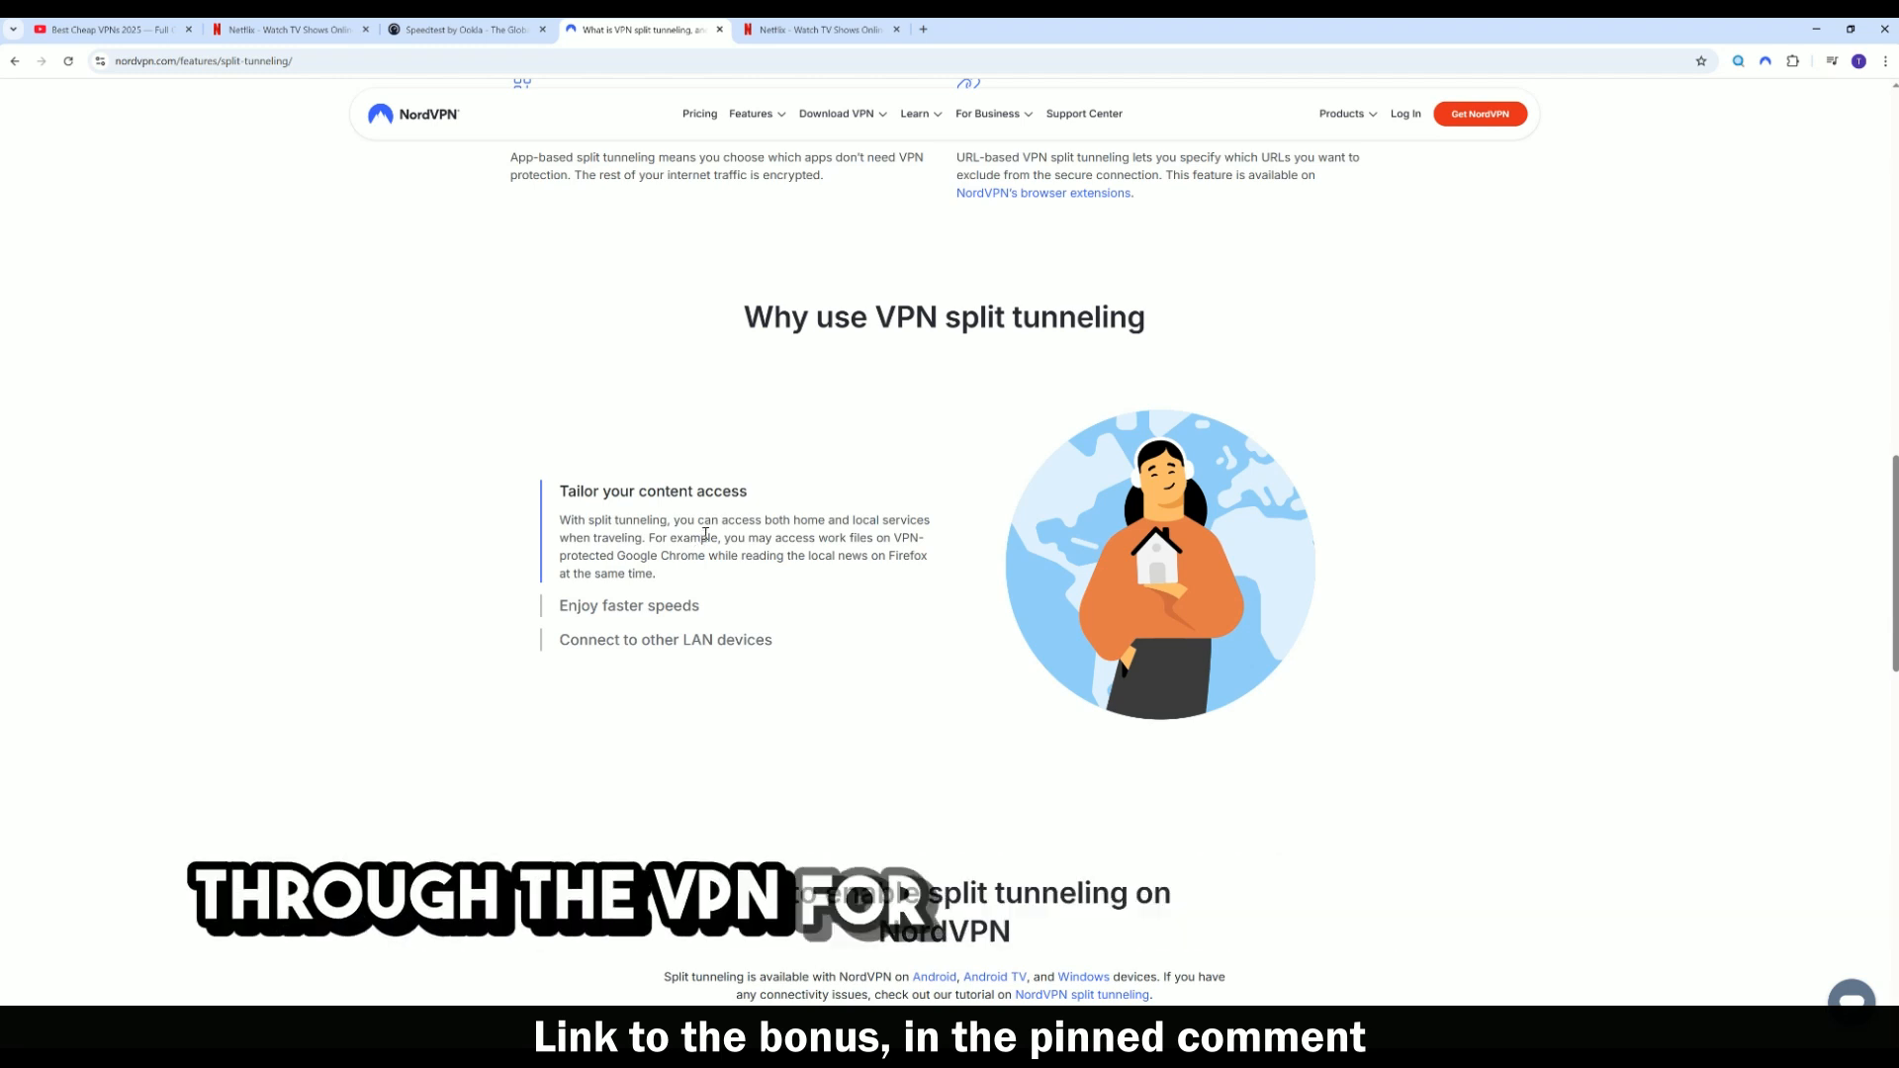
type("u")
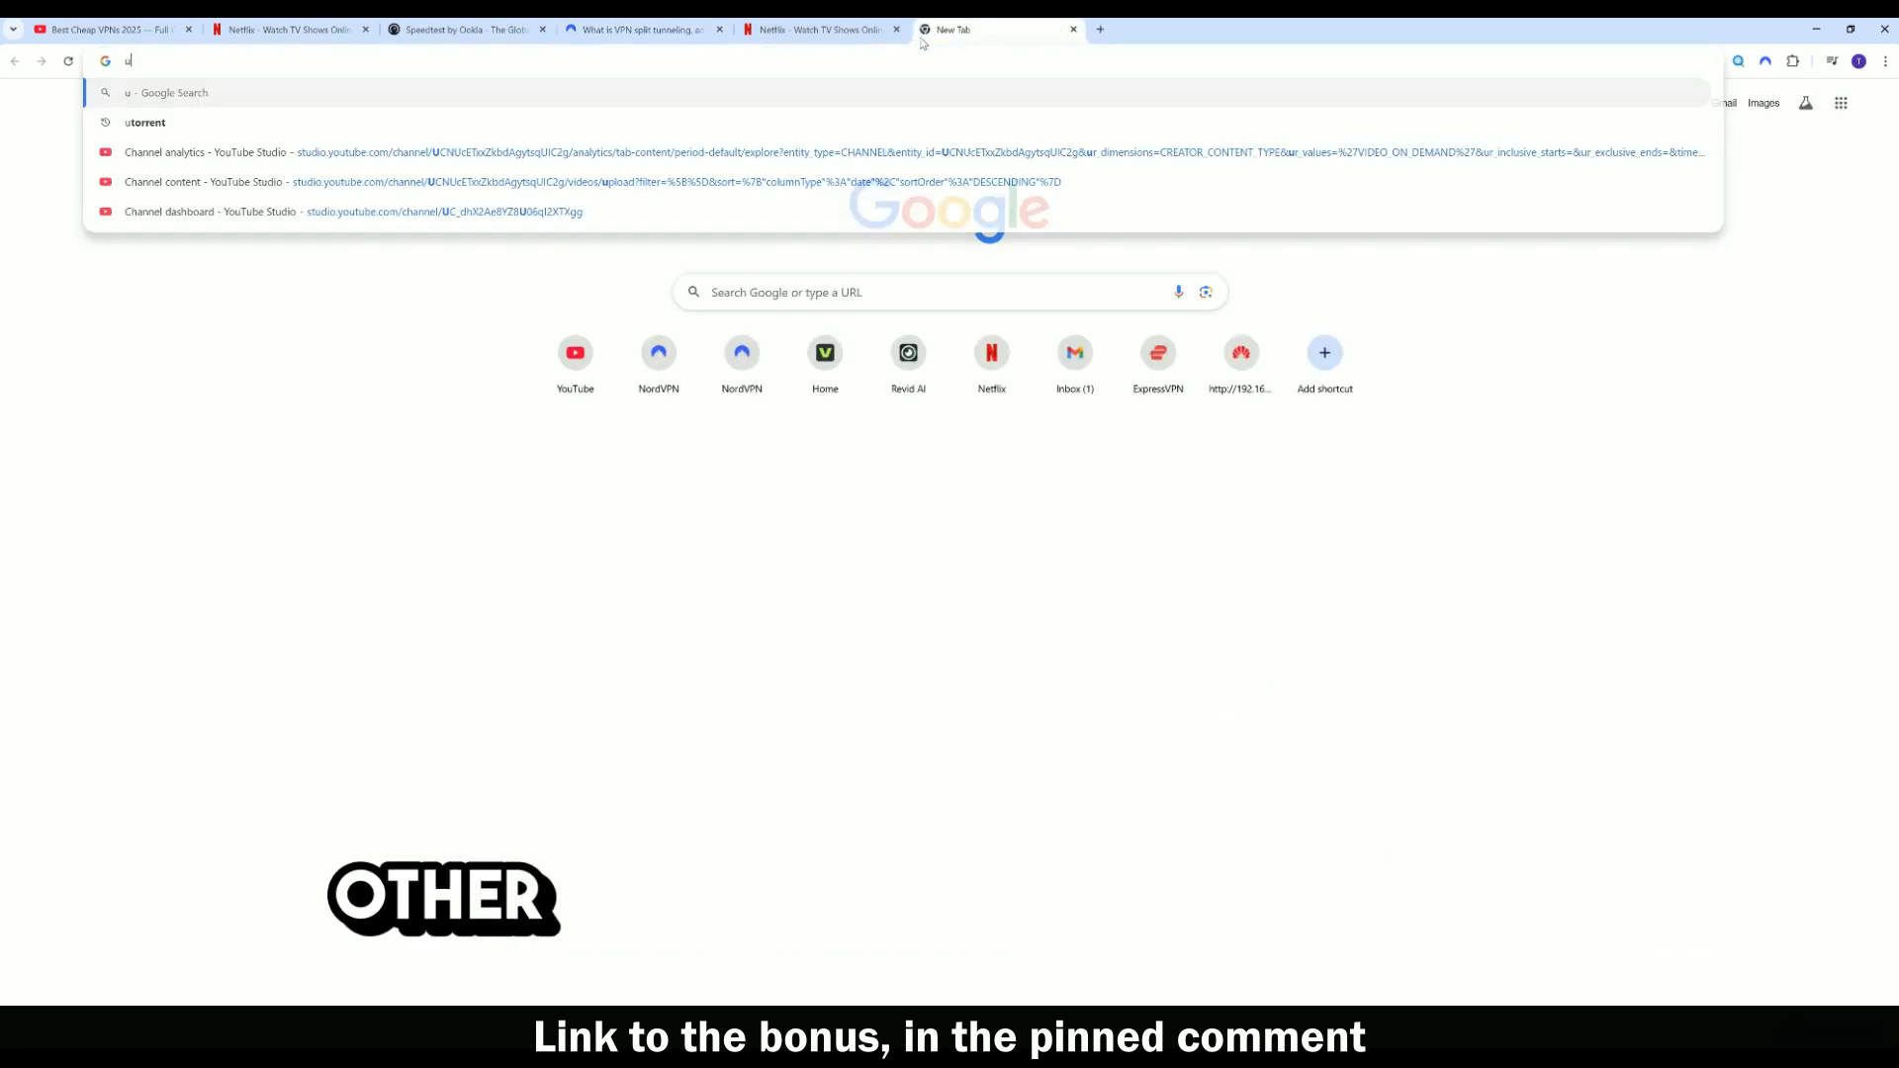
type("r")
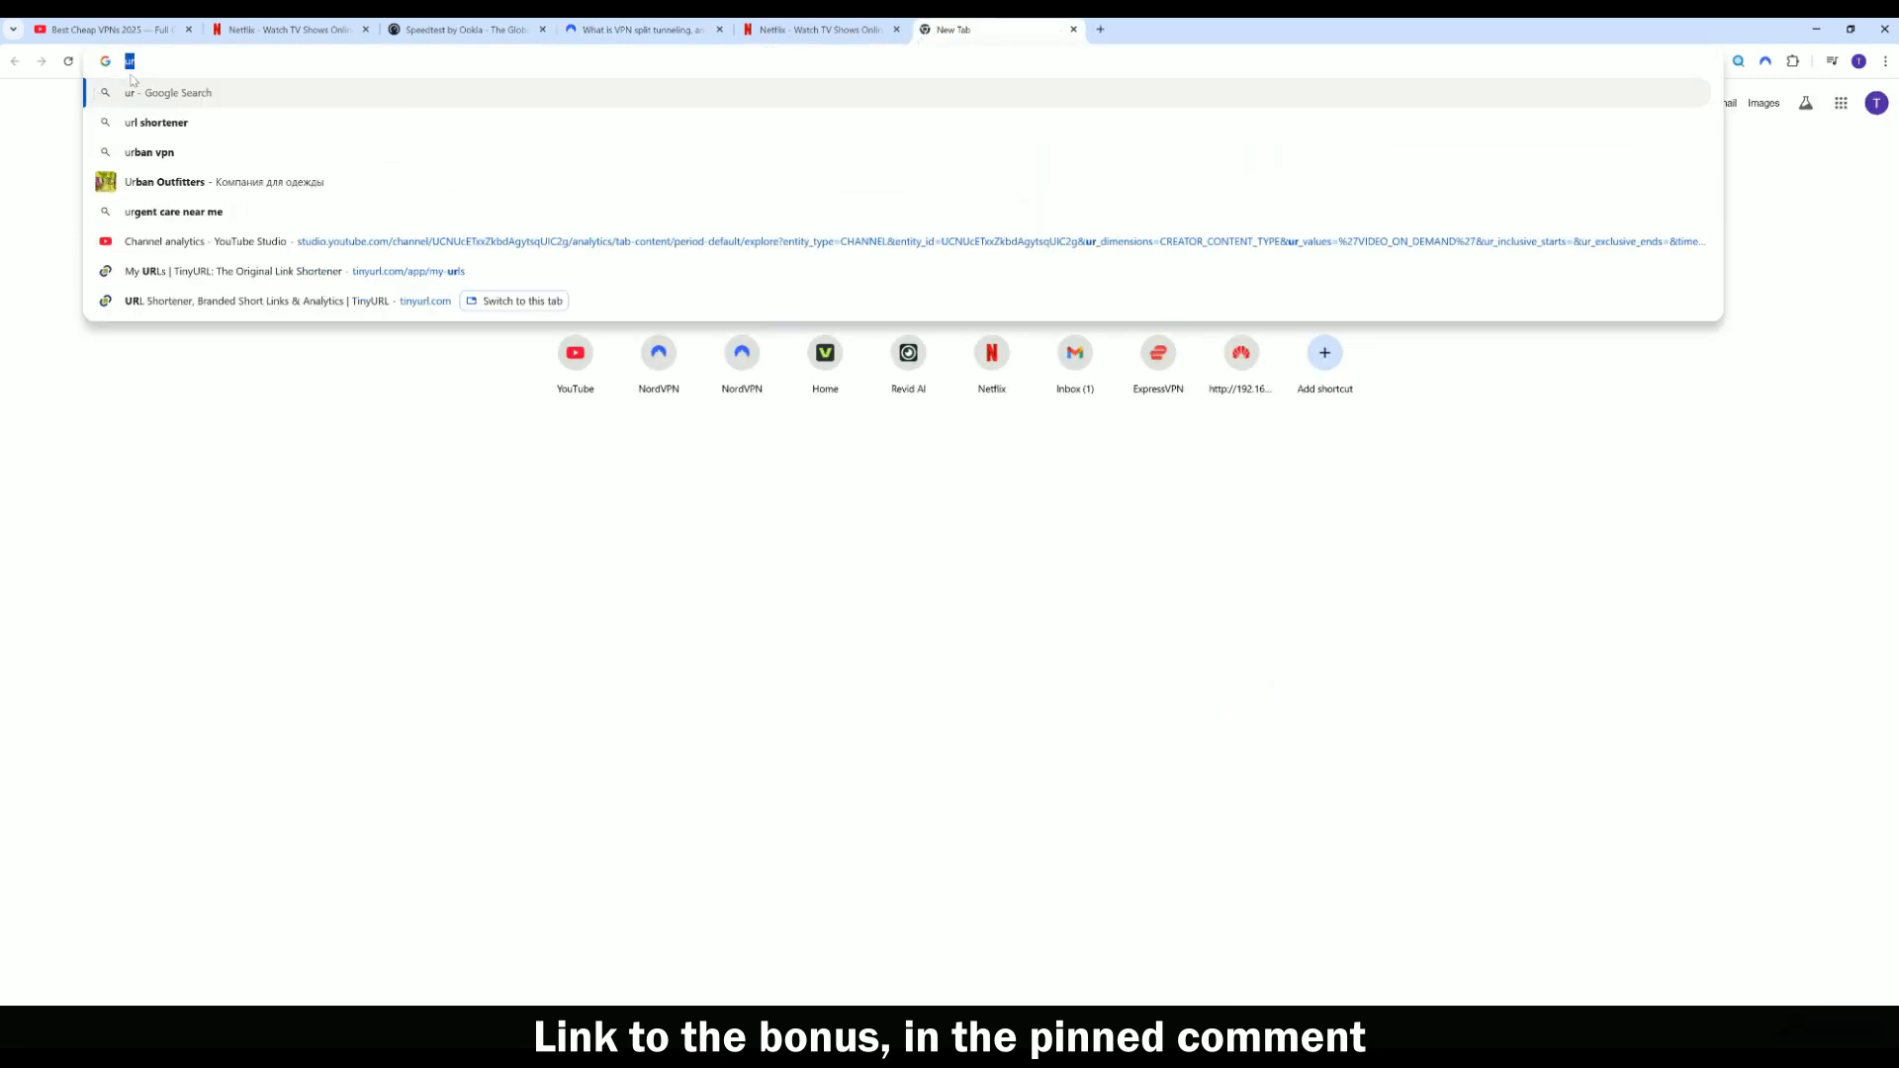
type("utorrent")
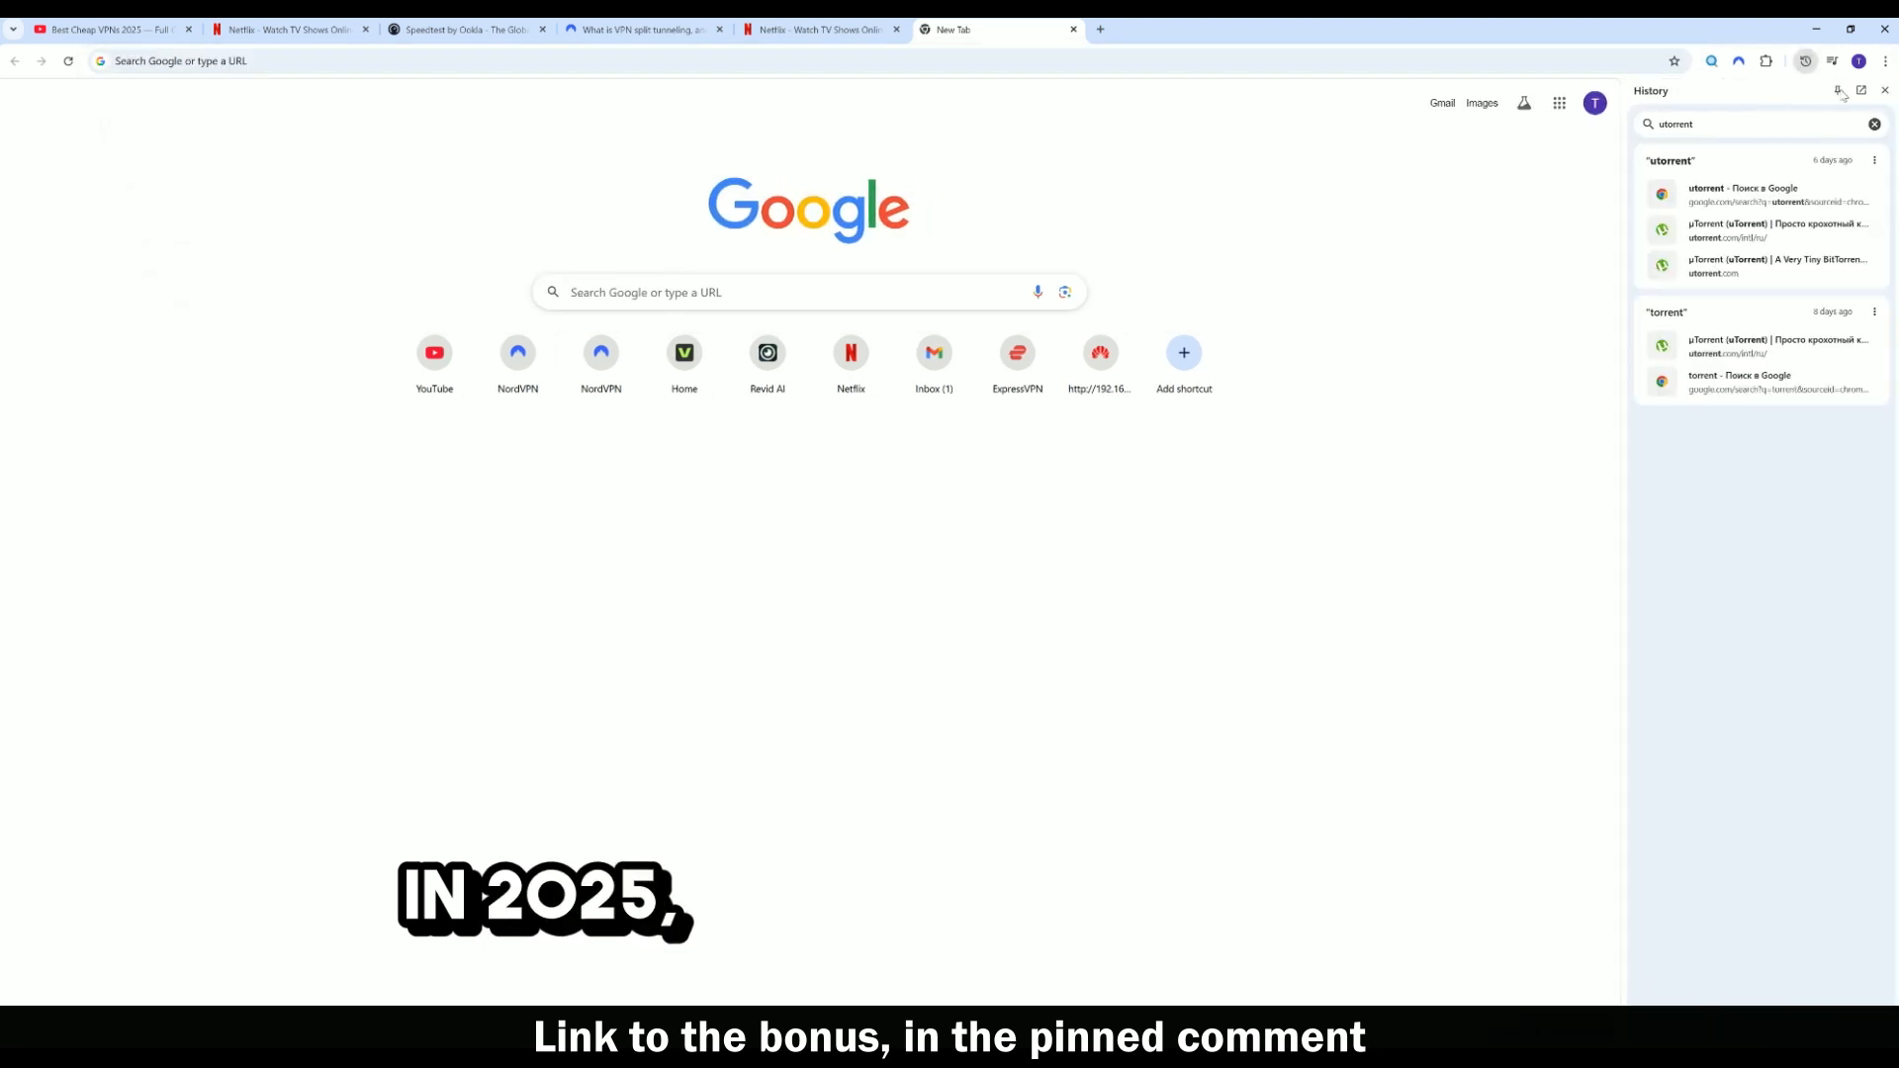
left_click(1885, 94)
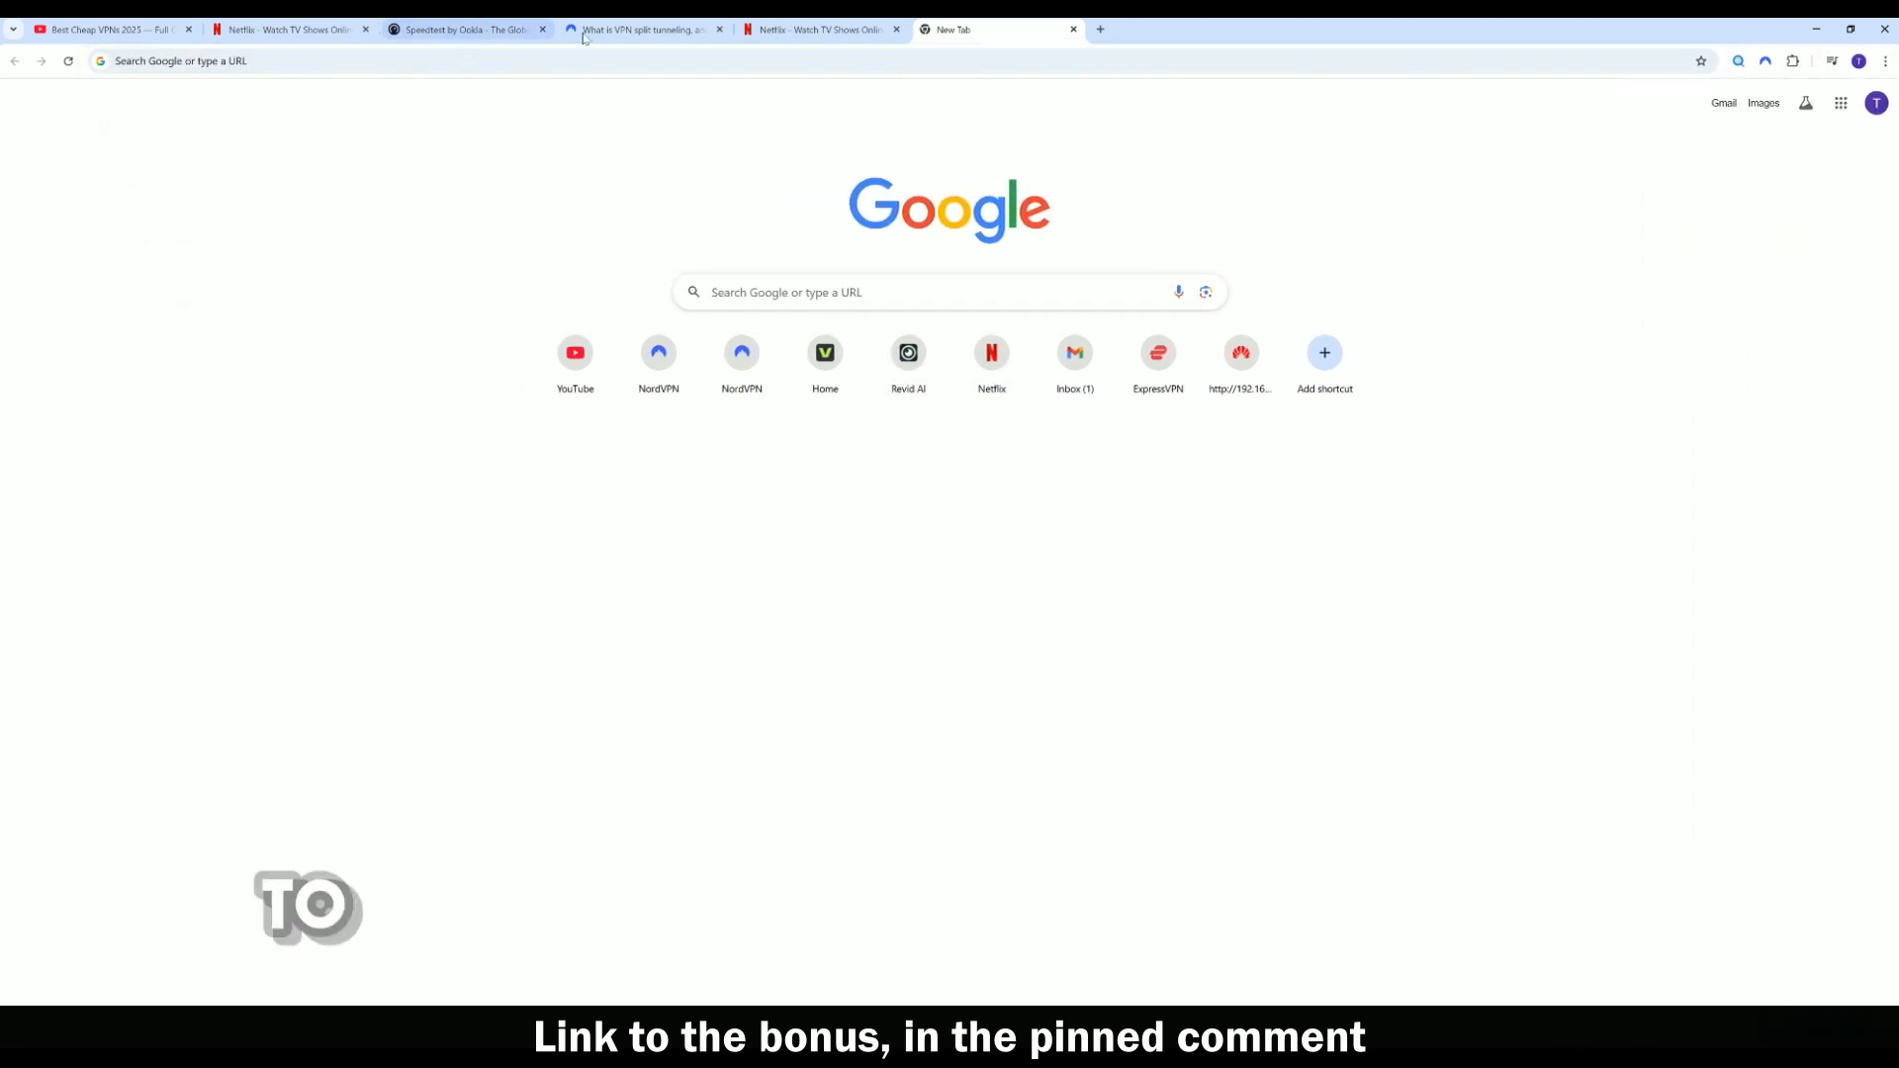
- Return to the article, then show the NordVPN app's Home map and its empty Devices list
left_click(641, 29)
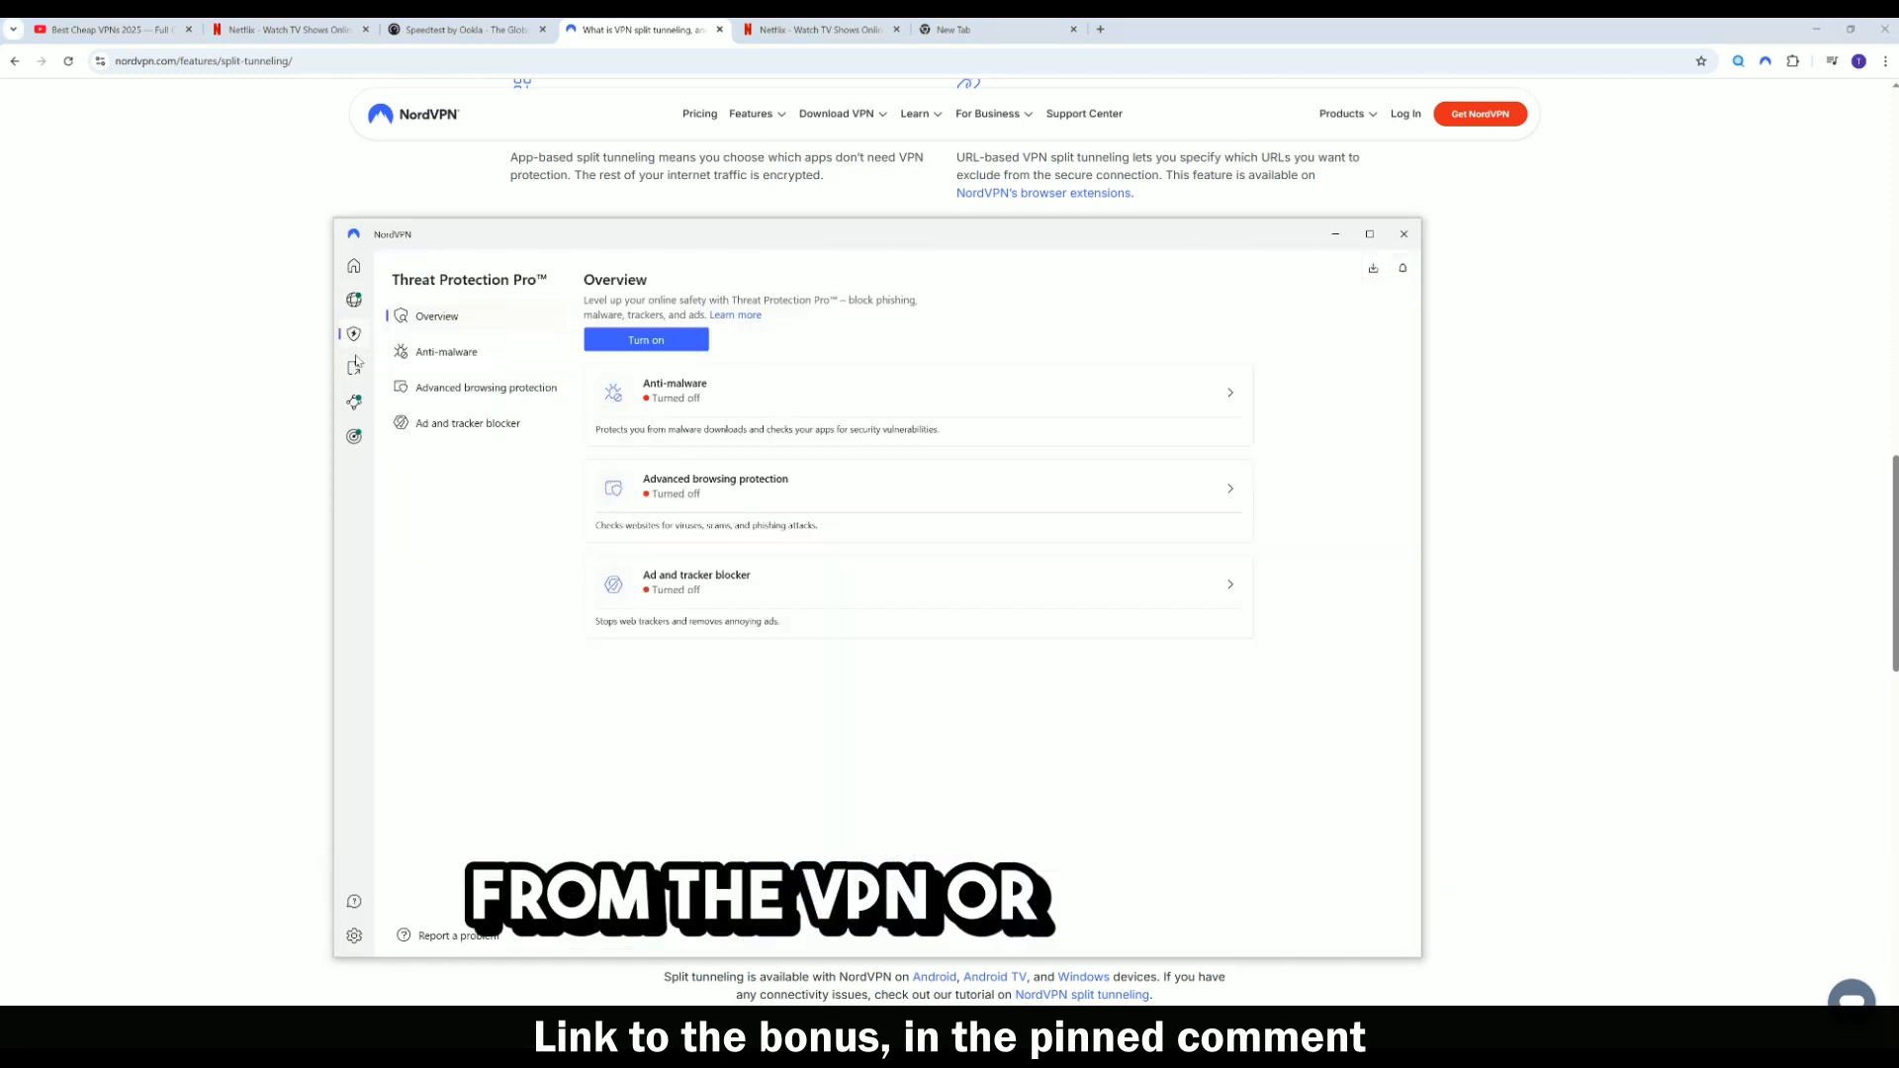
left_click(353, 435)
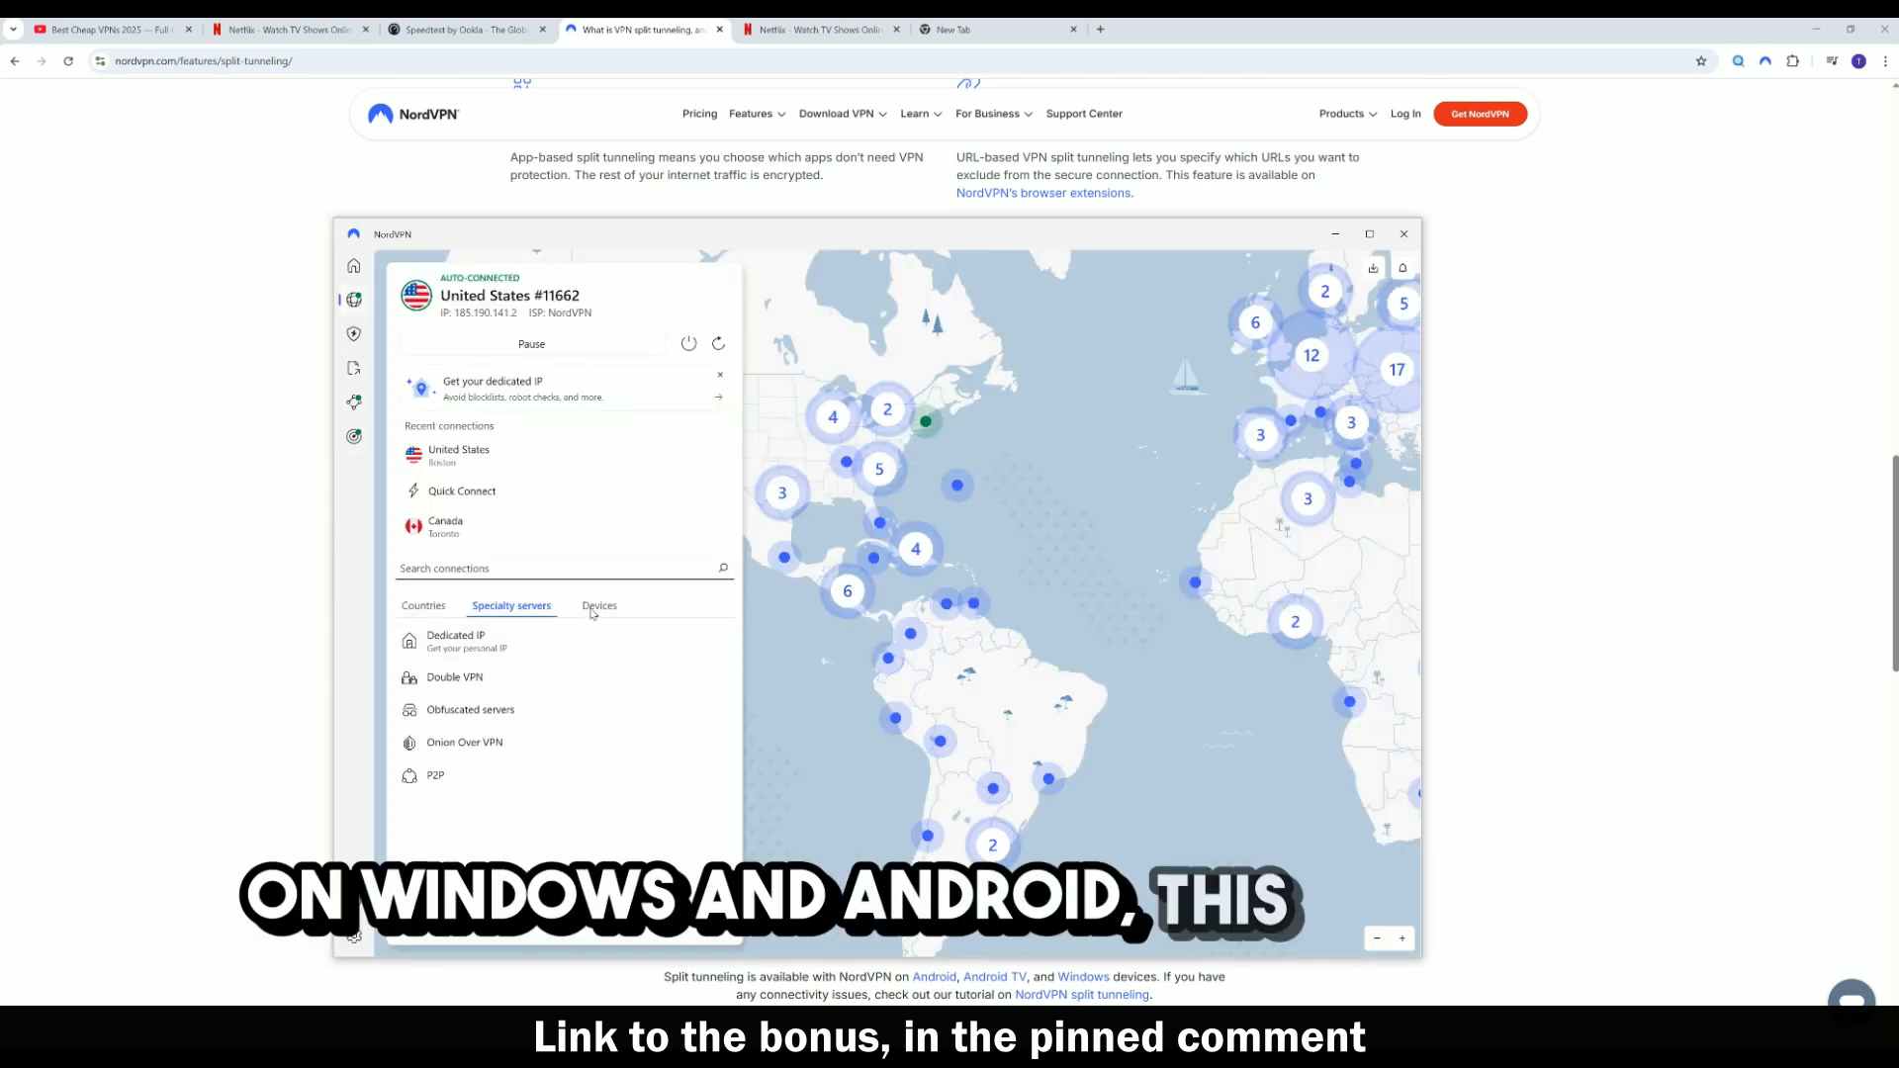
left_click(599, 606)
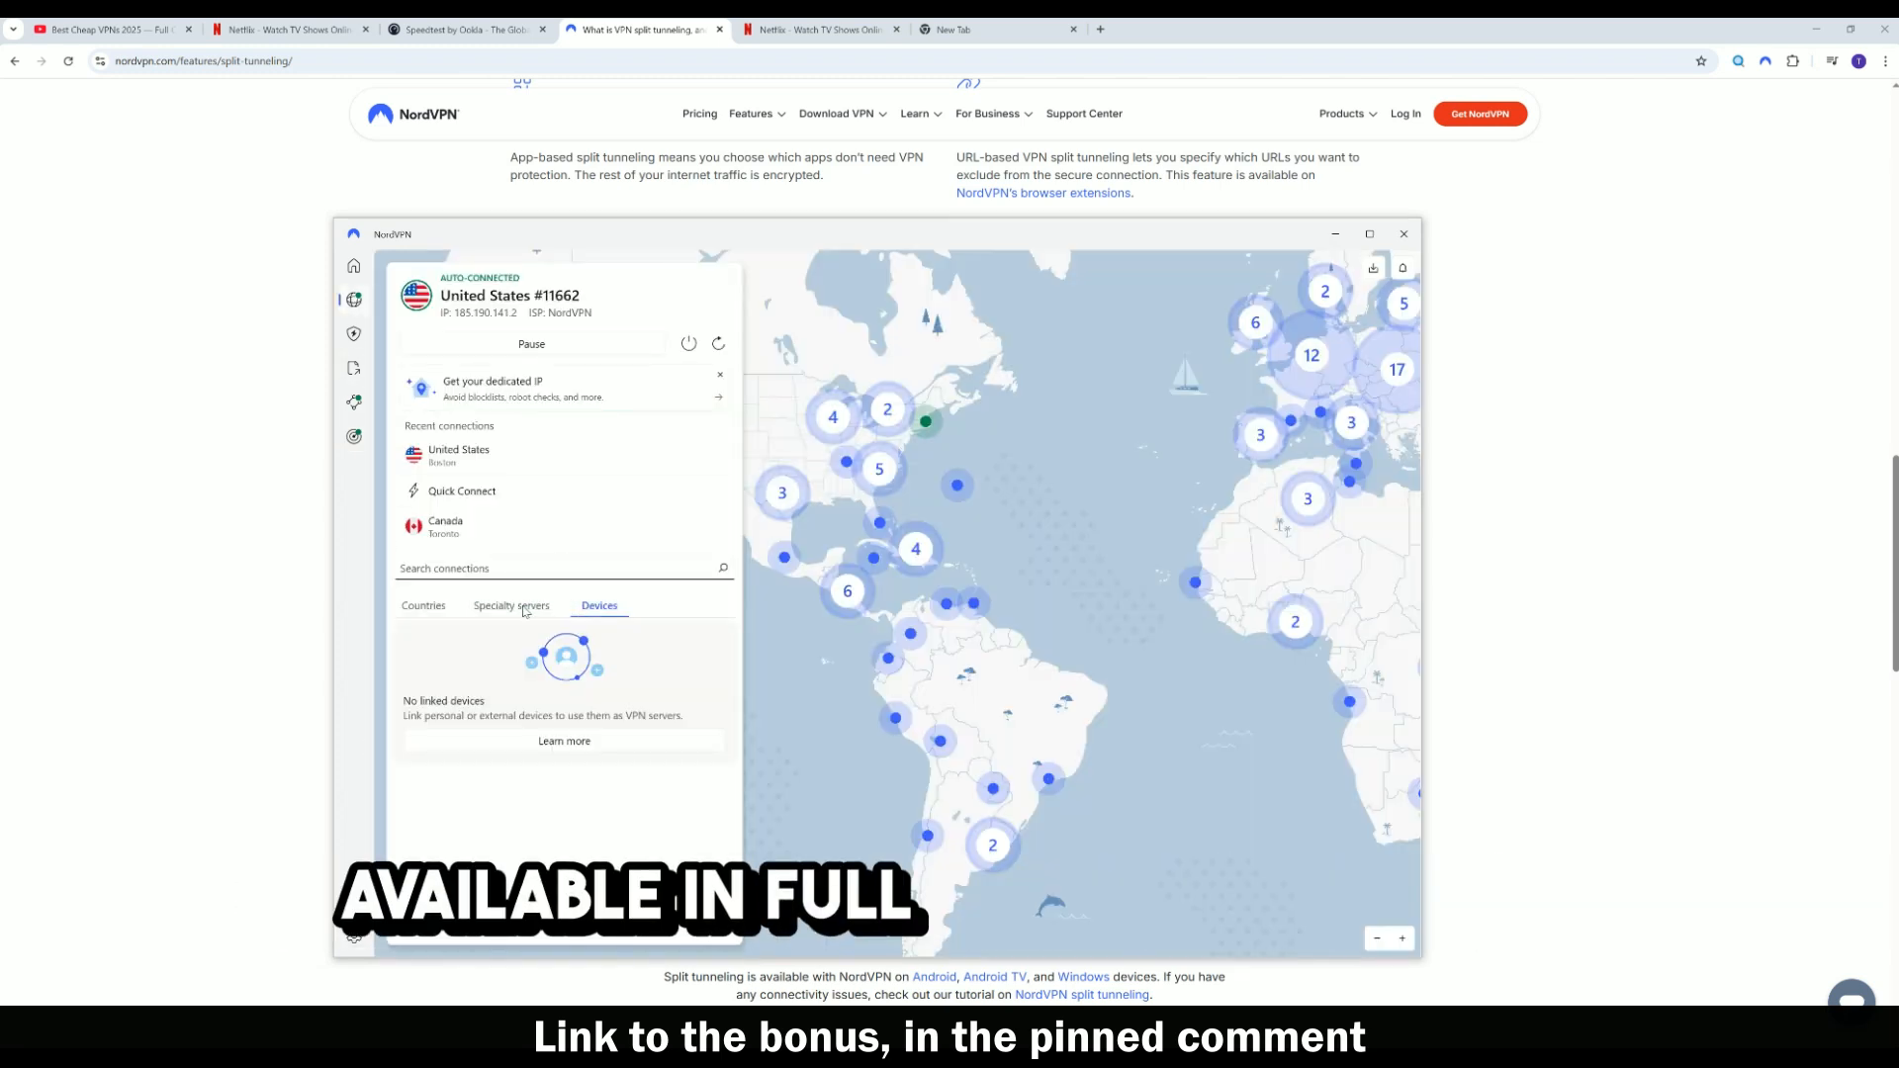
left_click(512, 606)
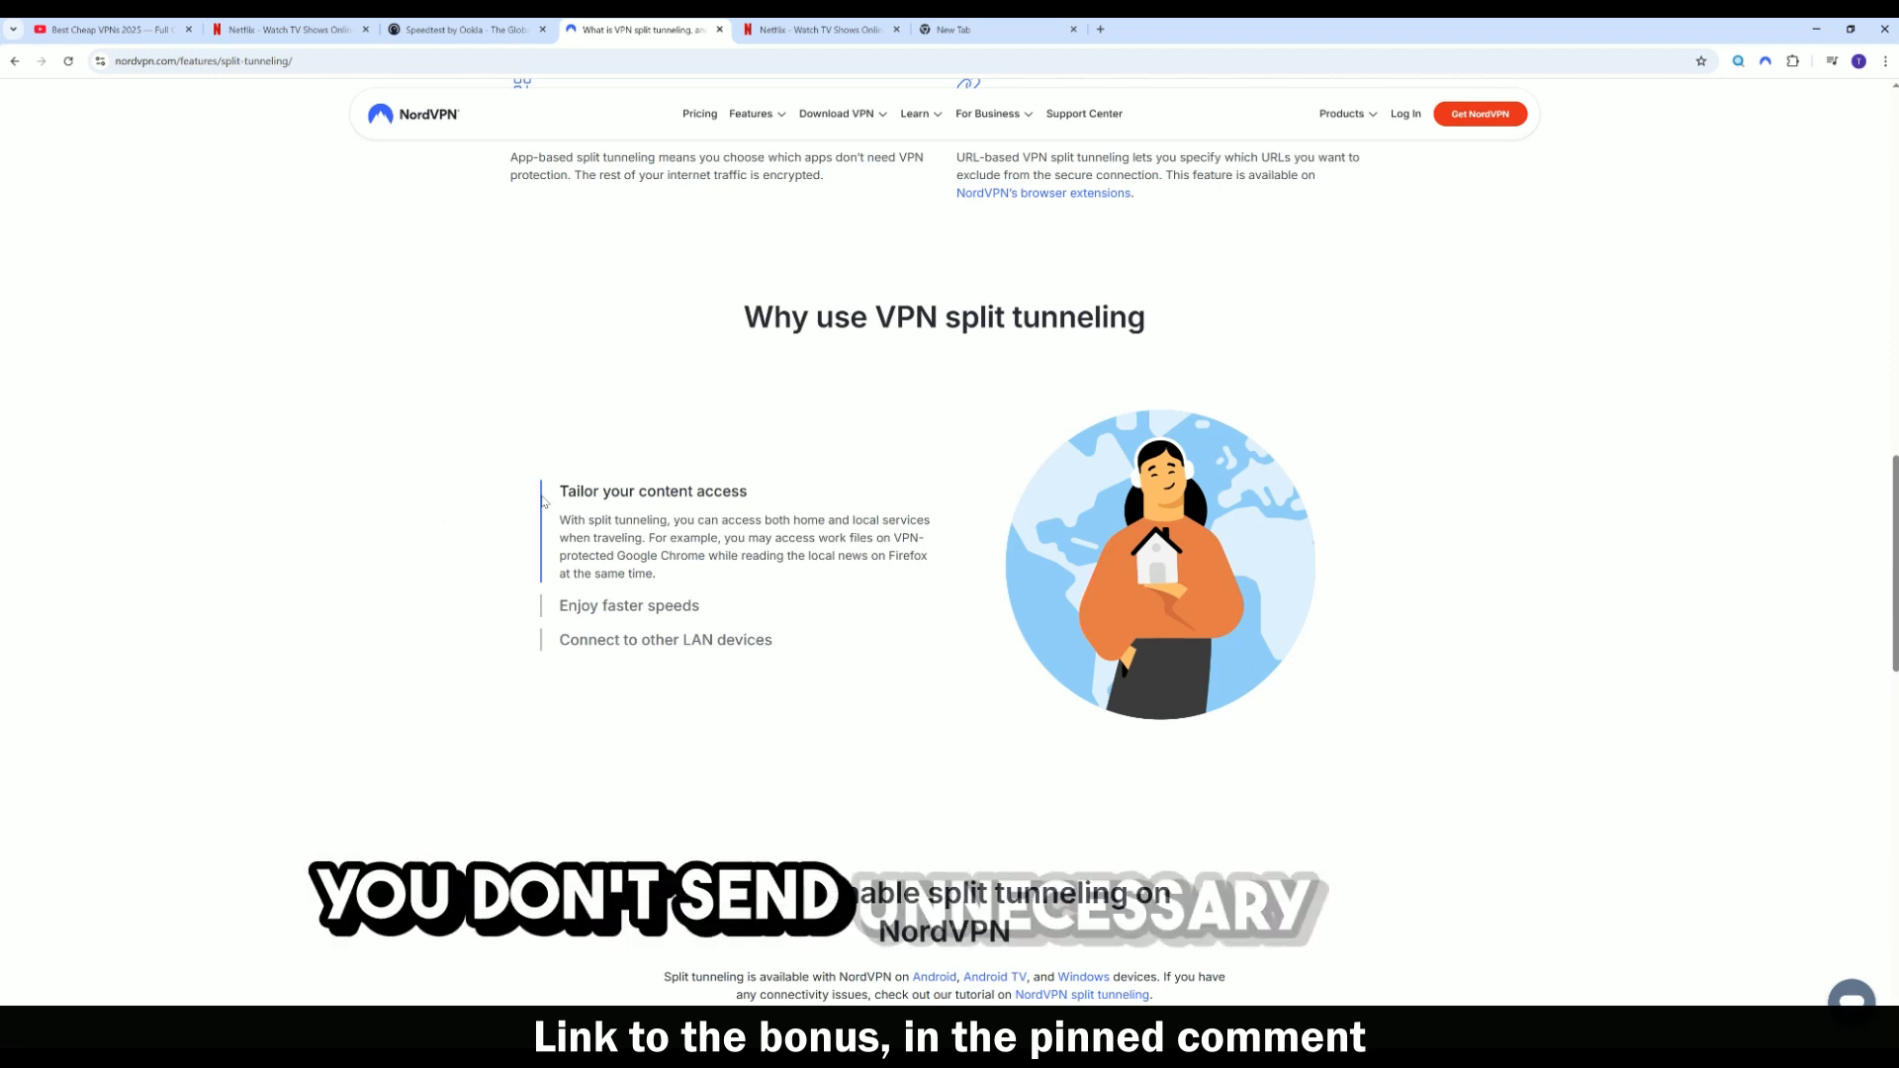
- Scroll to 'How to enable split tunneling on NordVPN' and select the 'Windows 10 and 11' tab
scroll("down", 3)
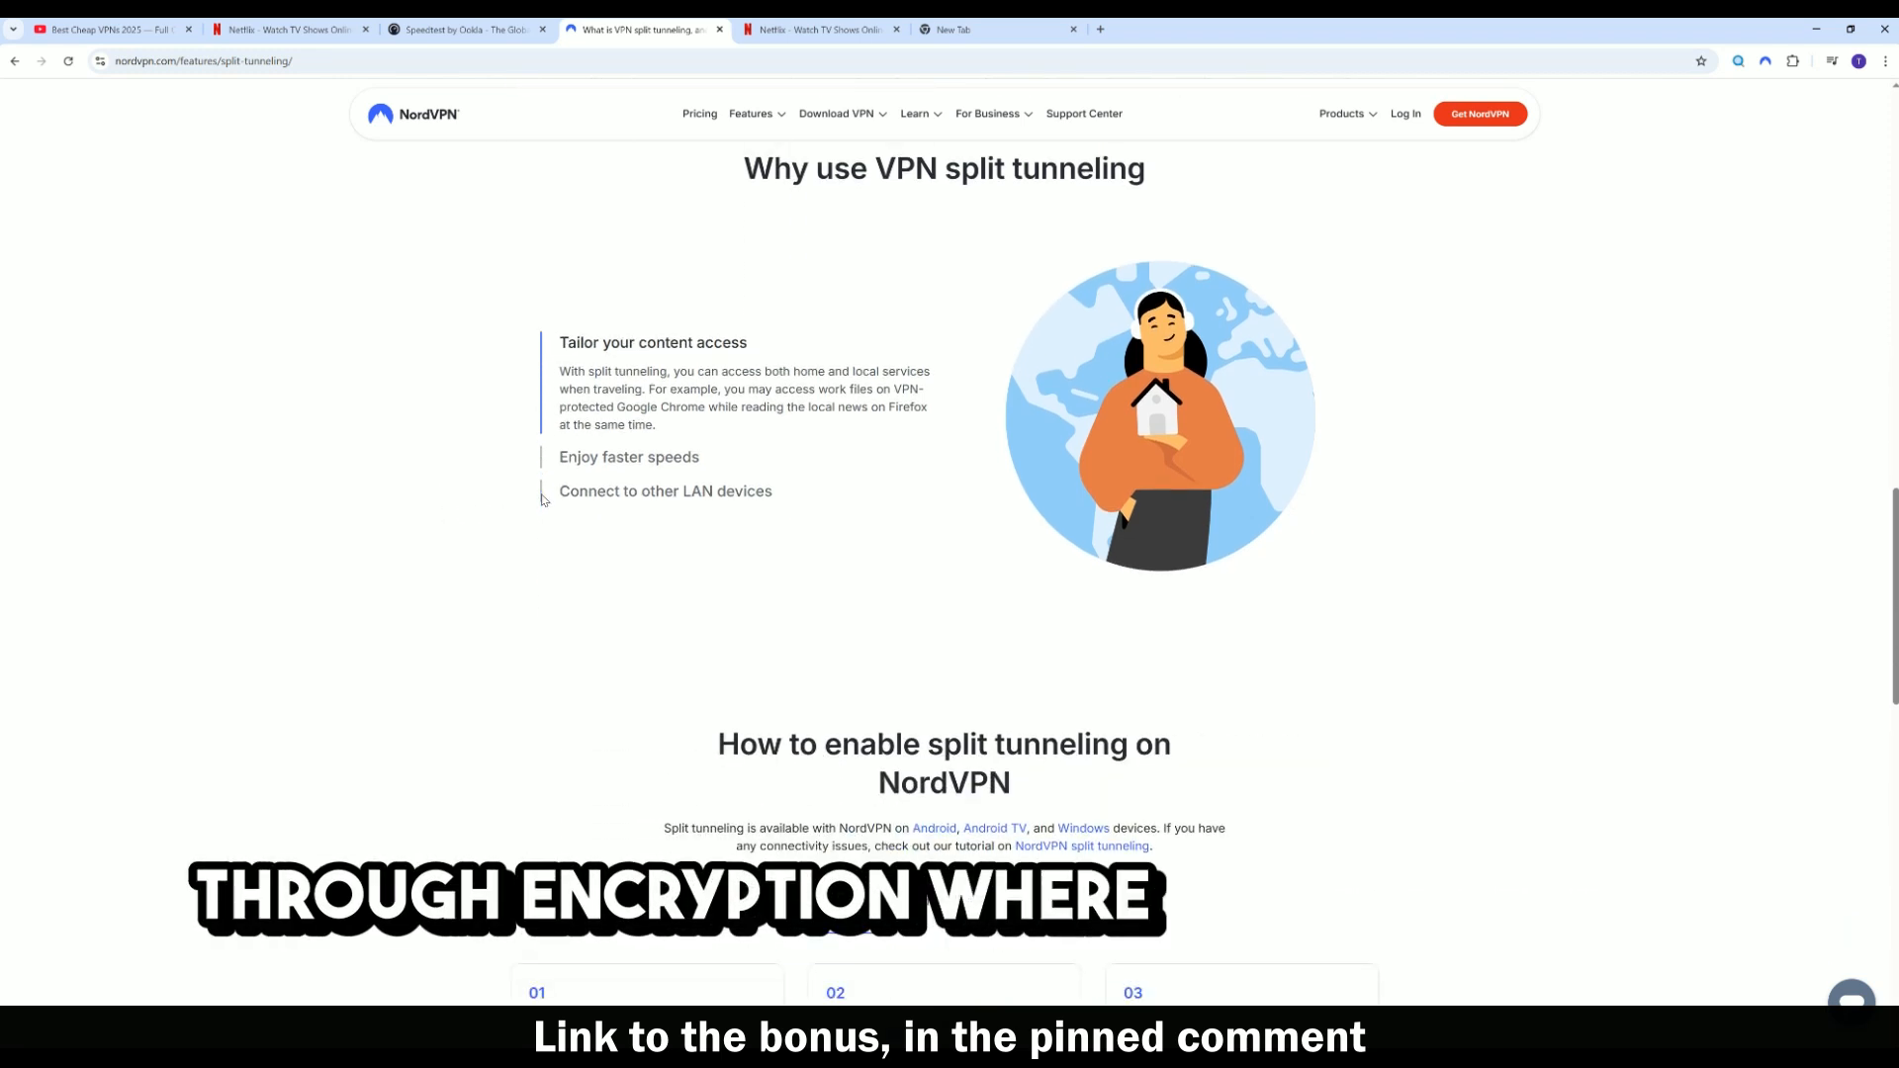
scroll("down", 3)
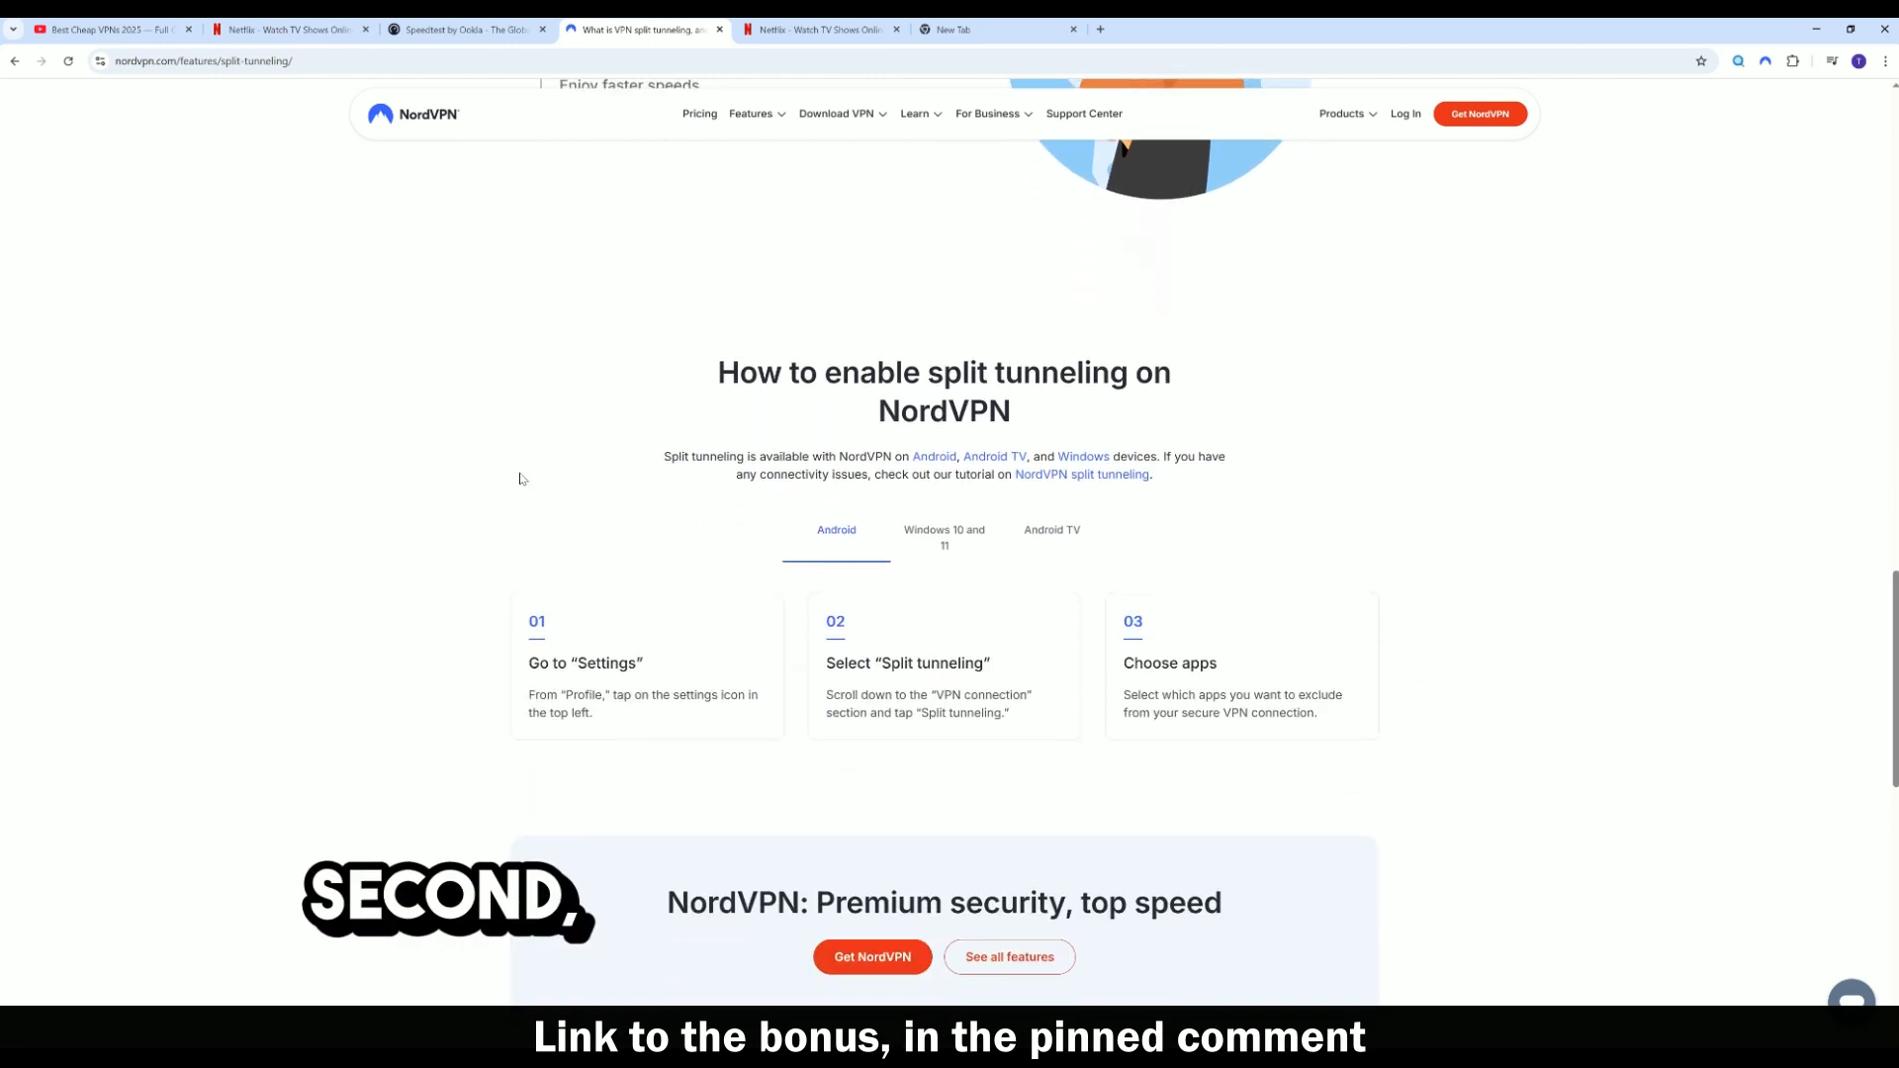
scroll("down", 3)
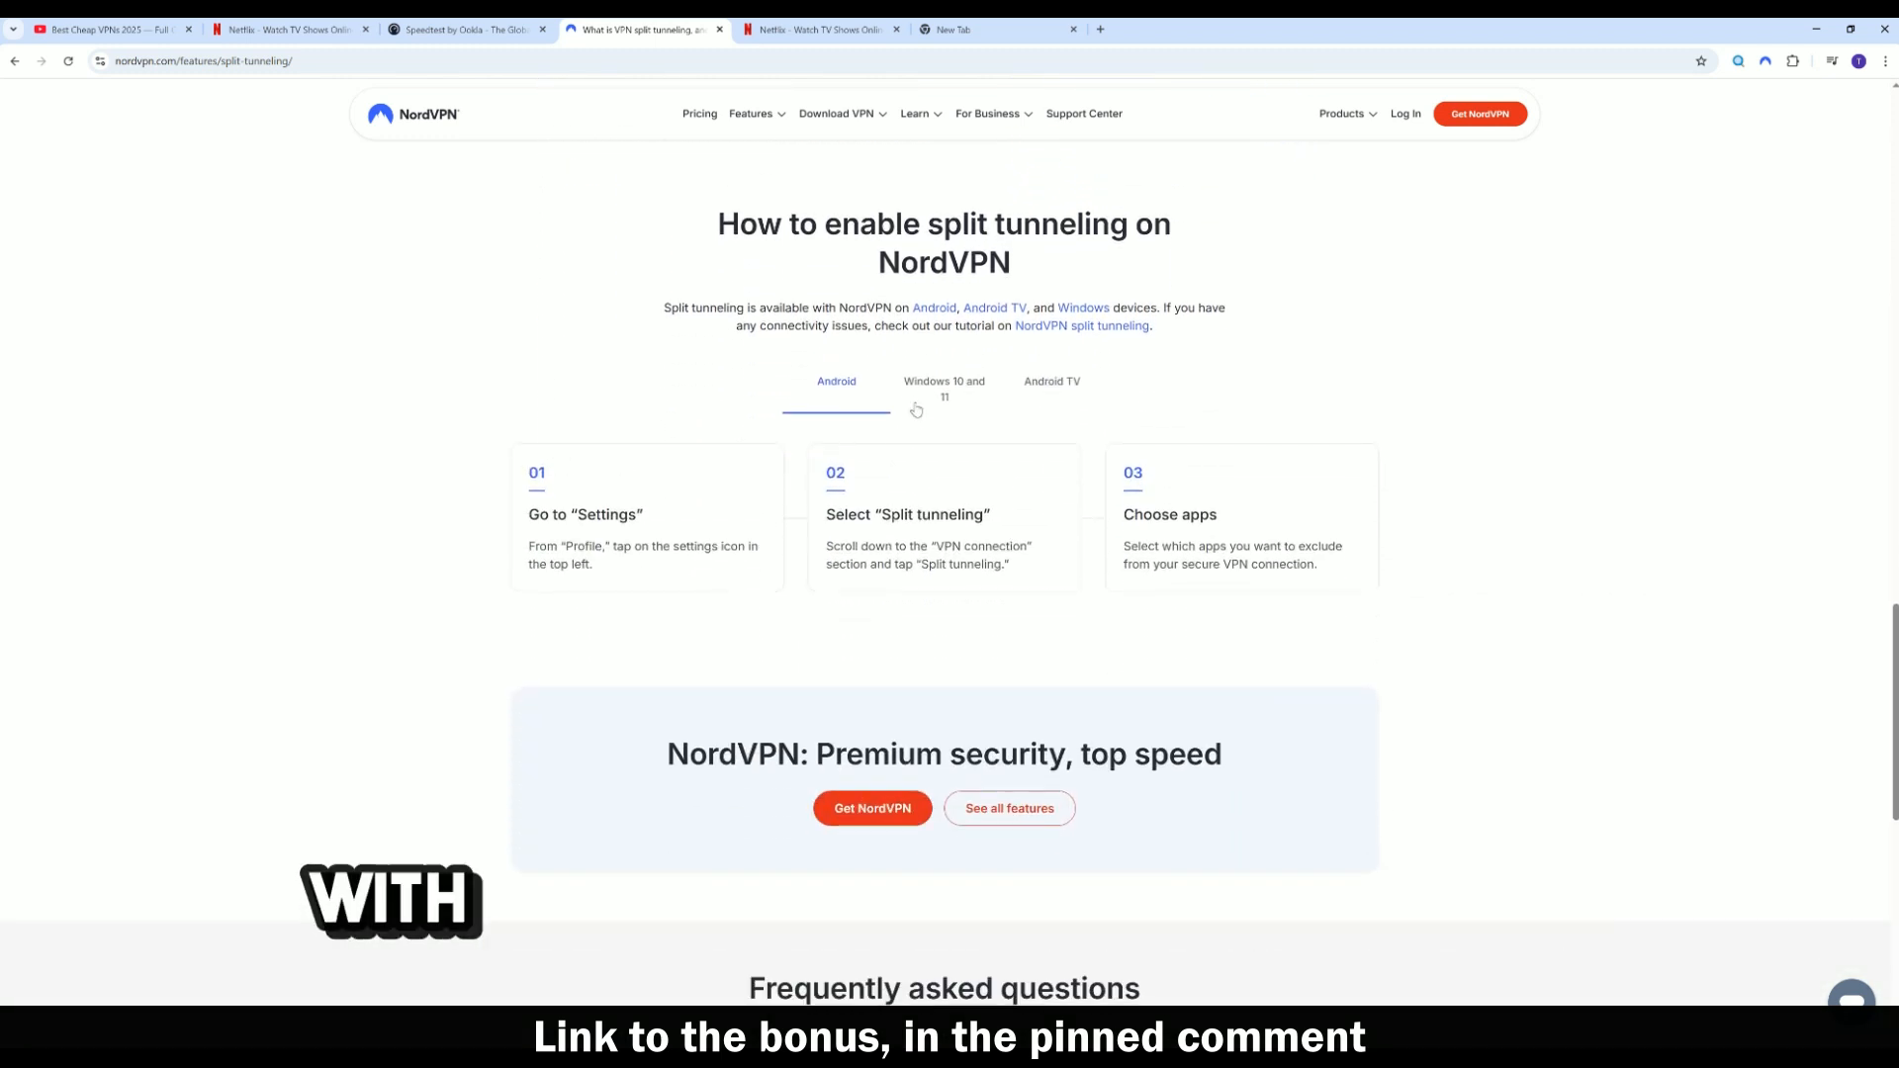
left_click(944, 388)
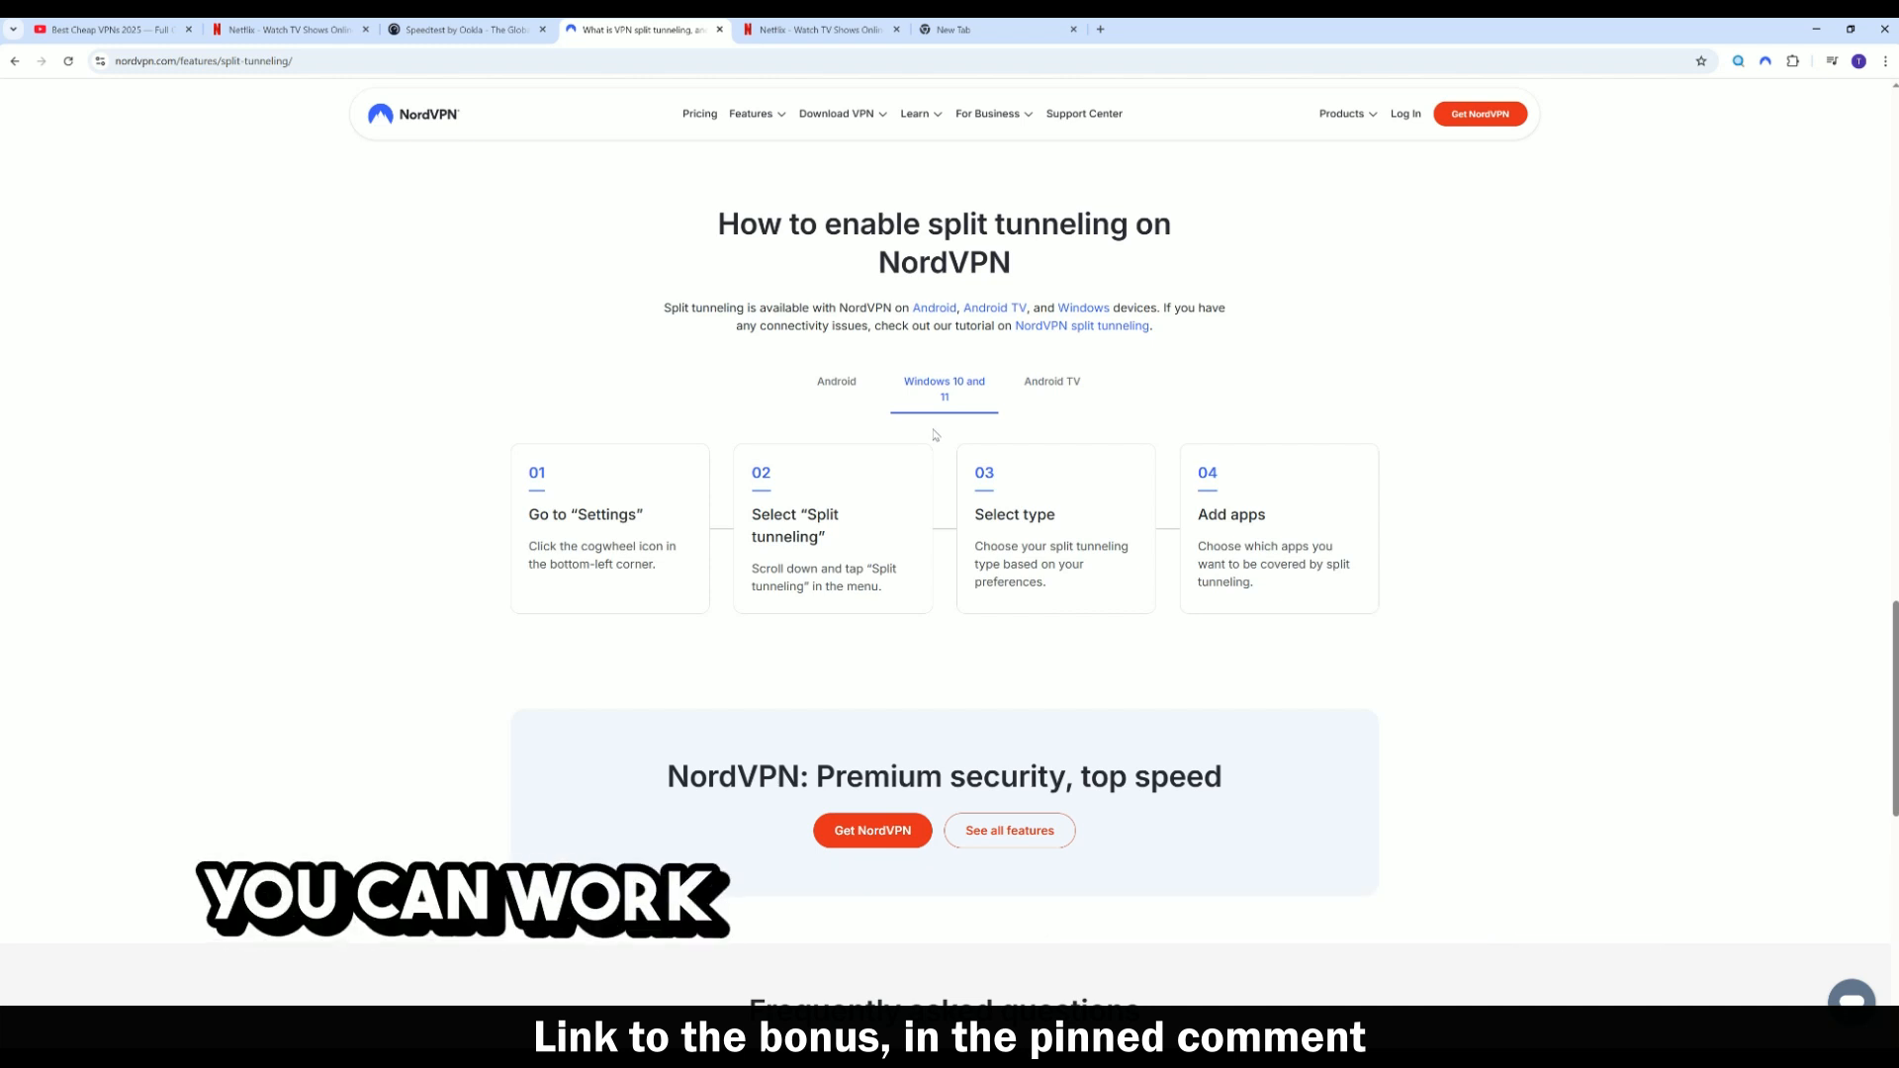
- Scroll through the four Windows setup steps down to the FAQ section
scroll("down", 3)
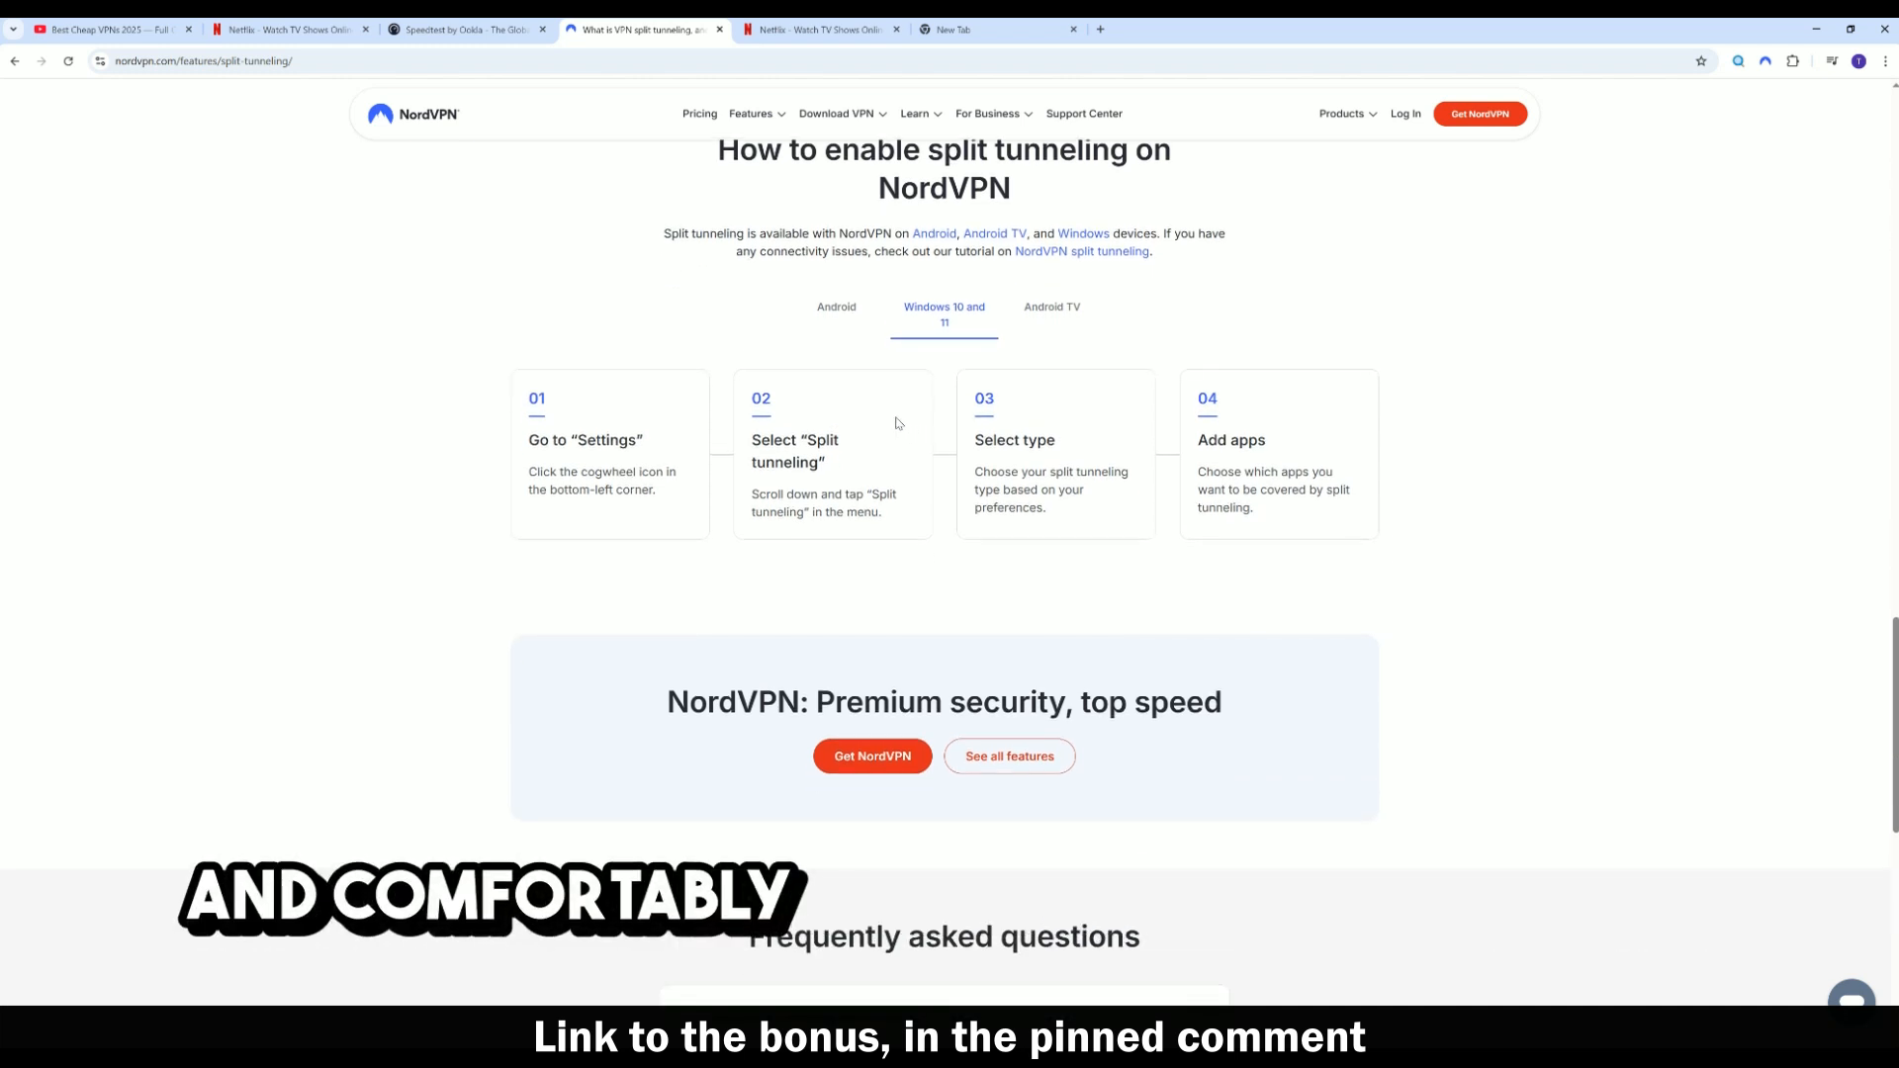
scroll("down", 3)
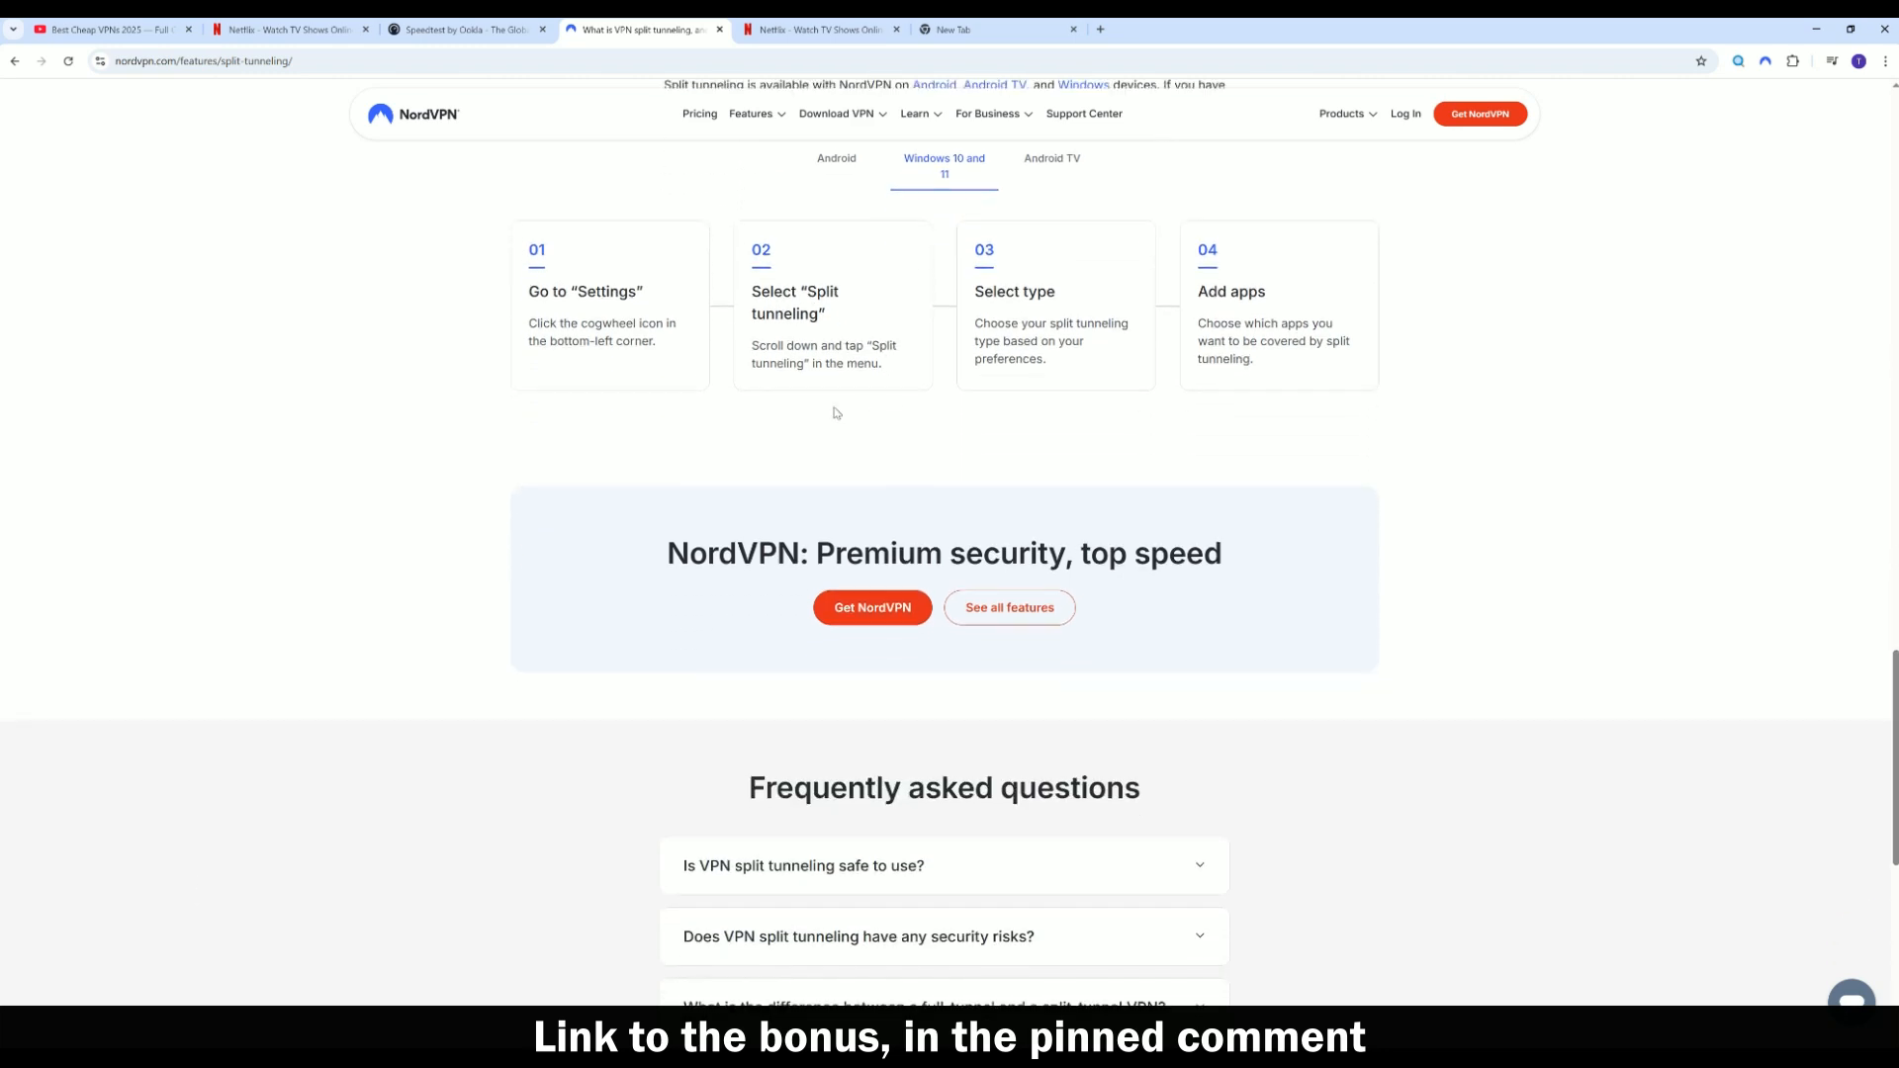
scroll("up", 3)
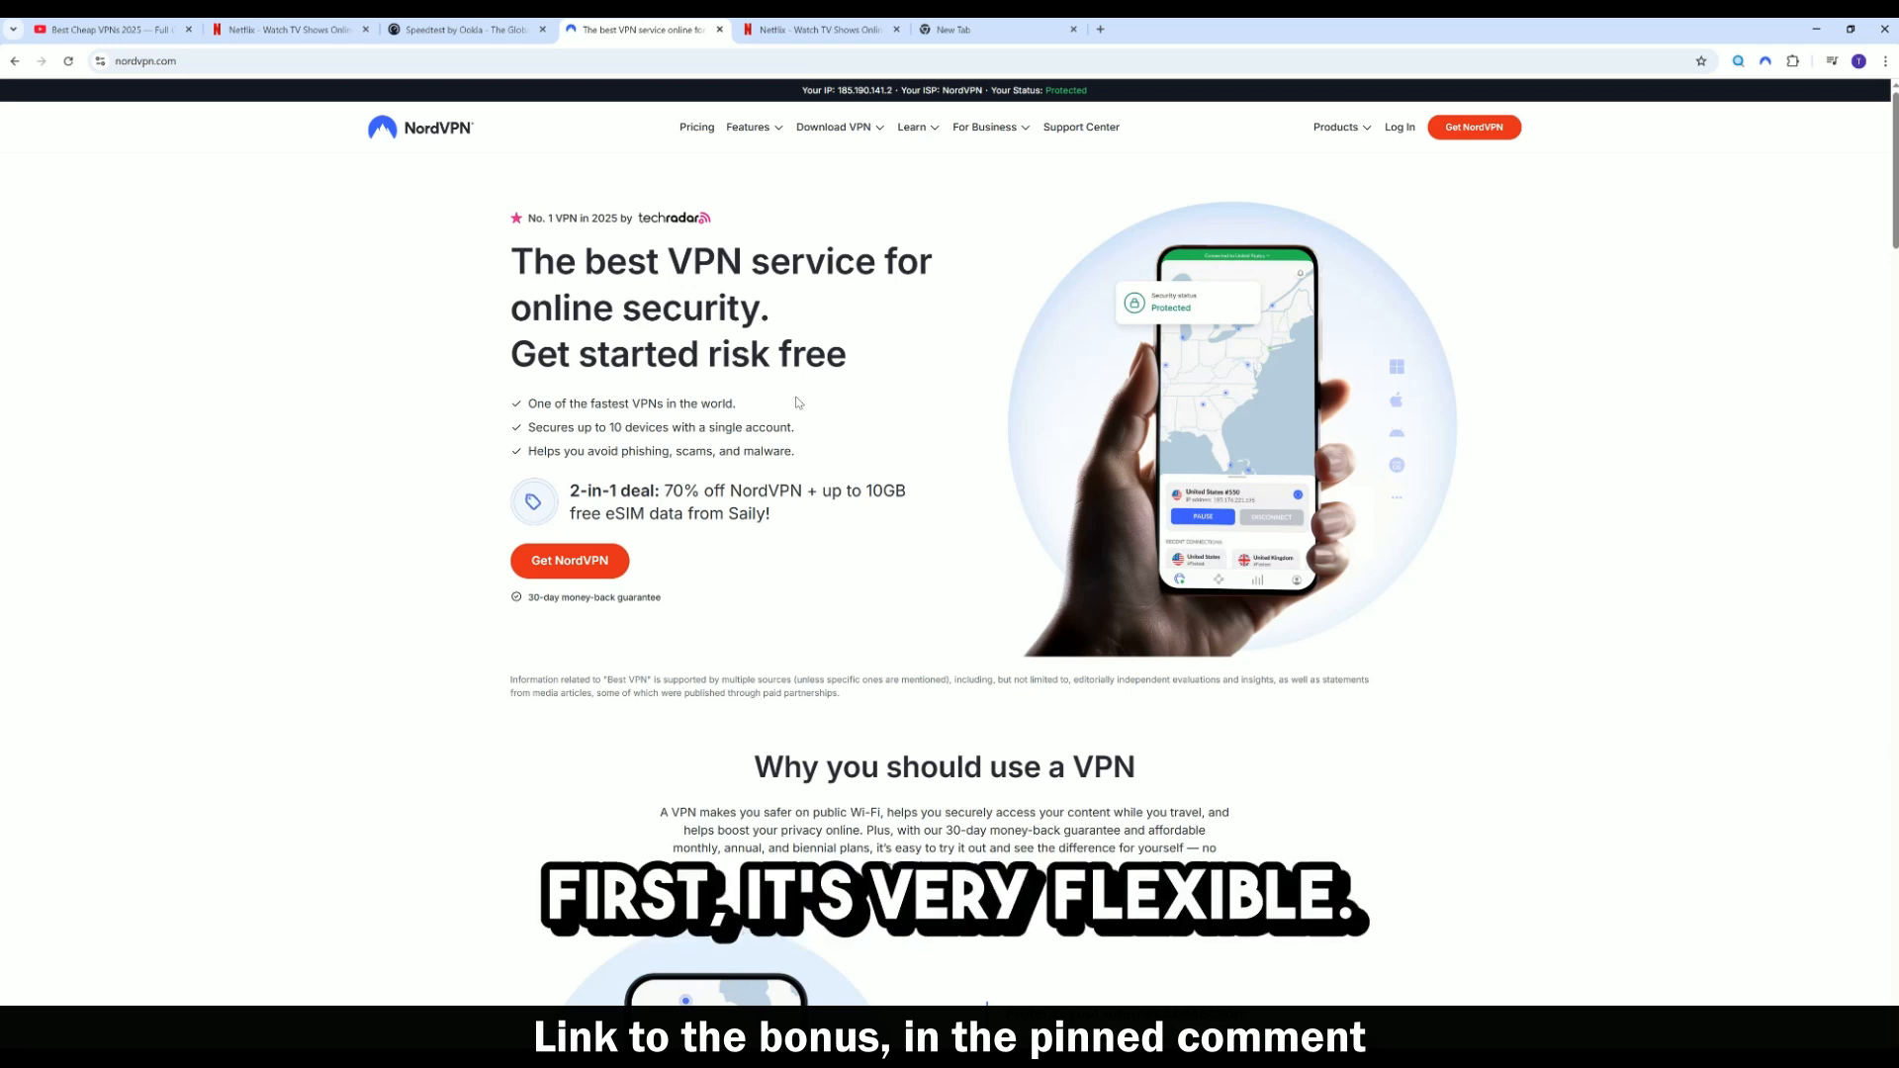
- Scroll down the nordvpn.com homepage
scroll("down", 3)
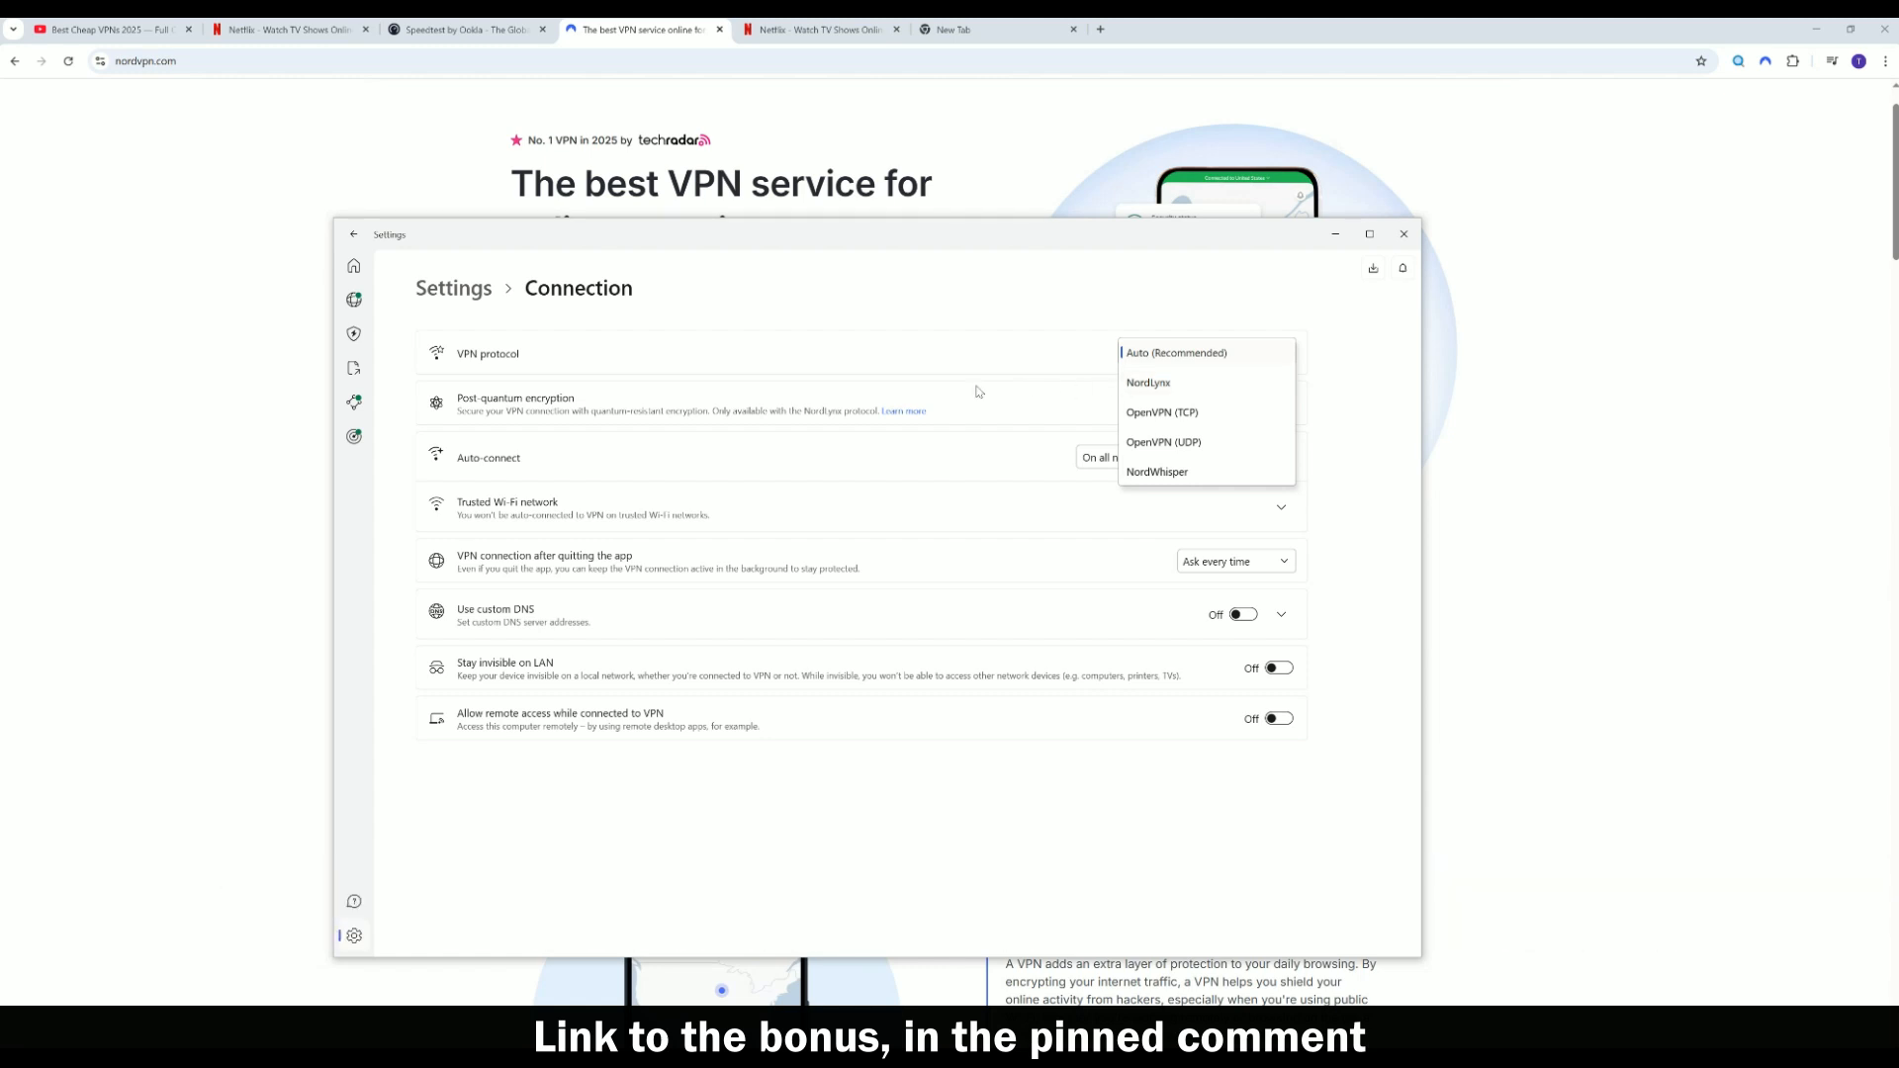
- In the NordVPN app, view the Home map and Threat Protection Pro overview, then close it
left_click(1205, 352)
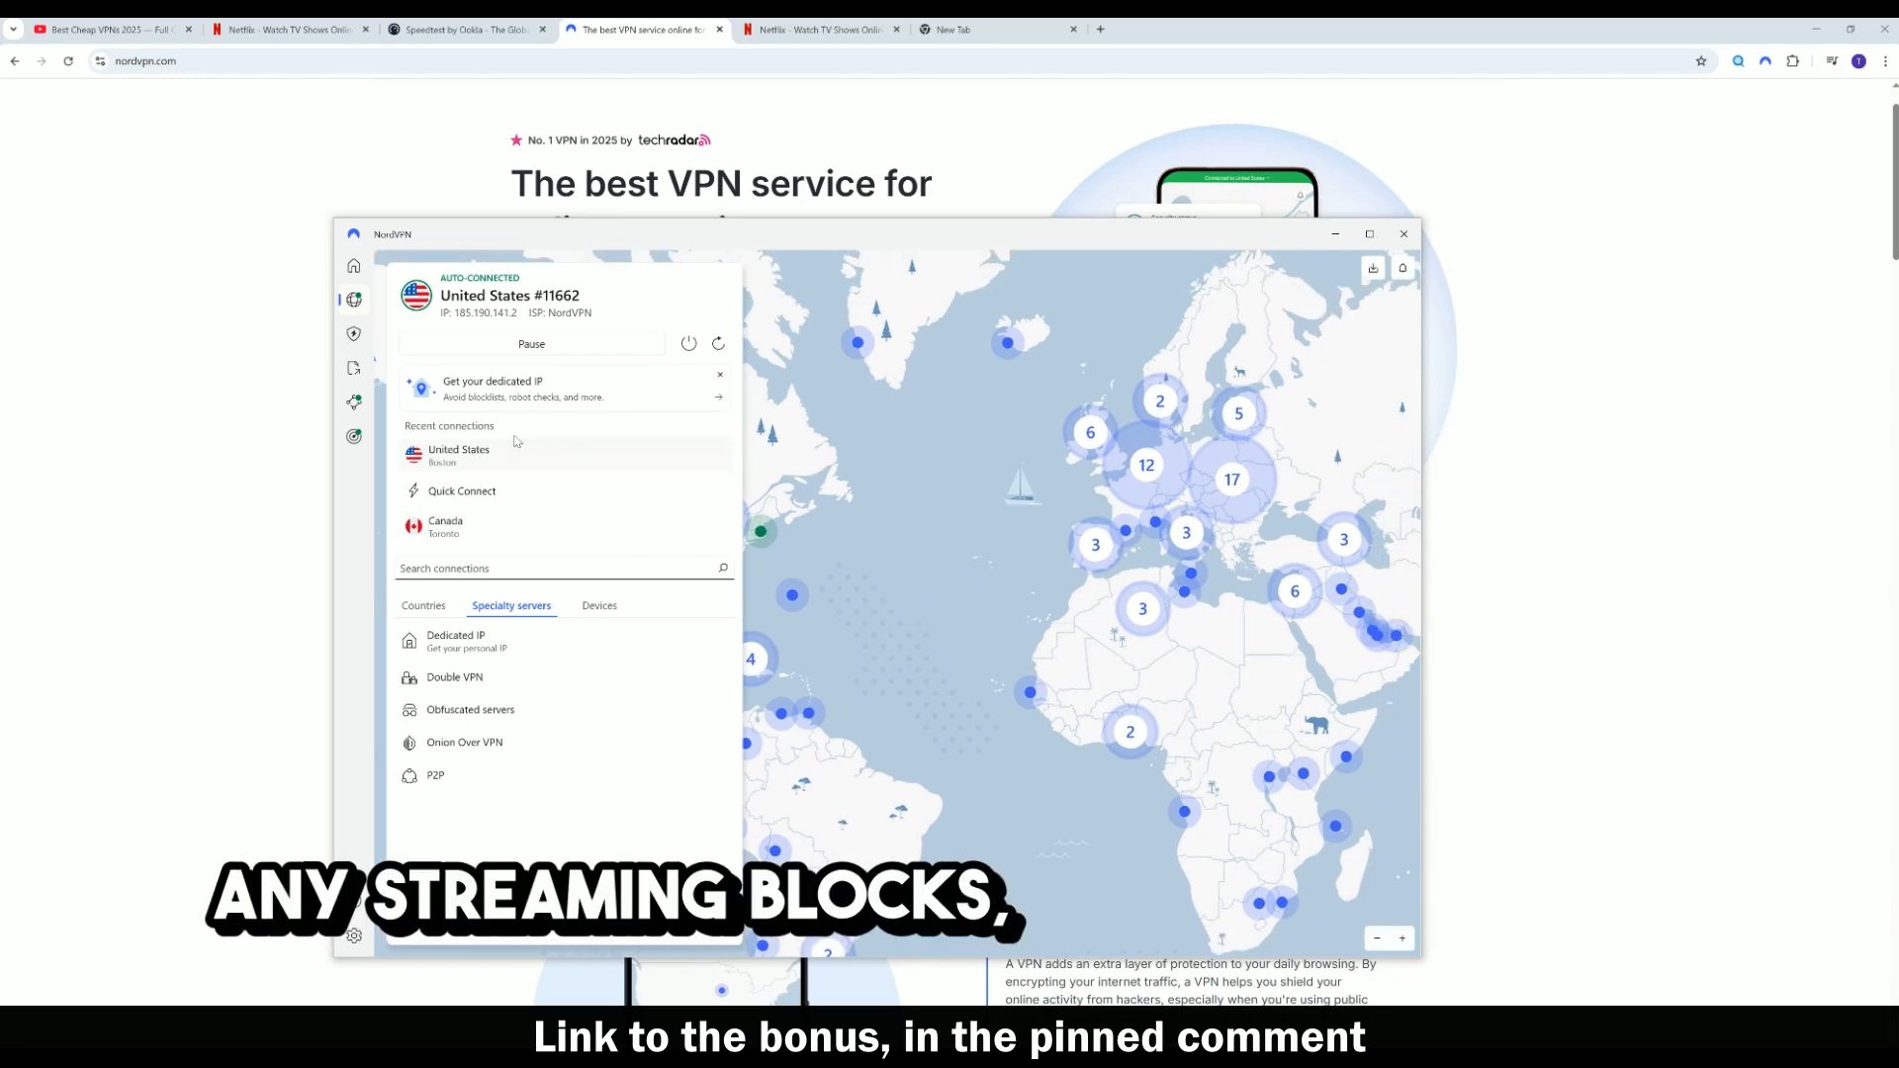
left_click(354, 334)
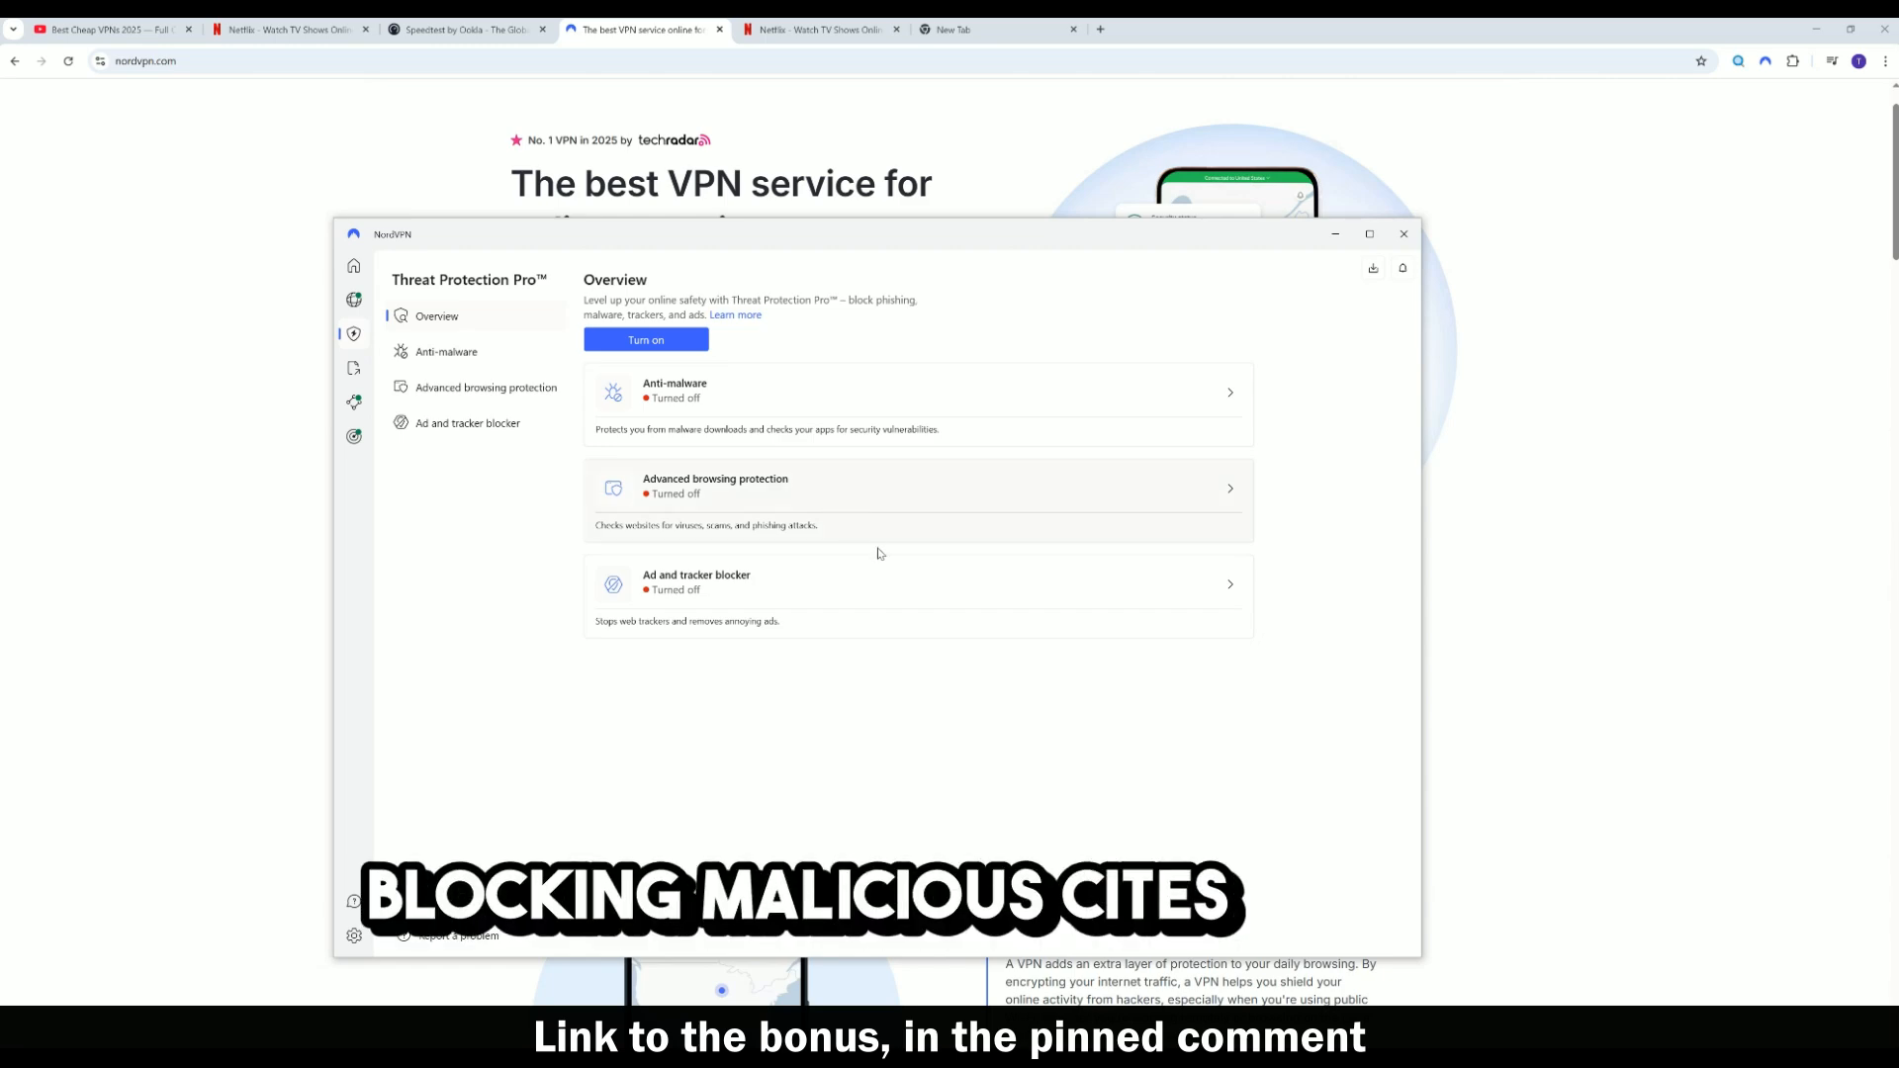
left_click(1402, 234)
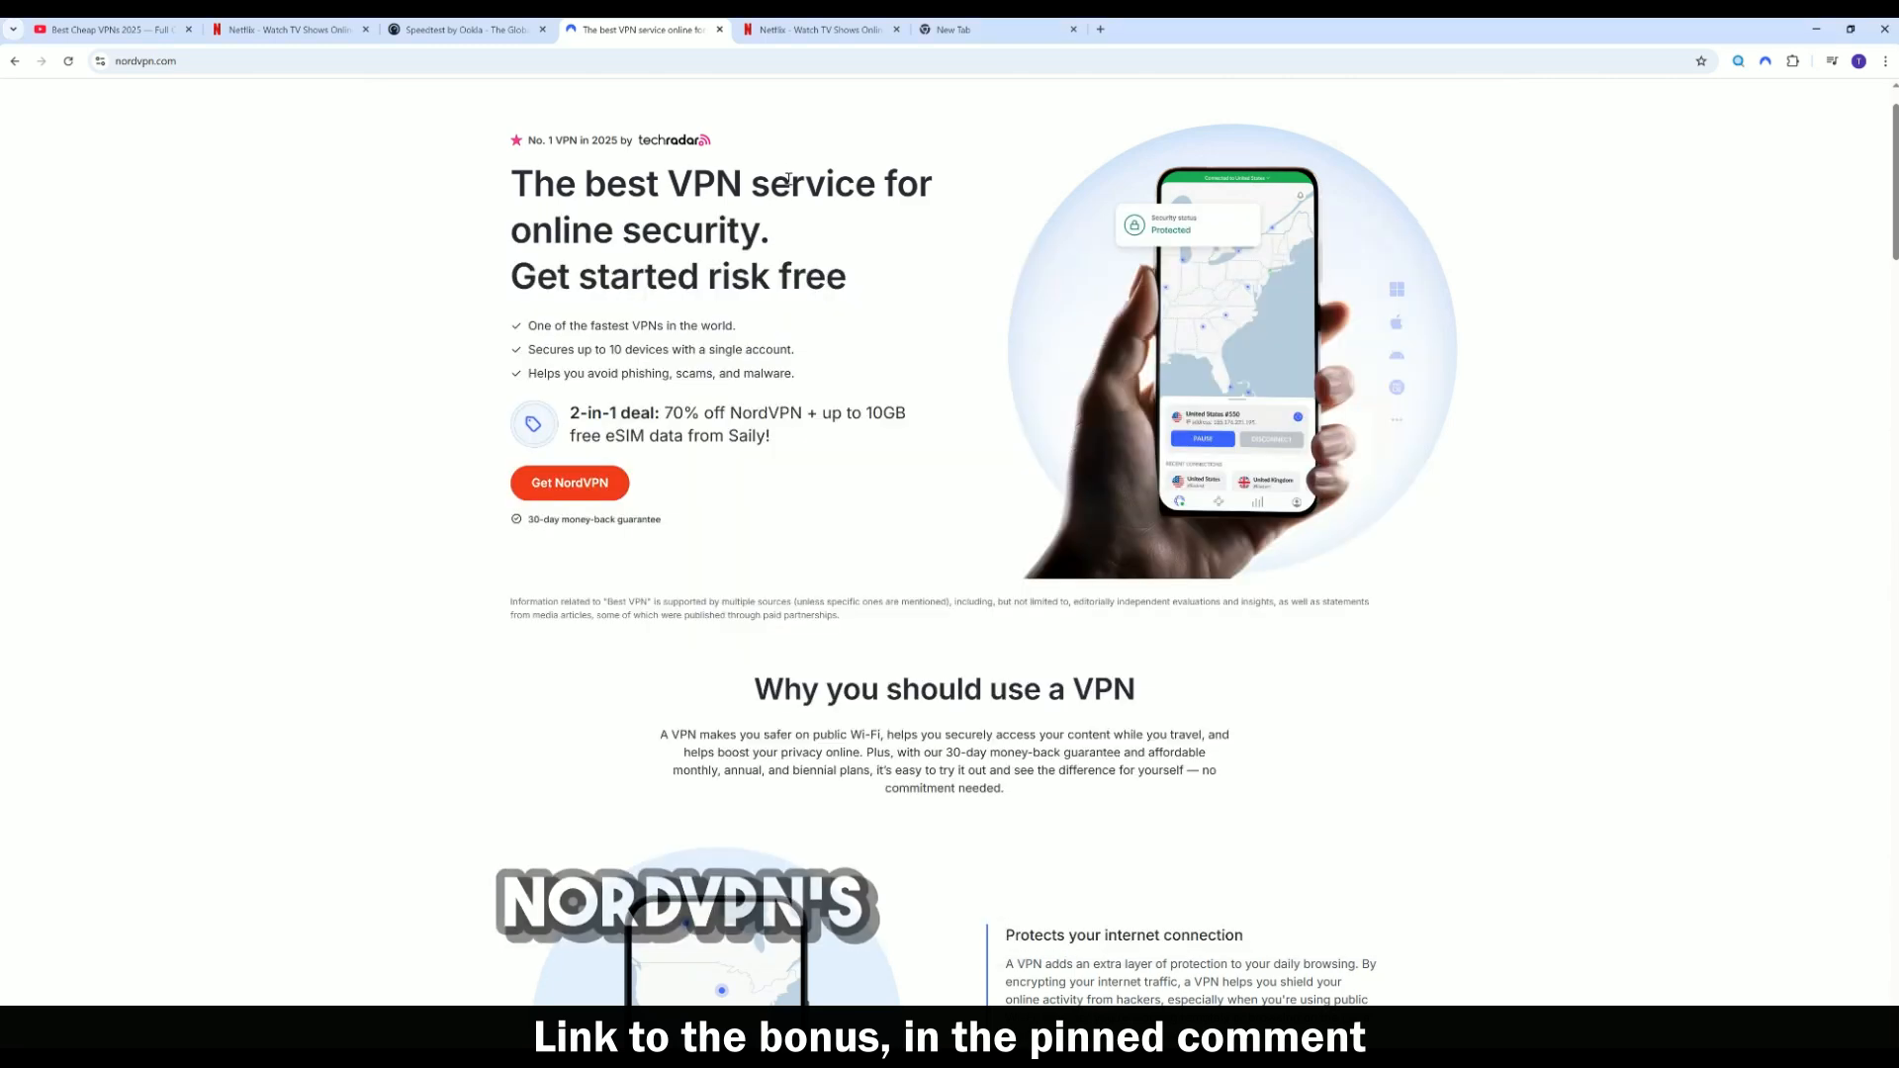
- View the Basic, Plus and Ultimate two-year pricing plans, then return via the NordVPN logo
left_click(569, 483)
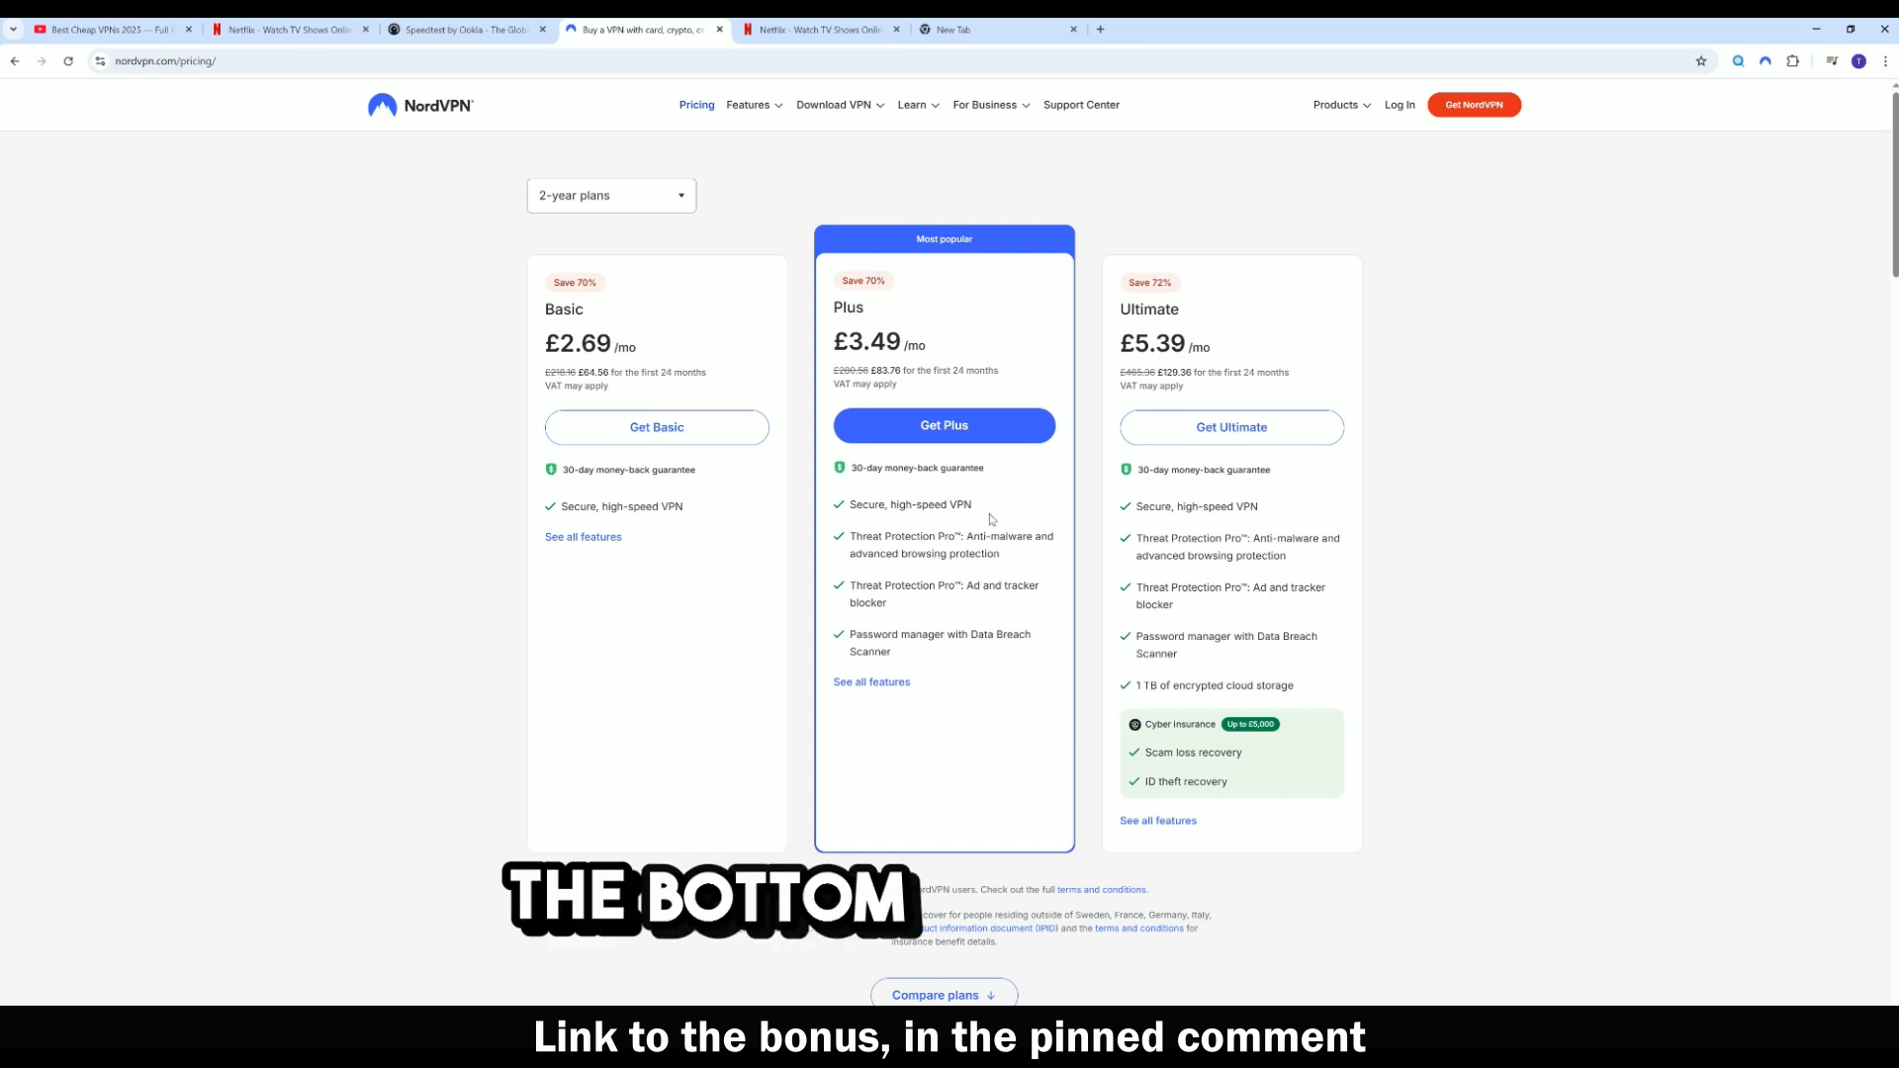
left_click(420, 105)
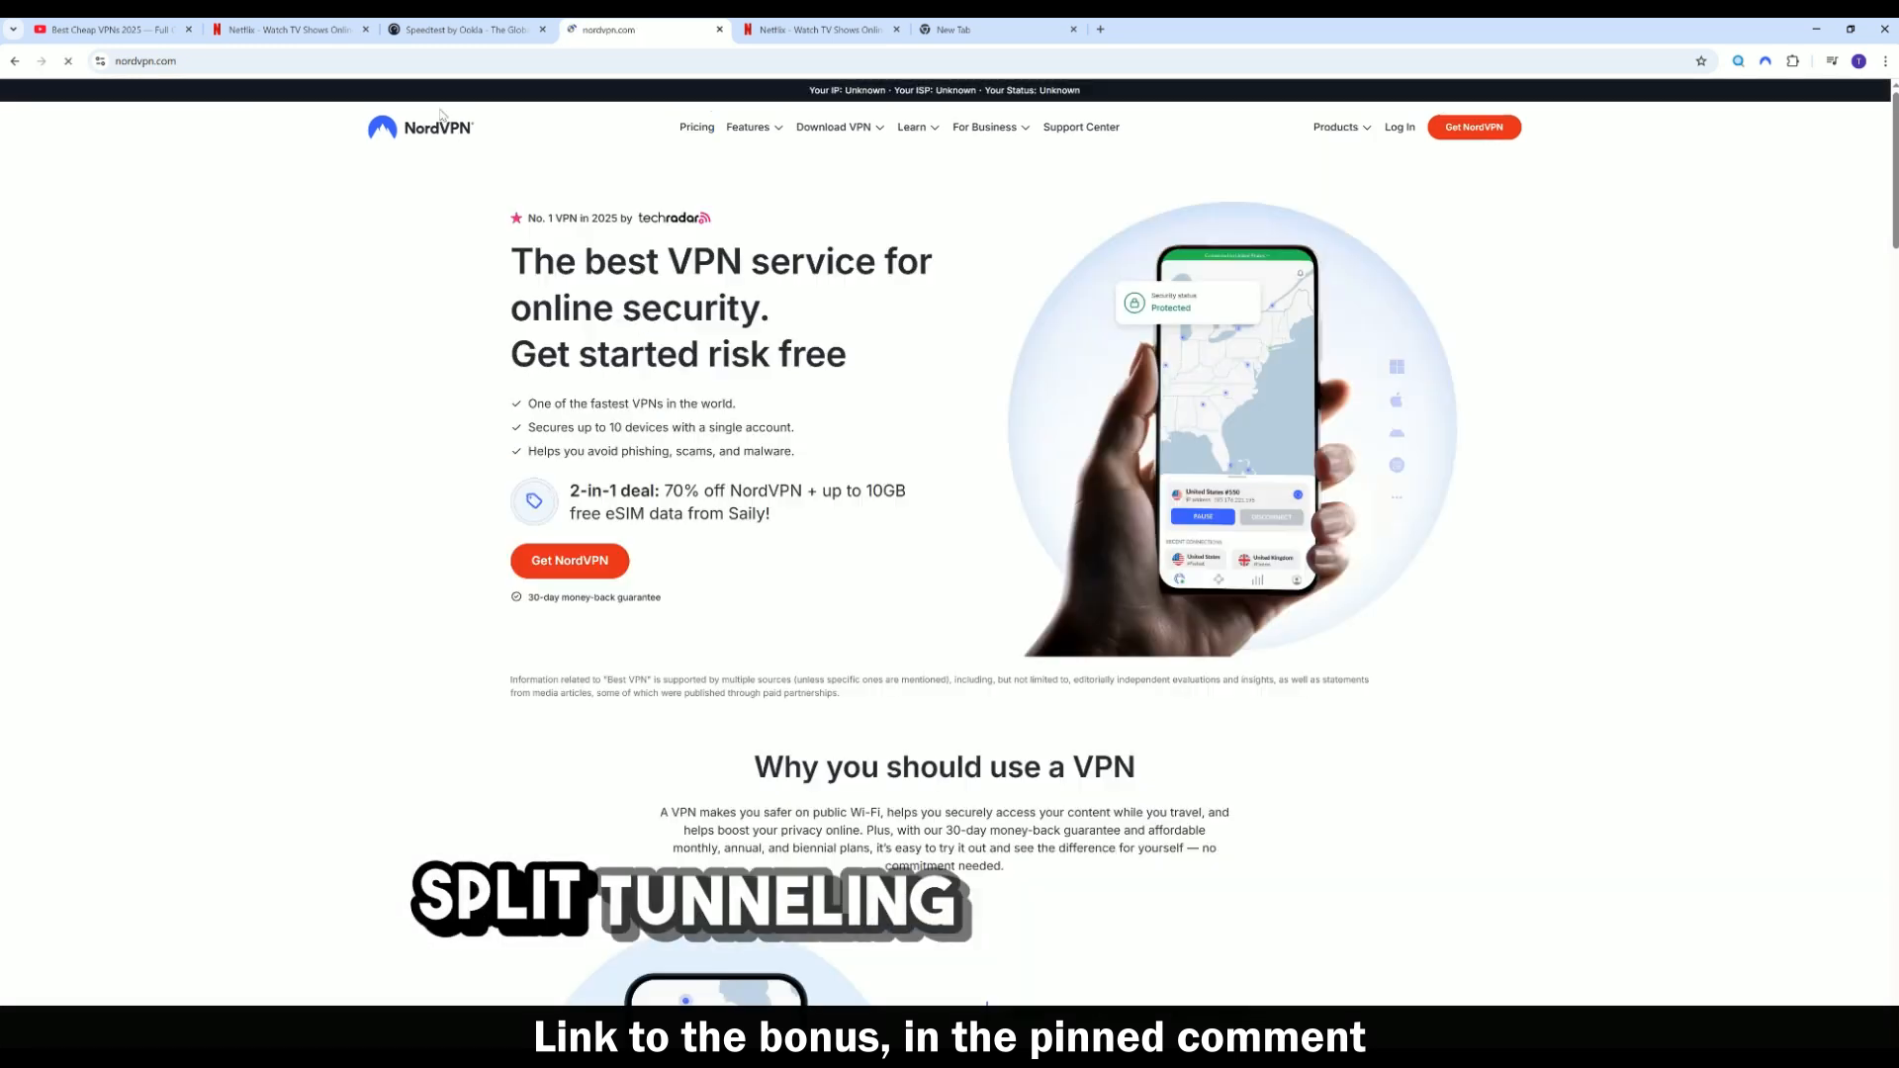